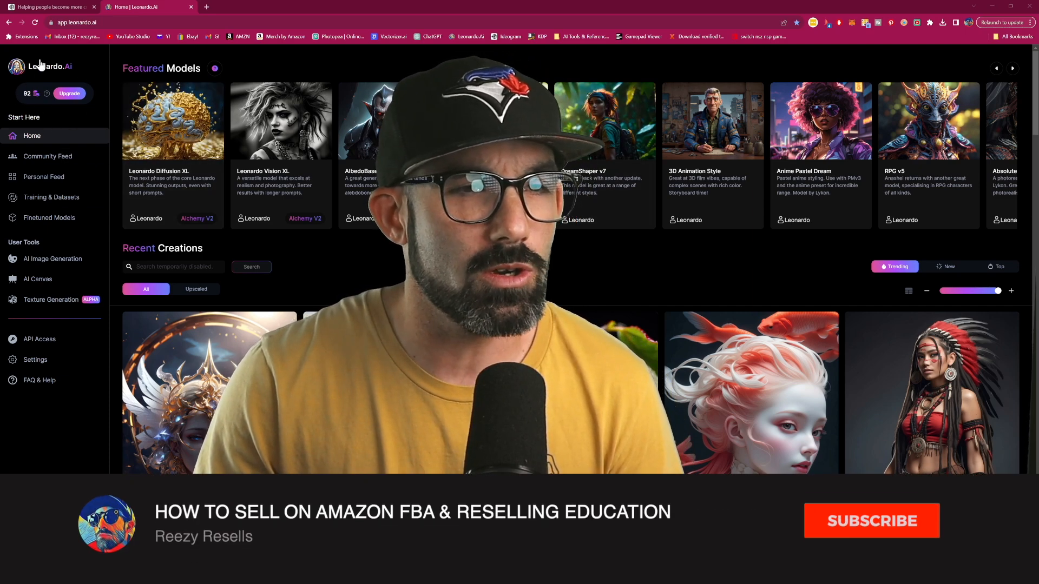
# - Advance the Featured Models carousel until Cute Animal Characters, Pixel Art and Character Portraits show
pyautogui.click(870, 520)
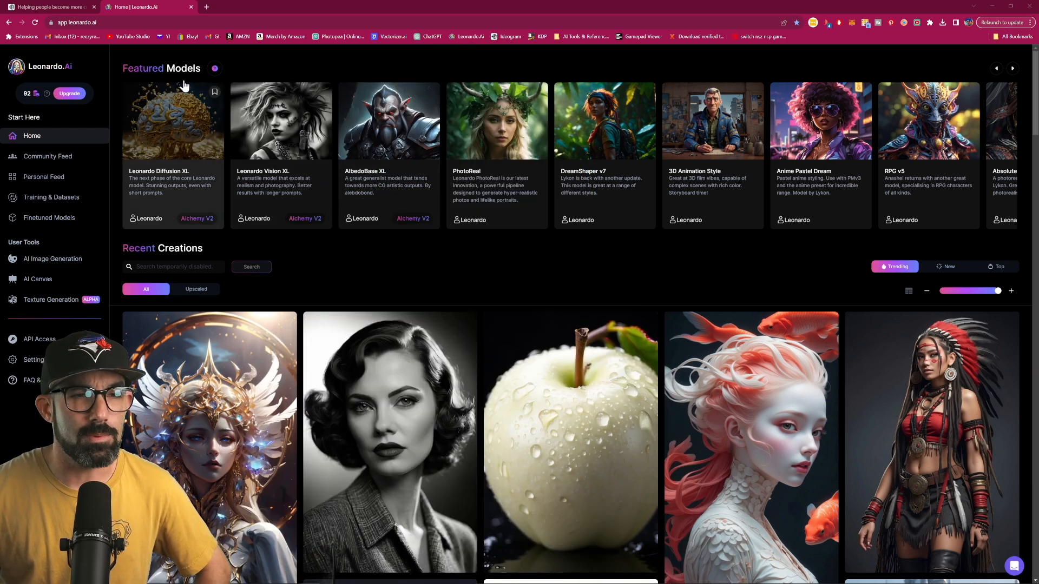
pyautogui.moveTo(643, 272)
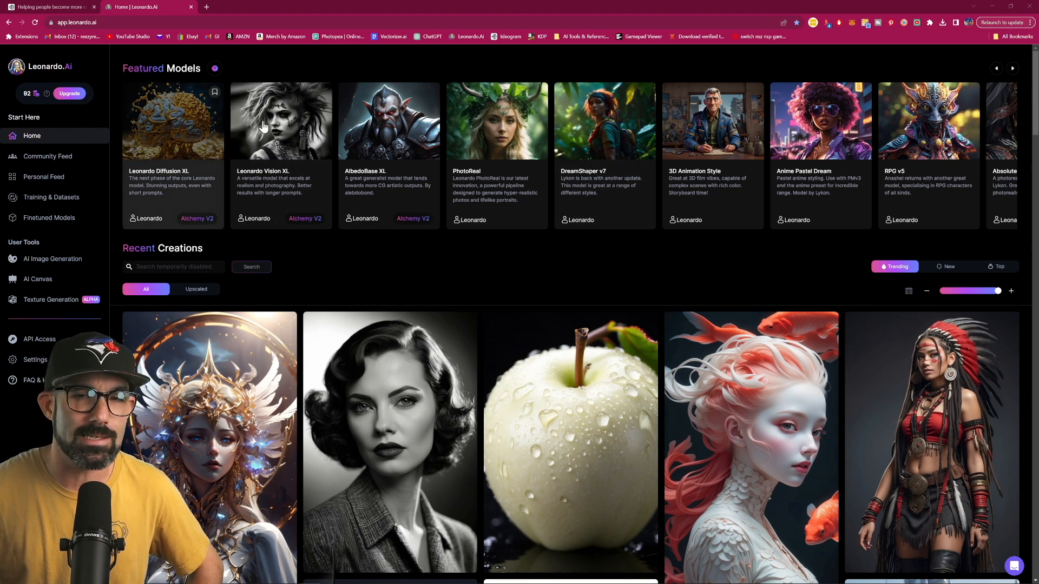
pyautogui.moveTo(585, 194)
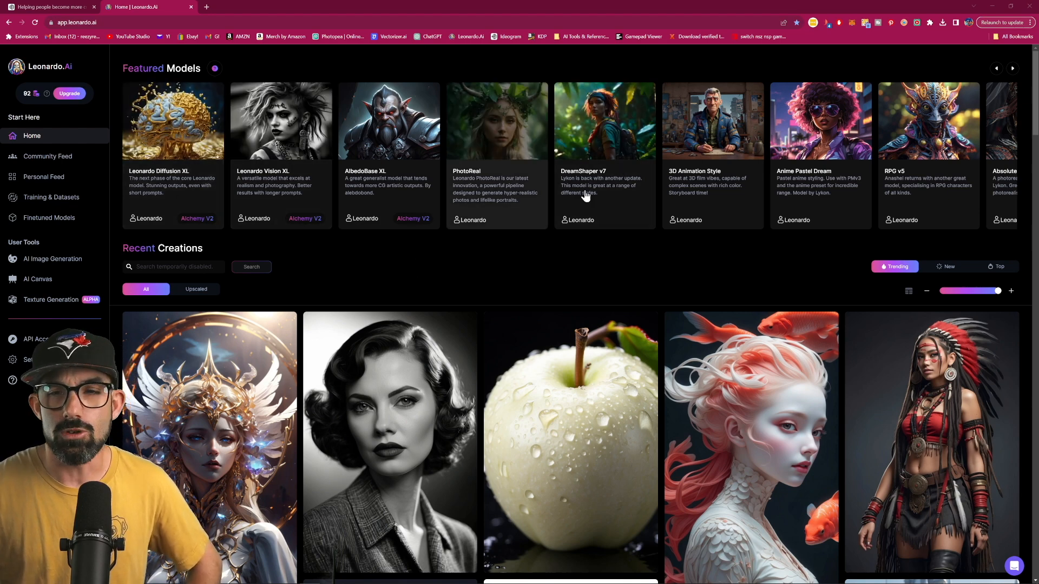
pyautogui.moveTo(477, 143)
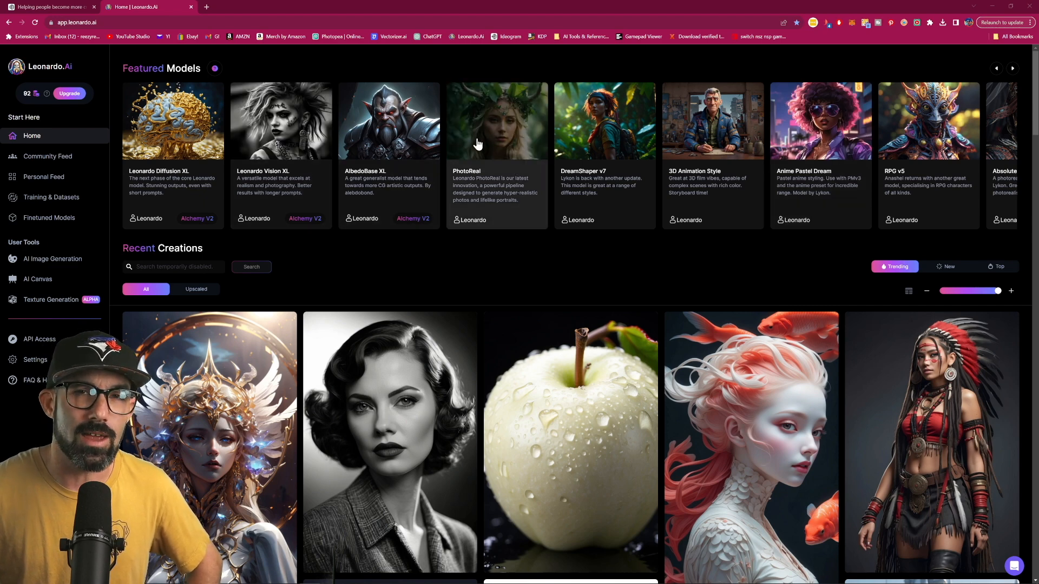
pyautogui.click(1011, 69)
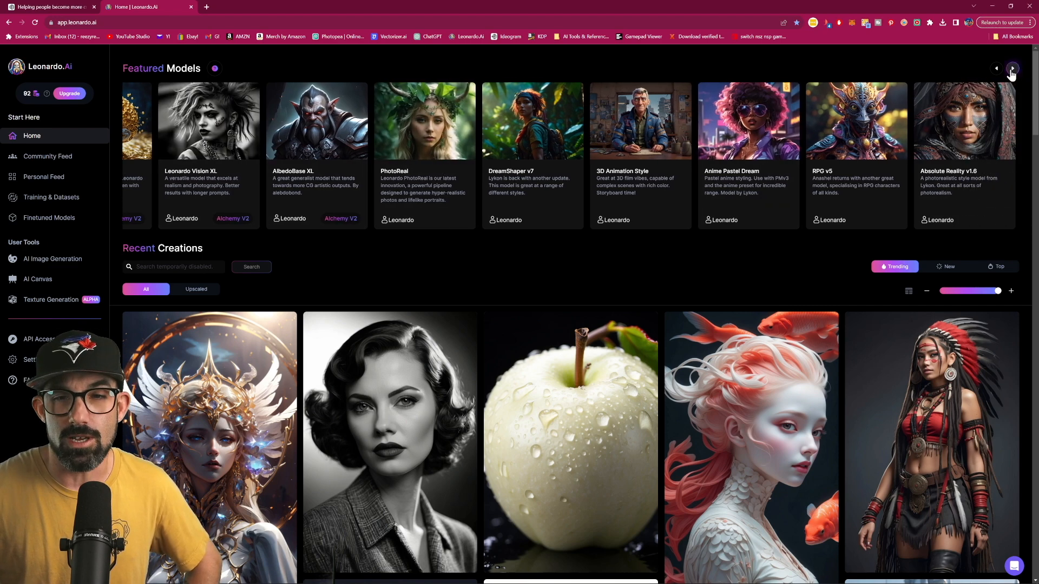
pyautogui.click(1011, 68)
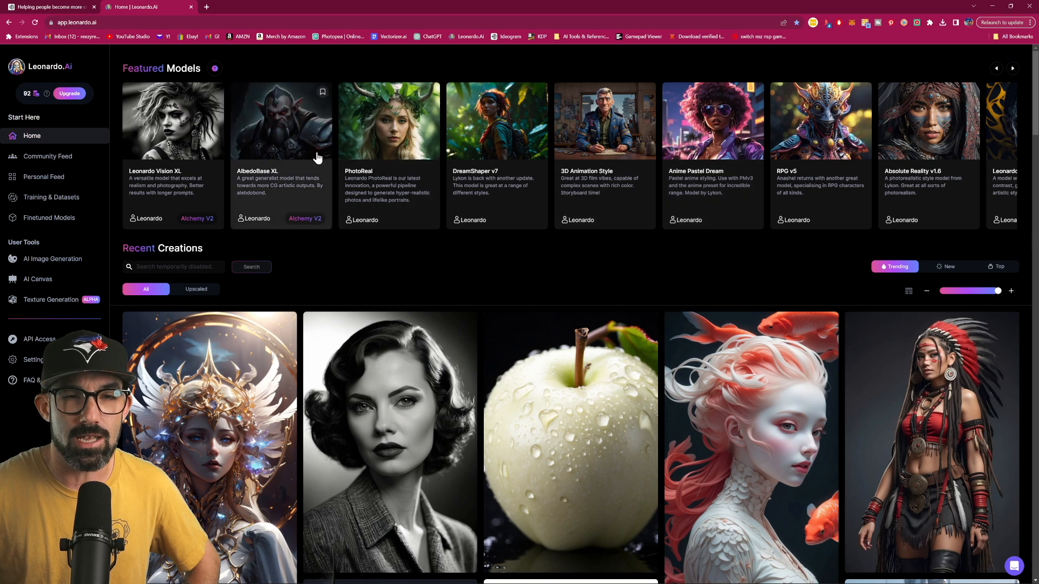
pyautogui.click(1013, 68)
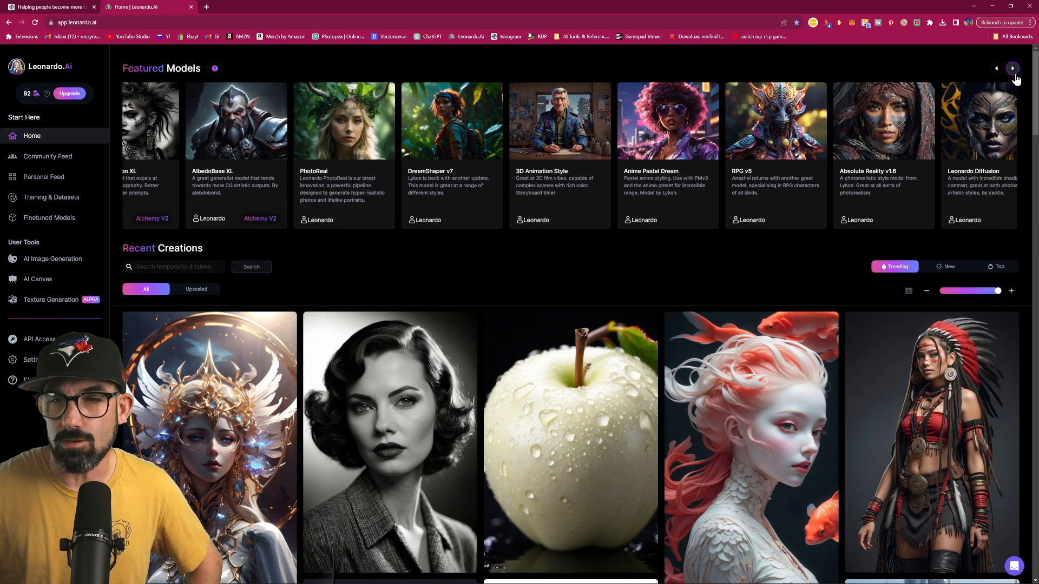
pyautogui.click(1011, 69)
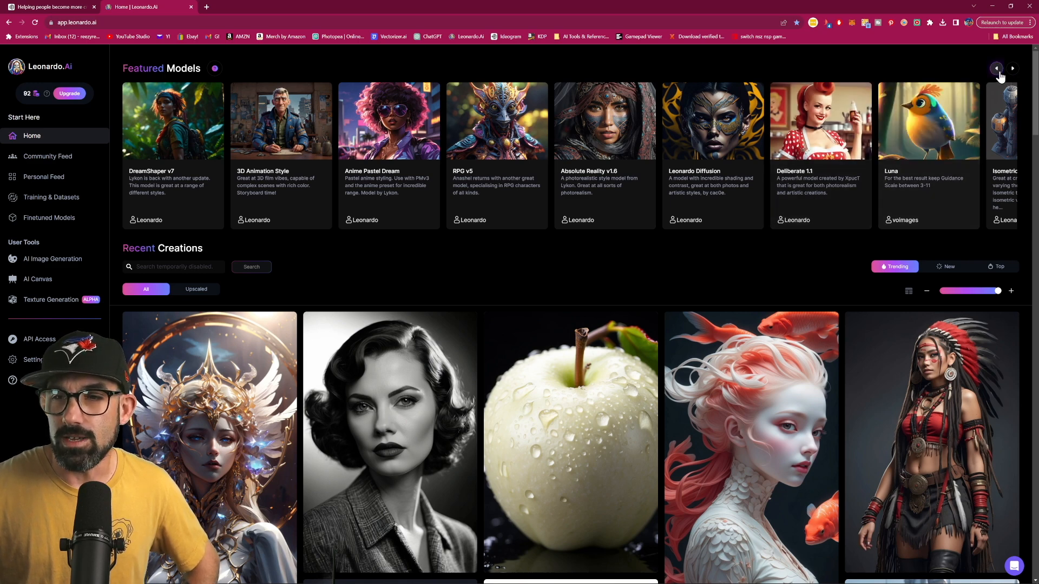
pyautogui.click(1012, 68)
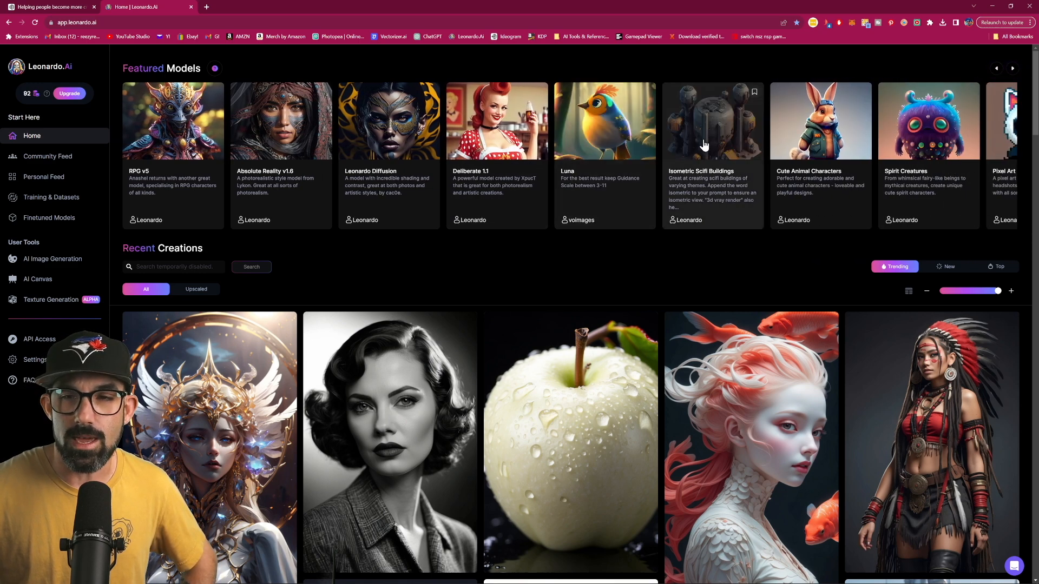
pyautogui.click(1012, 68)
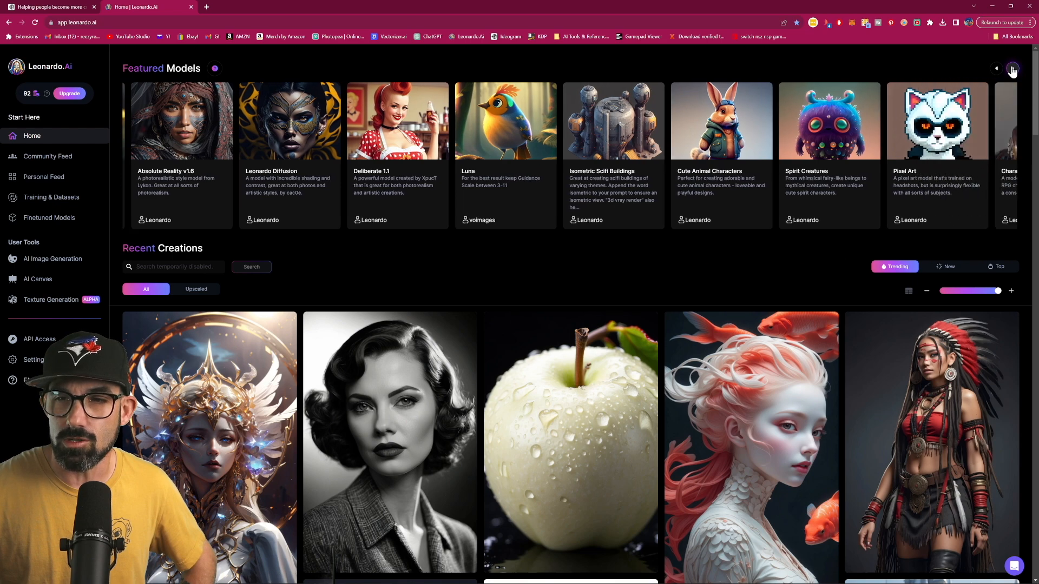
pyautogui.click(1012, 69)
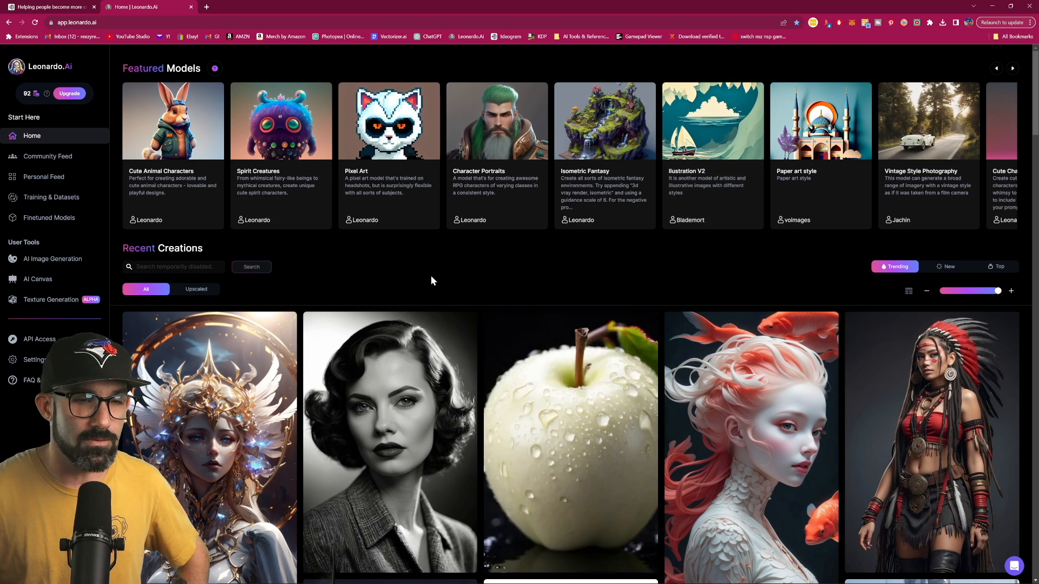
# - Browse the Recent Creations feed, then switch its sorting from Trending to Top
pyautogui.scroll(-3)
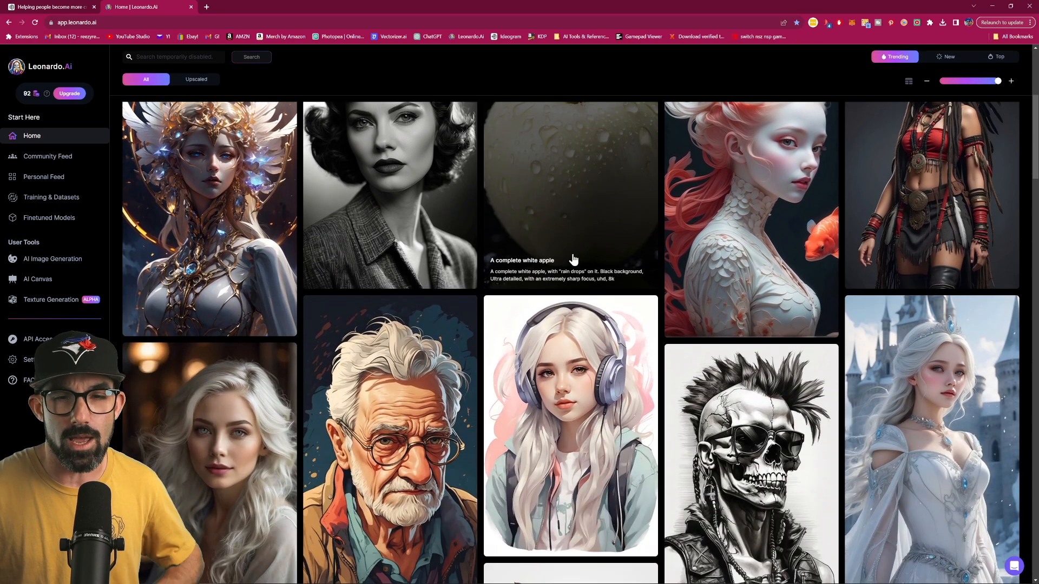
pyautogui.scroll(-3)
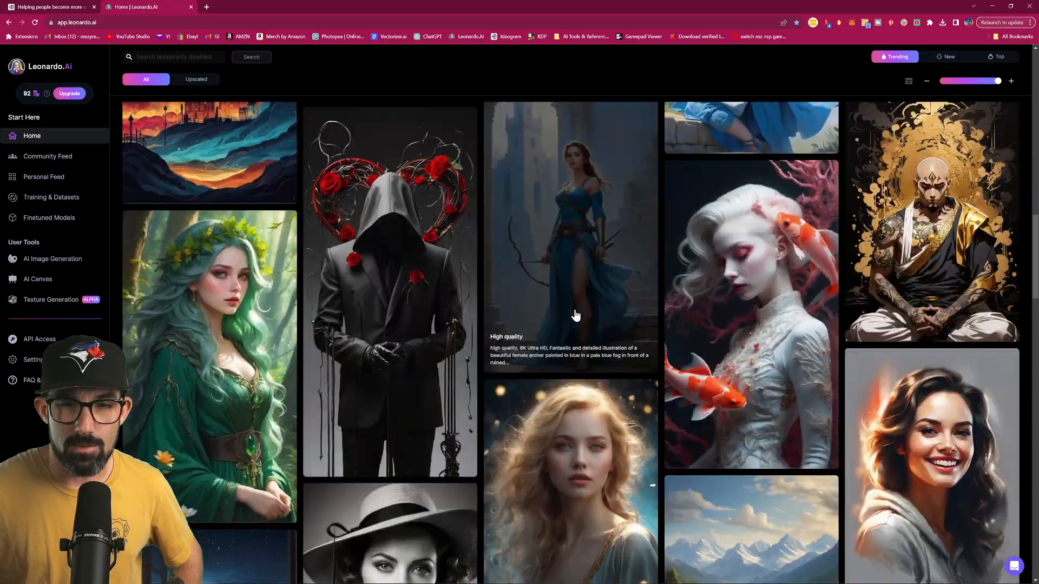
pyautogui.scroll(-3)
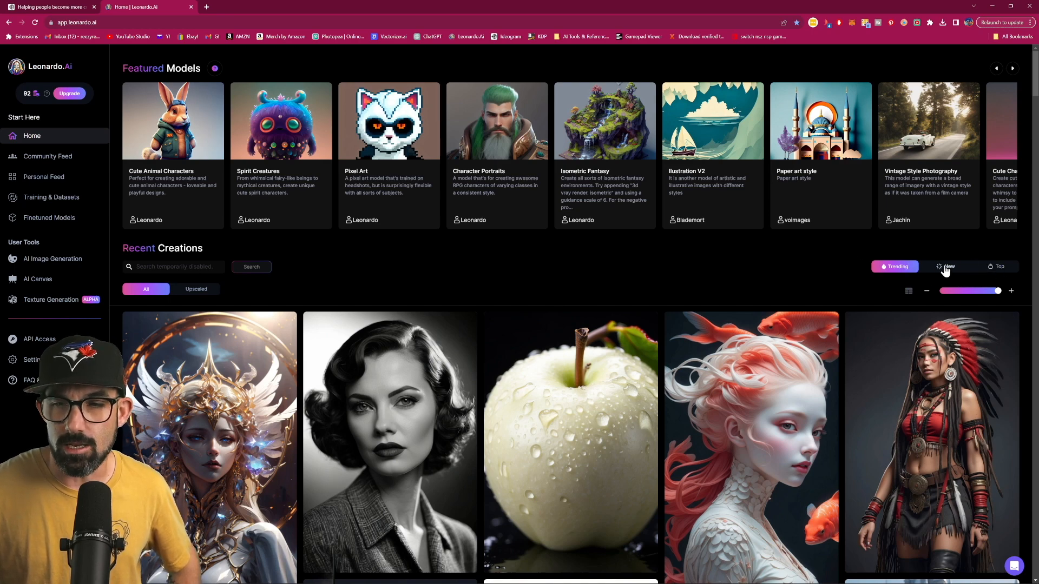
pyautogui.click(947, 266)
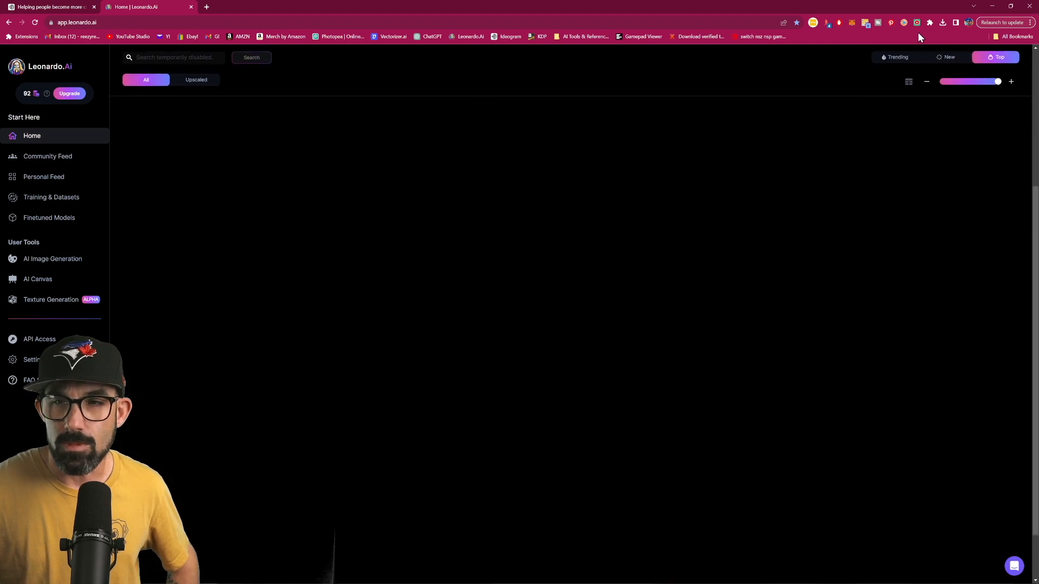
# - Scroll down the Top creations feed until the black bat sticker card appears
pyautogui.click(948, 57)
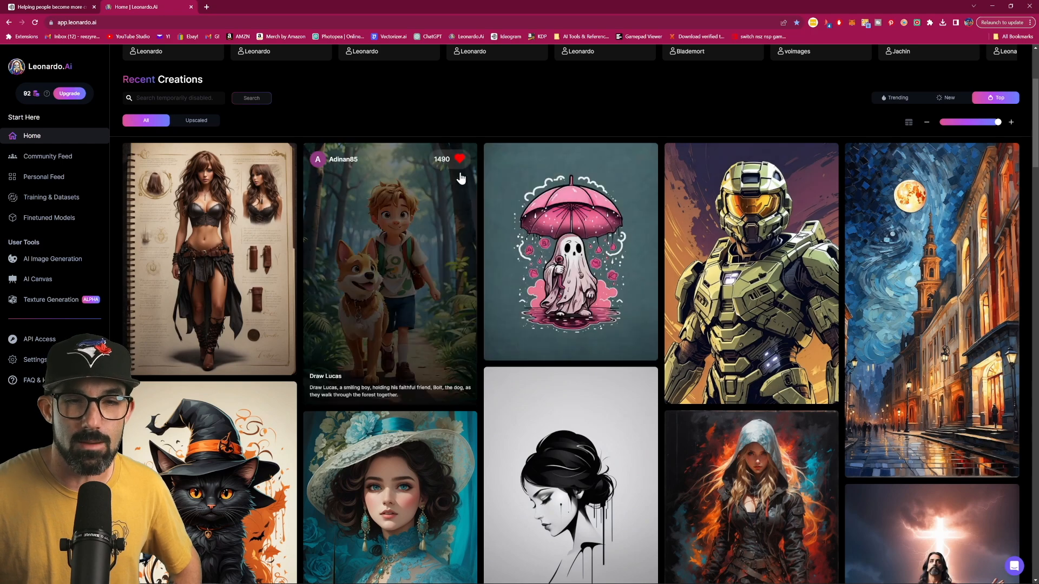
pyautogui.moveTo(780, 315)
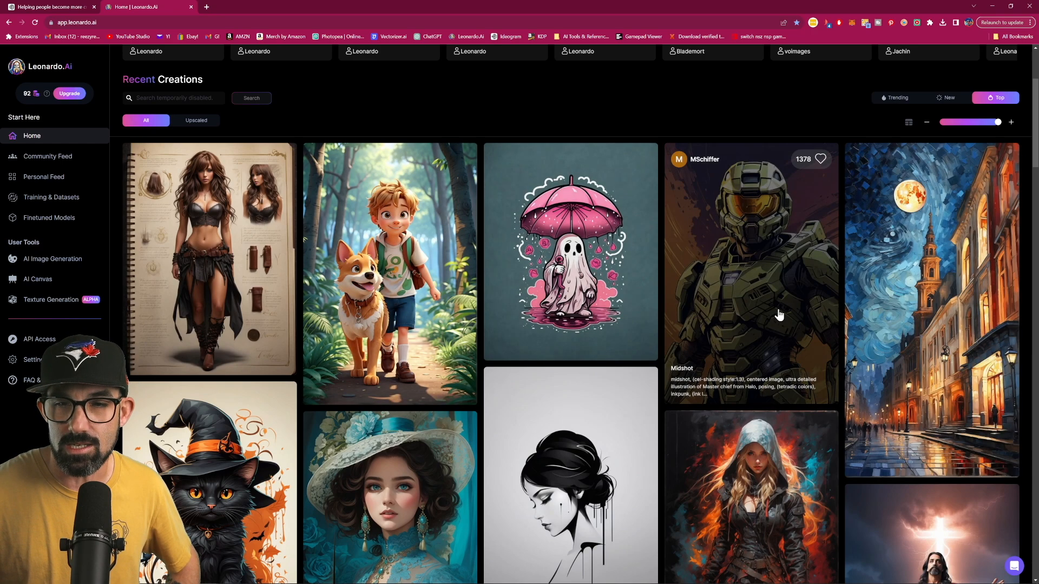
pyautogui.scroll(-3)
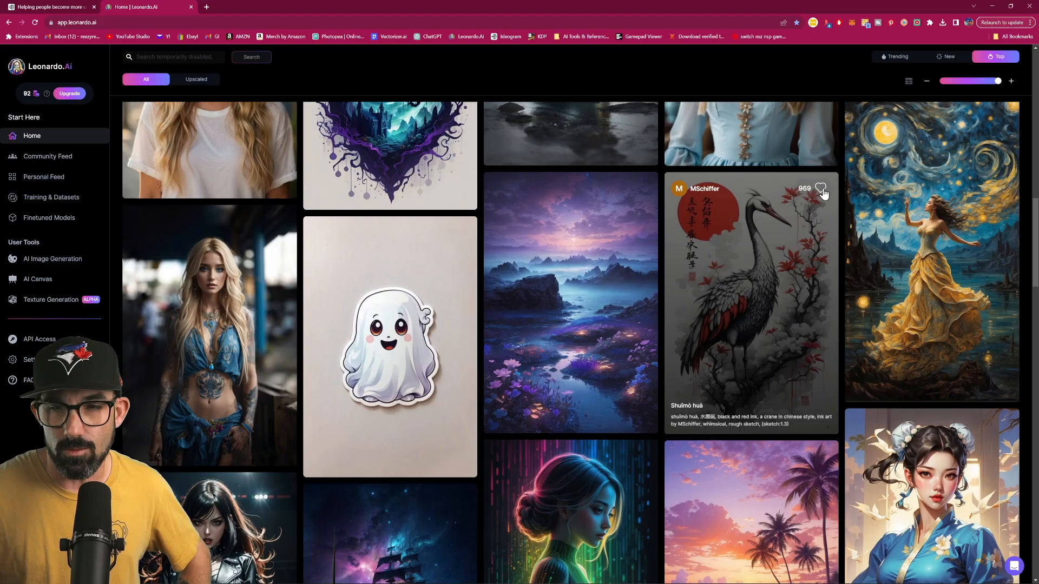
pyautogui.scroll(-3)
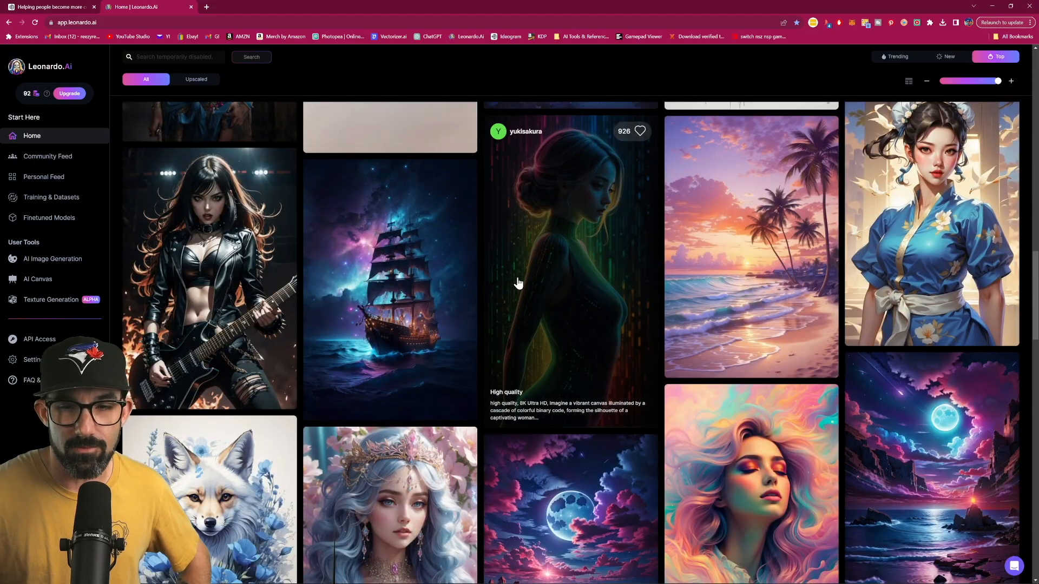
pyautogui.scroll(-3)
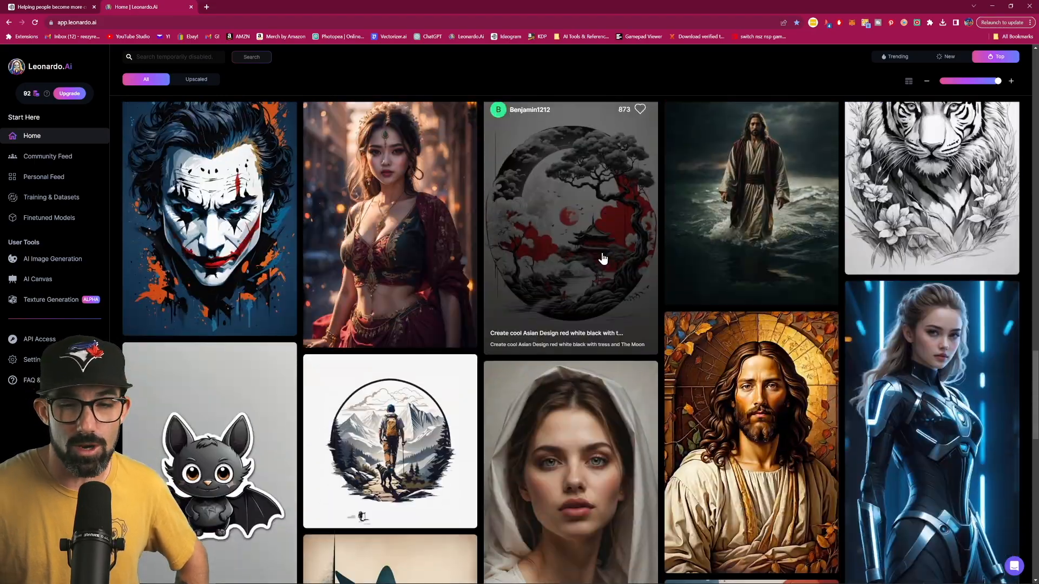
pyautogui.scroll(-3)
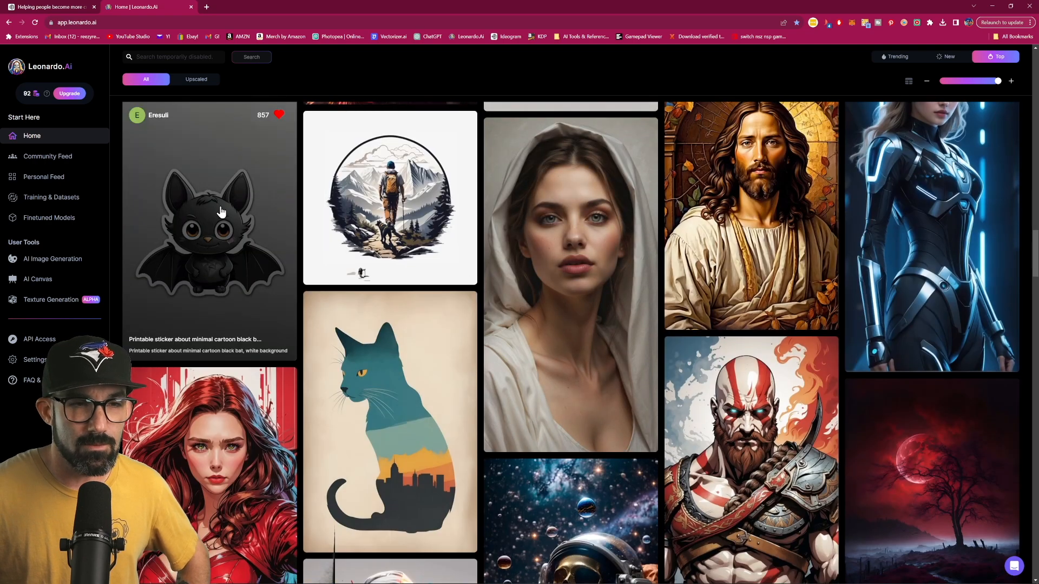
# - Bring up the black bat sticker's details with its prompt, negative prompt and Absolute Reality v1.6 model
pyautogui.click(209, 225)
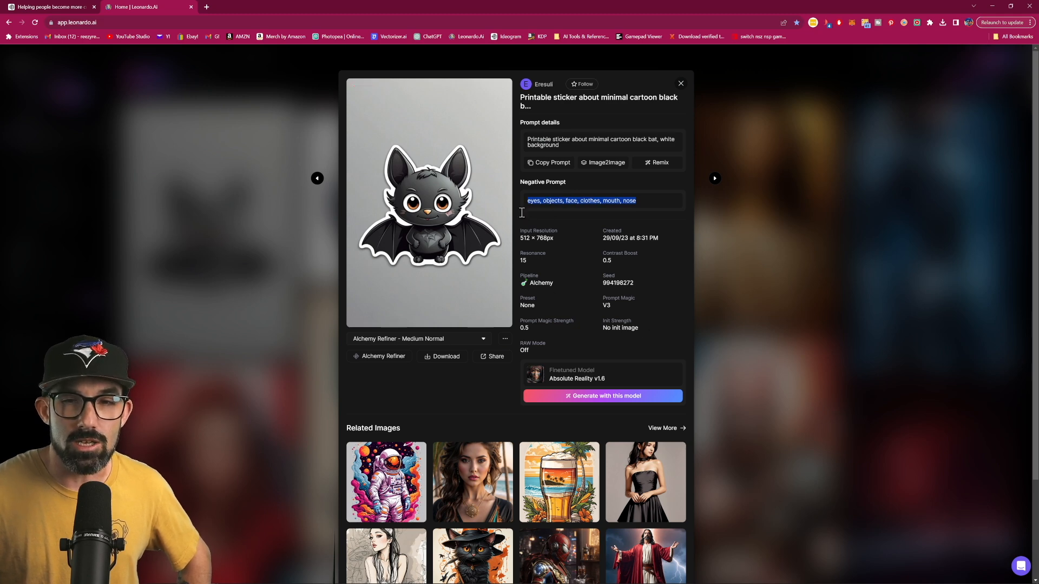
pyautogui.moveTo(450, 257)
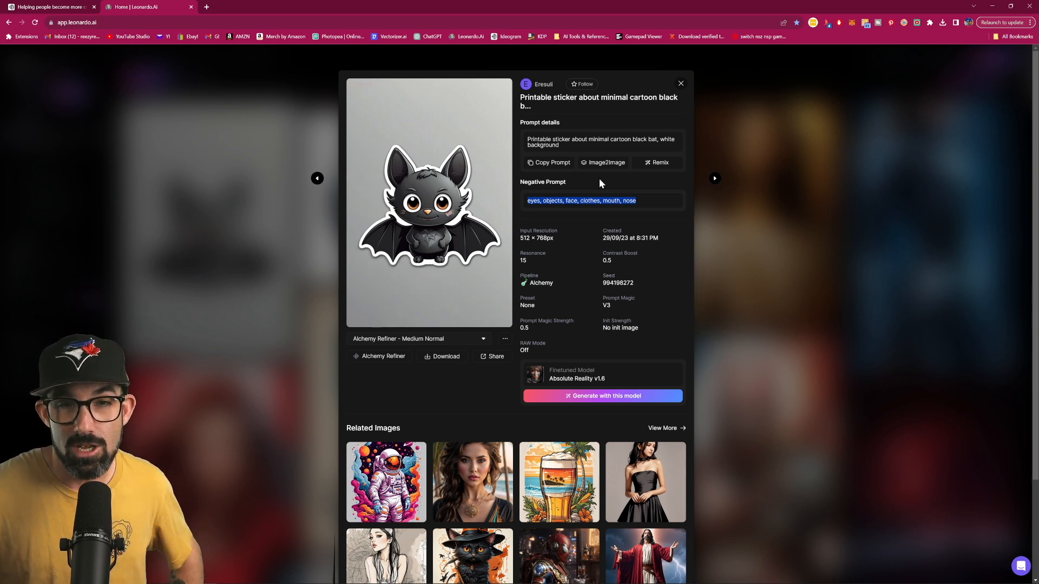
pyautogui.click(679, 83)
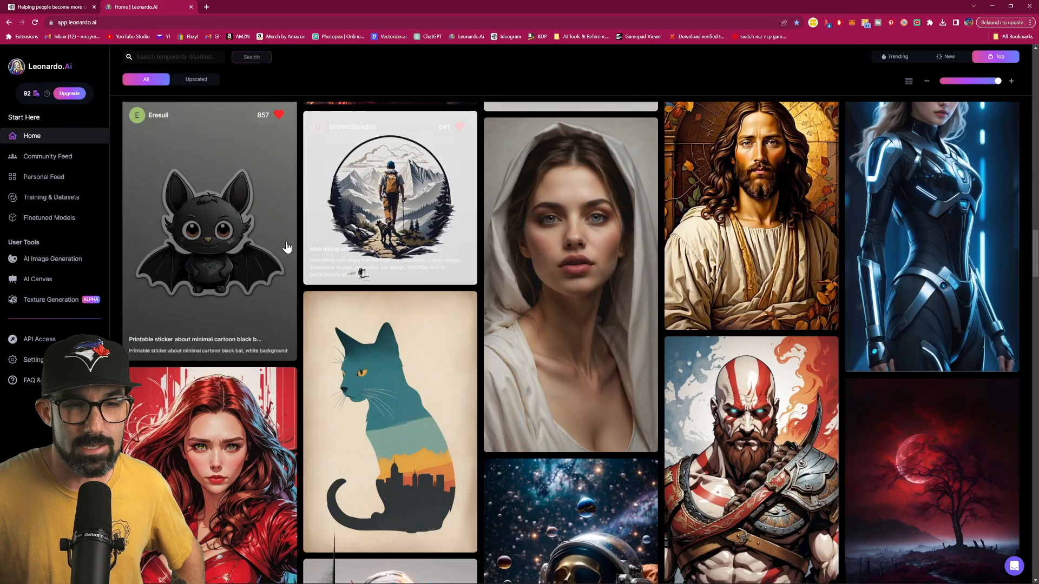
pyautogui.click(208, 229)
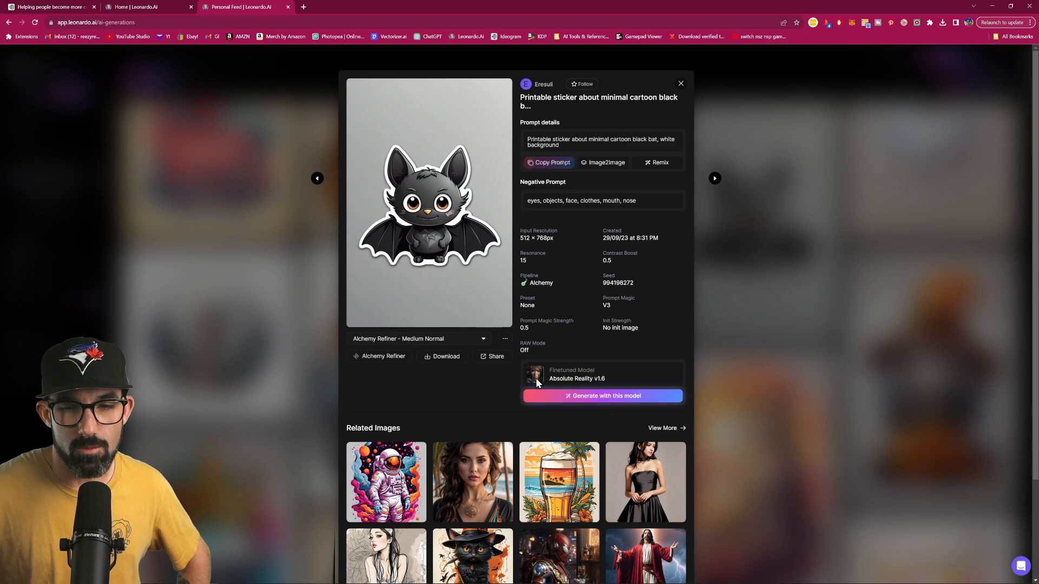
# - Enter 'Printable sticker about minimal cartoon black bat, white background' as the prompt and copy its negative prompt
pyautogui.click(679, 83)
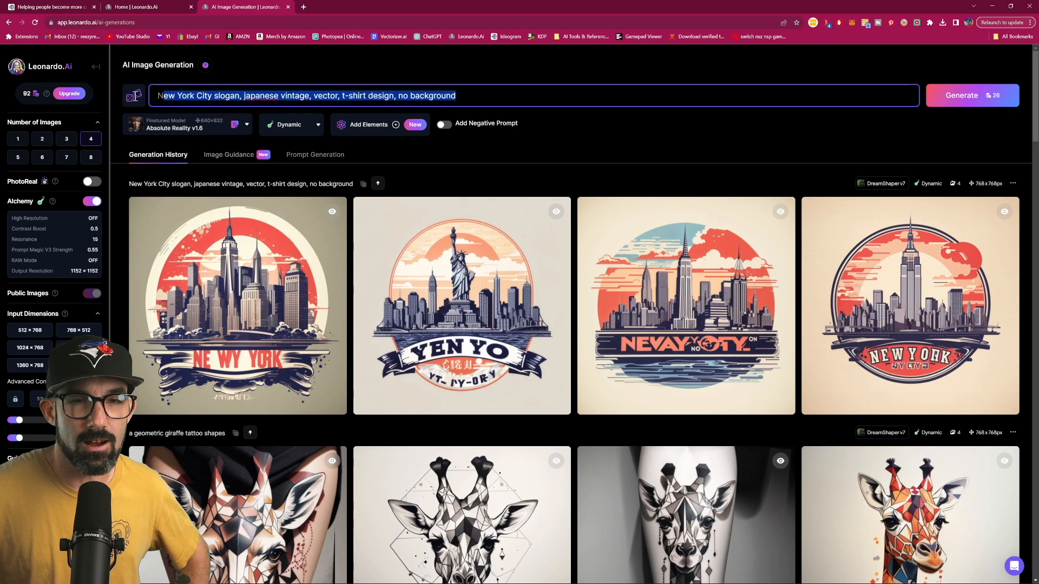
pyautogui.write('Printable sticker about minimal cartoon black bat, white background')
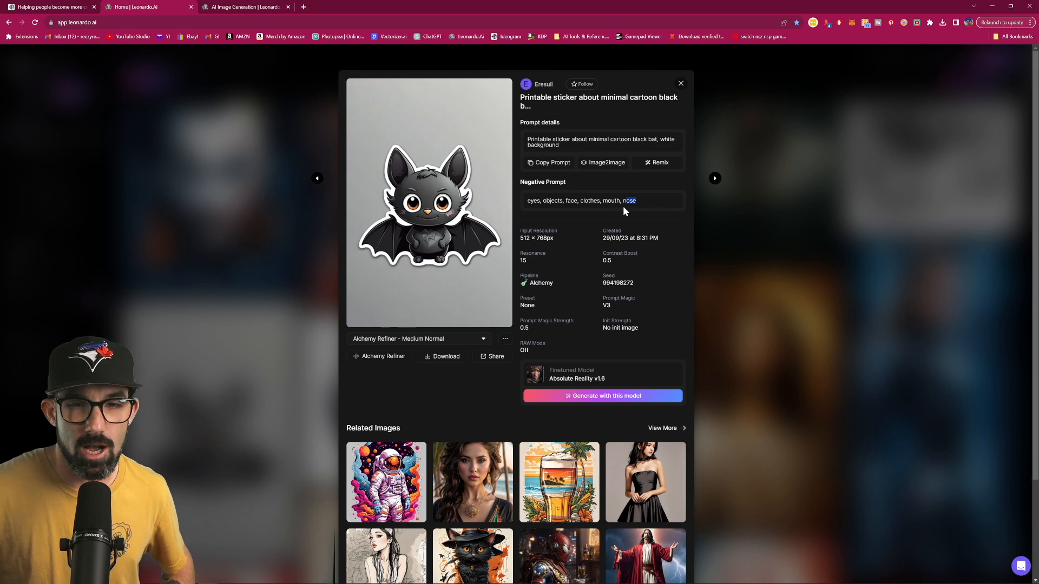
pyautogui.rightClick(597, 200)
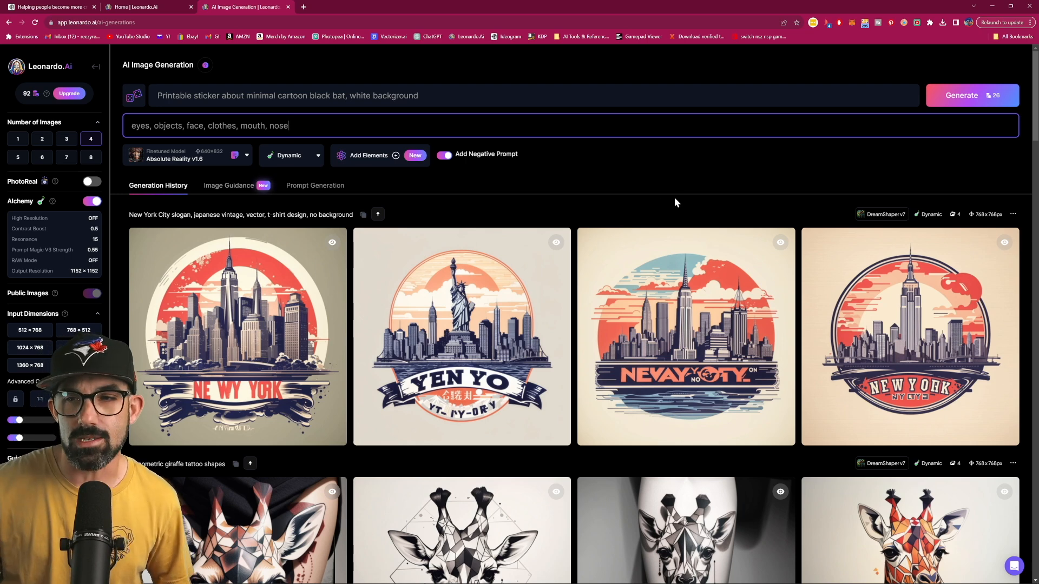
pyautogui.moveTo(972, 95)
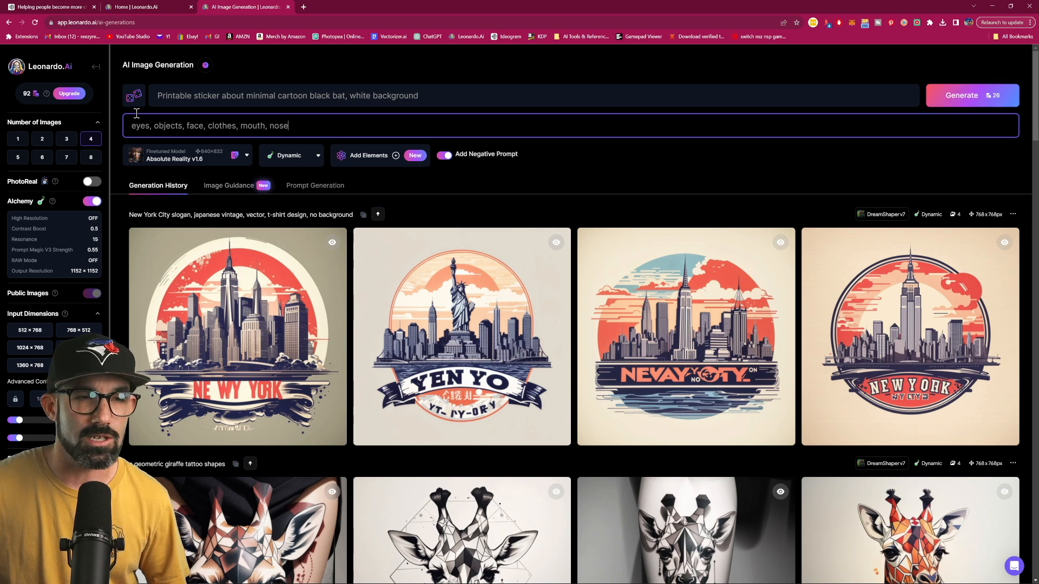
pyautogui.click(66, 138)
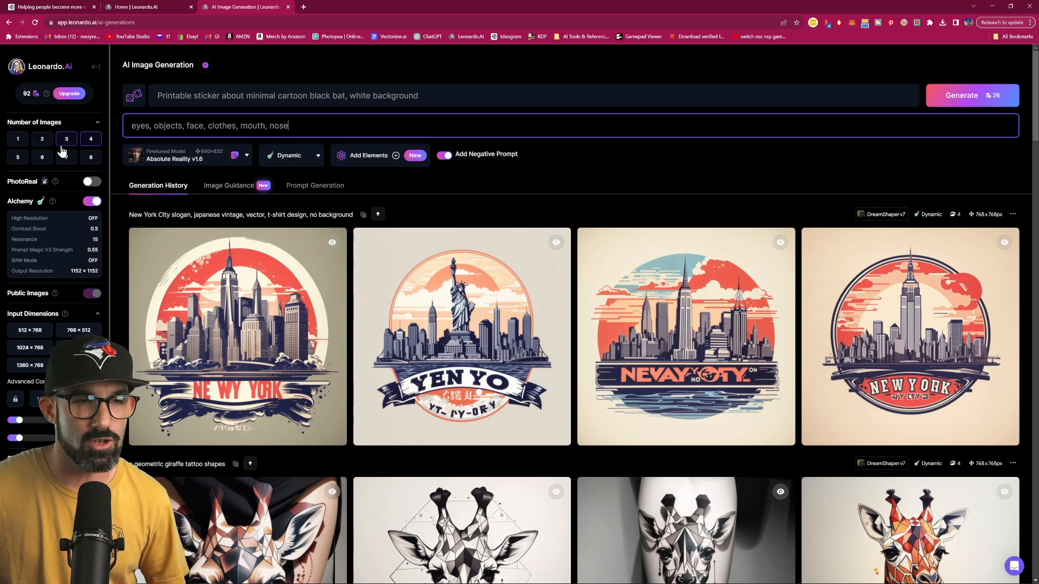
pyautogui.click(91, 139)
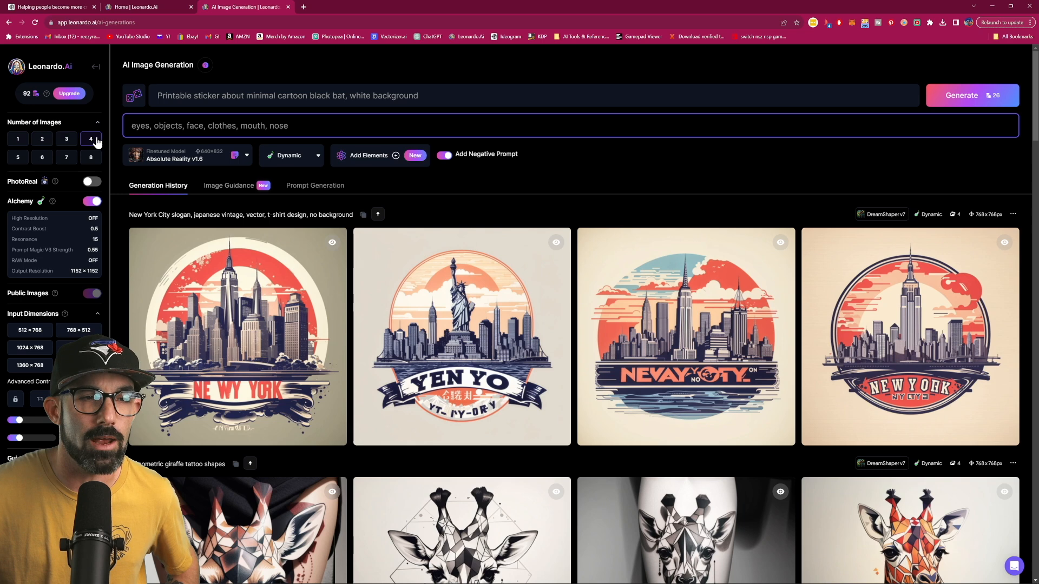
pyautogui.click(91, 157)
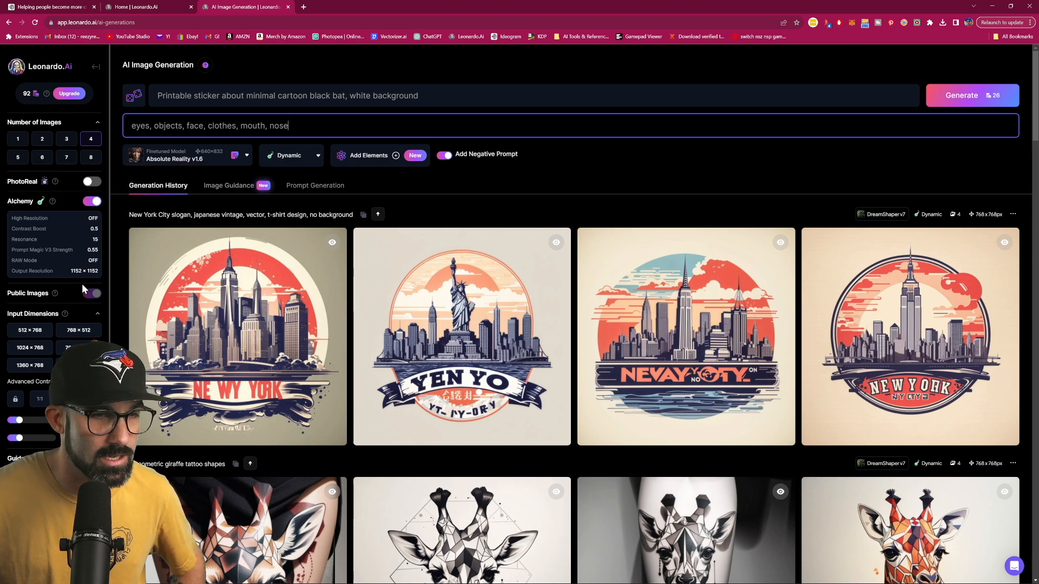
pyautogui.scroll(-3)
pyautogui.write('c')
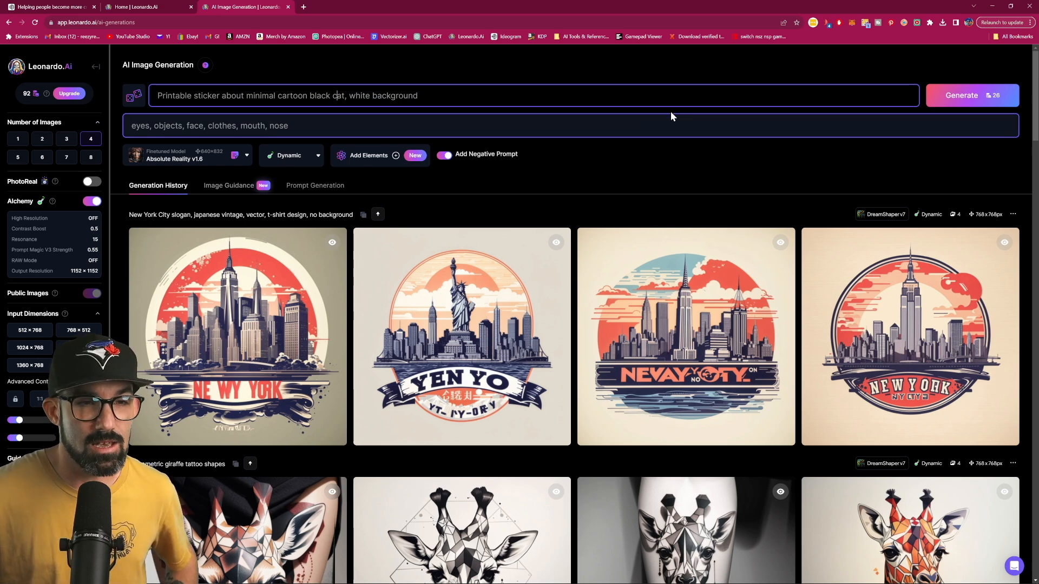
# - Generate the four minimal cartoon black cat stickers on a white background
pyautogui.click(961, 96)
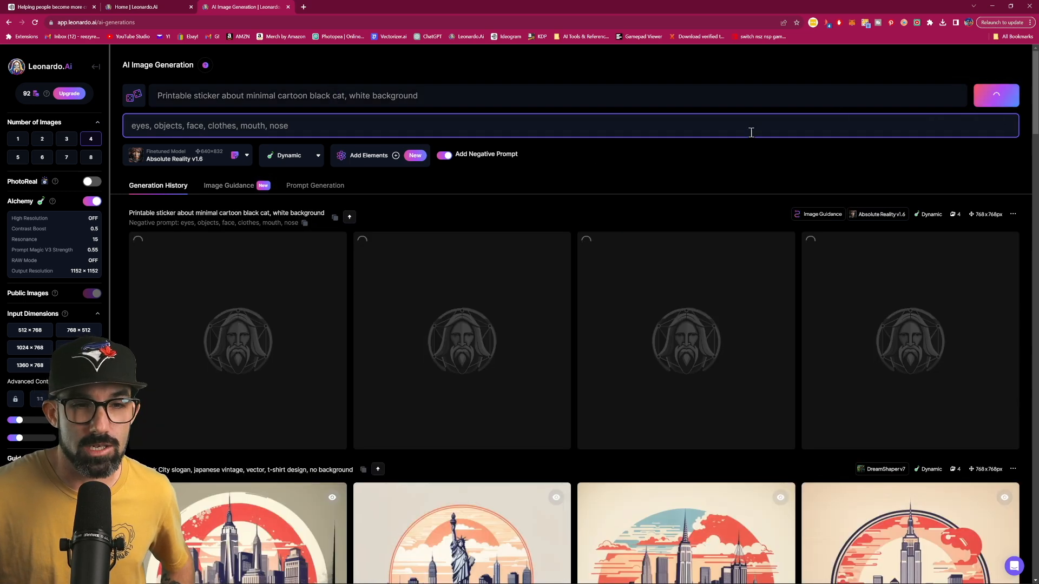
pyautogui.click(996, 95)
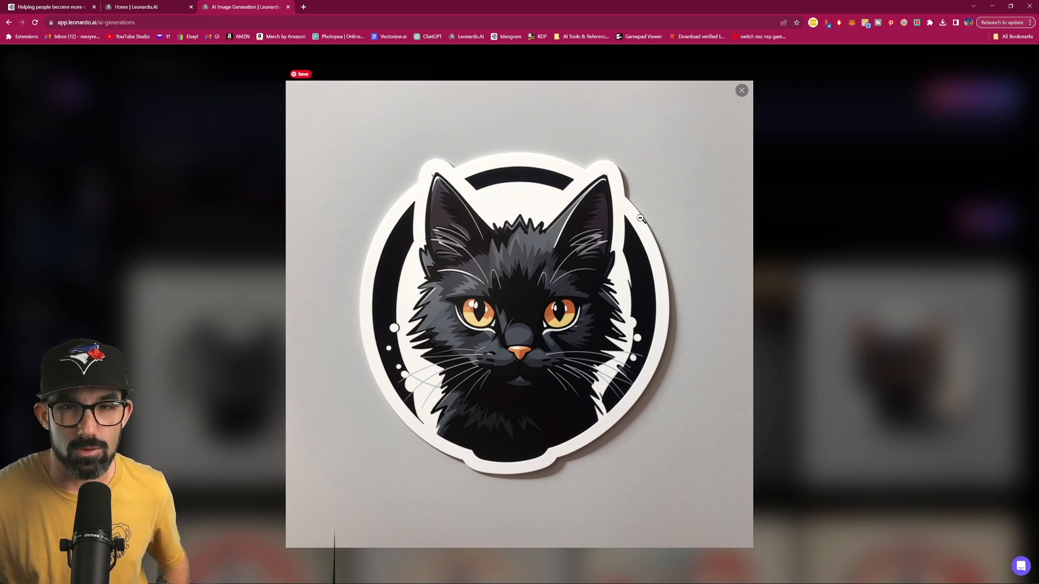
pyautogui.moveTo(740, 89)
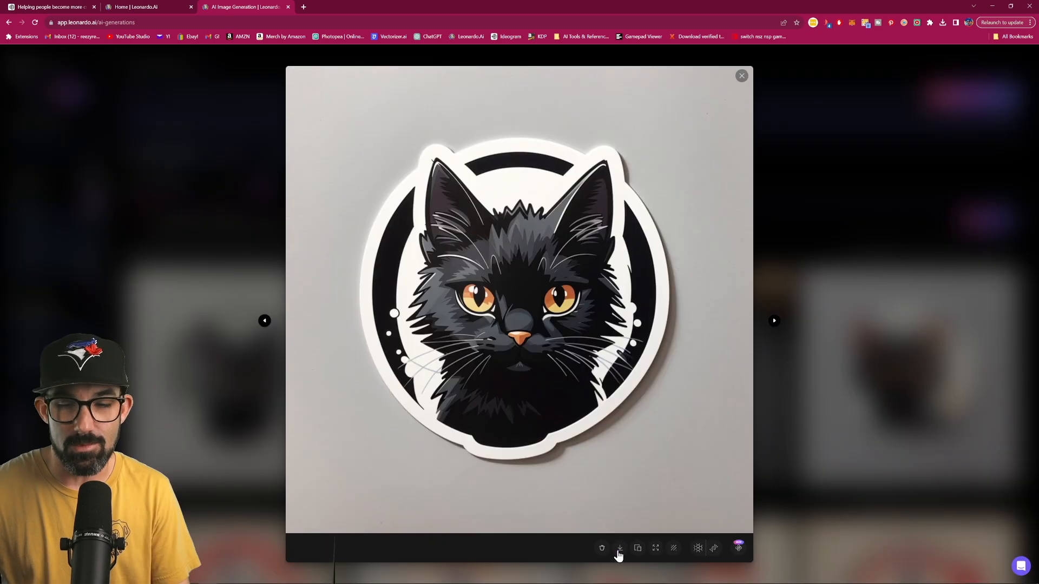
pyautogui.moveTo(601, 547)
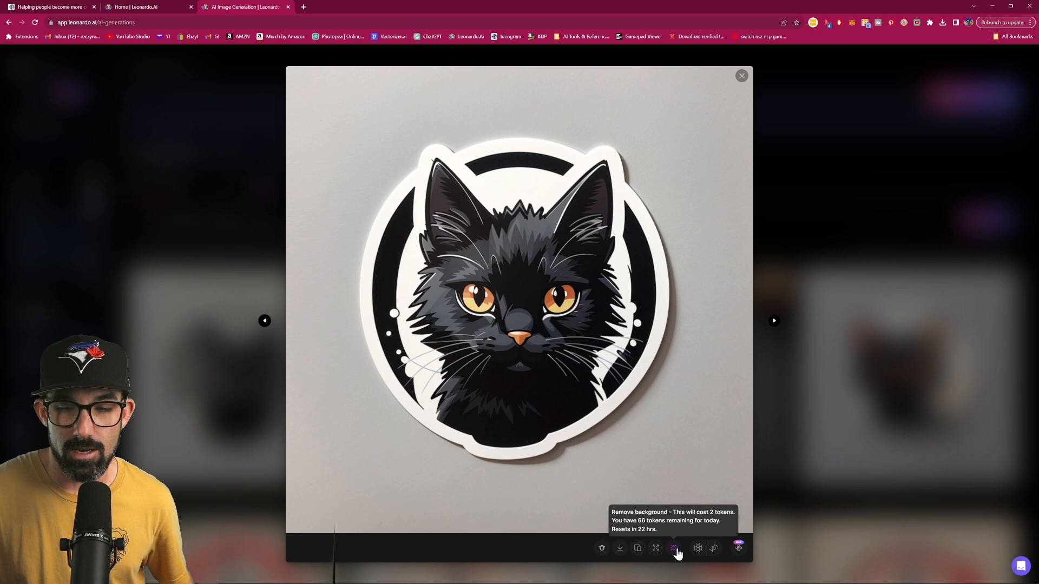
# - Remove the first cat sticker's background and display its No Background version
pyautogui.click(673, 547)
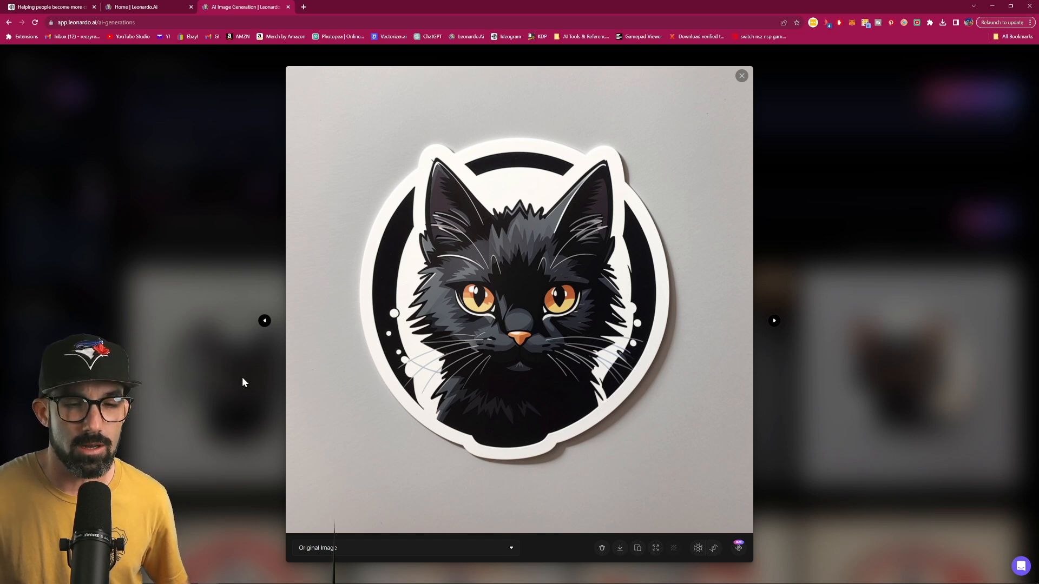
pyautogui.click(406, 547)
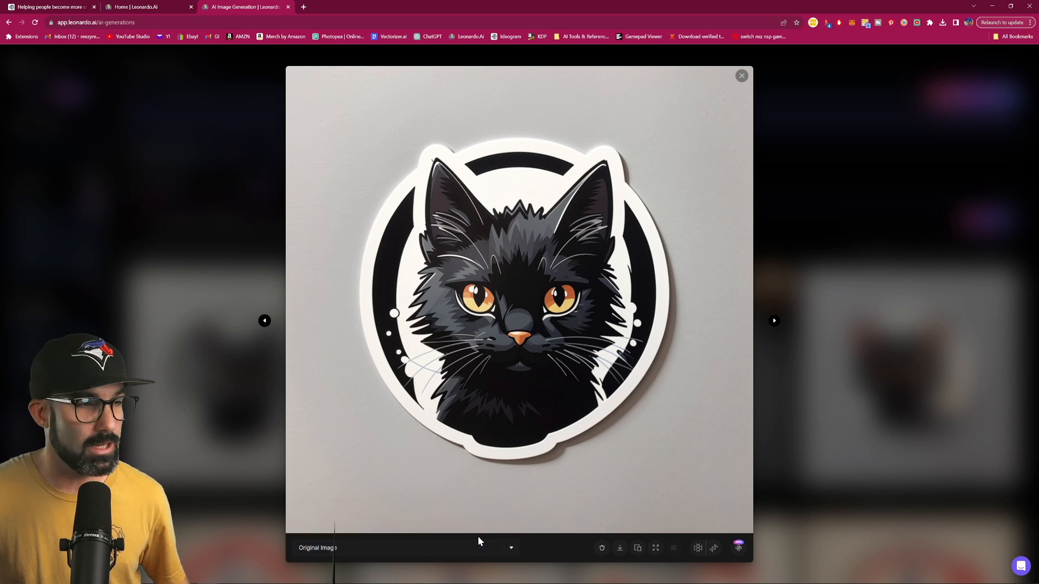
pyautogui.click(404, 548)
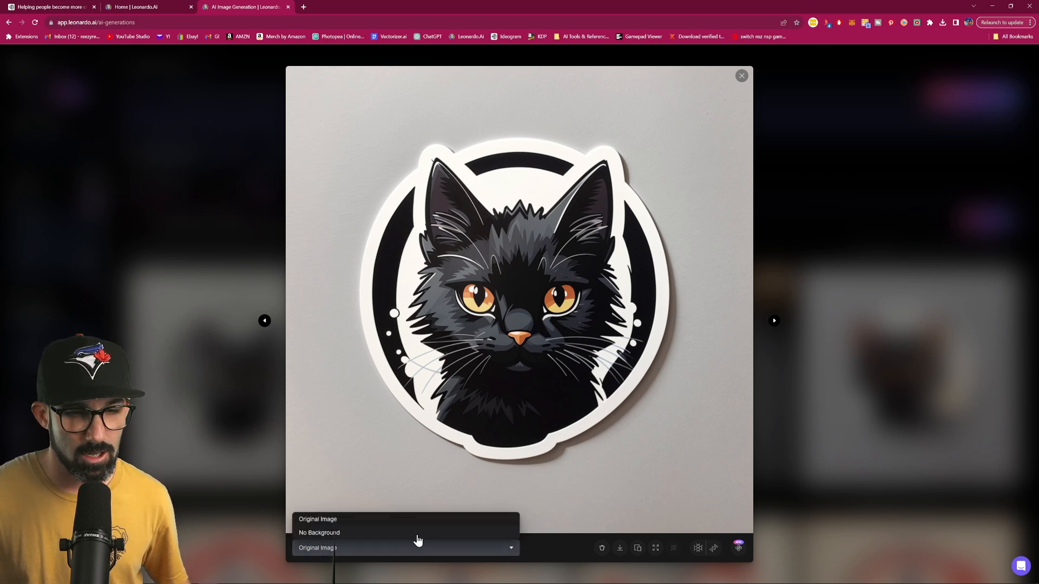
pyautogui.click(319, 532)
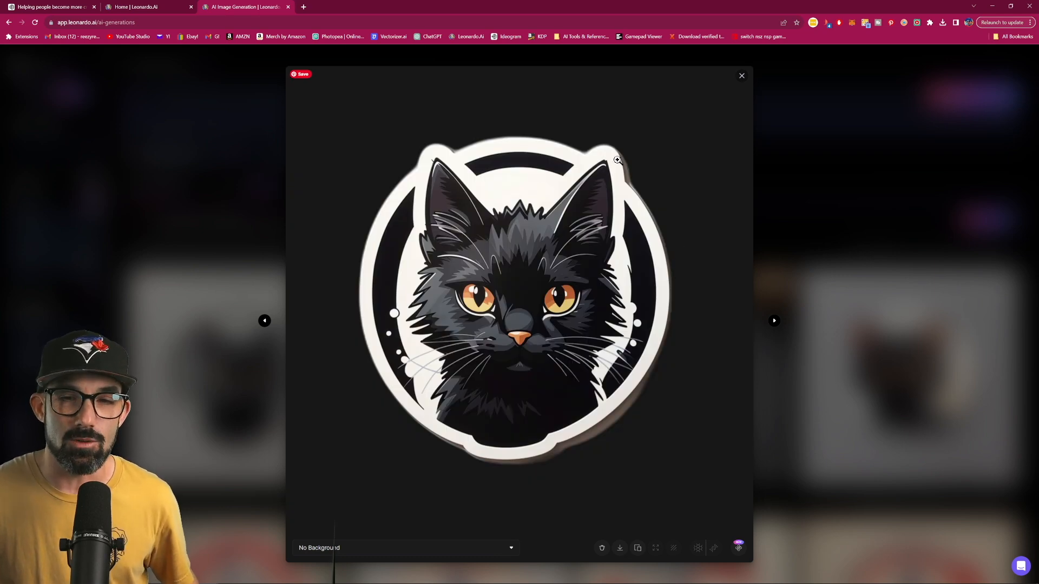
pyautogui.moveTo(660, 266)
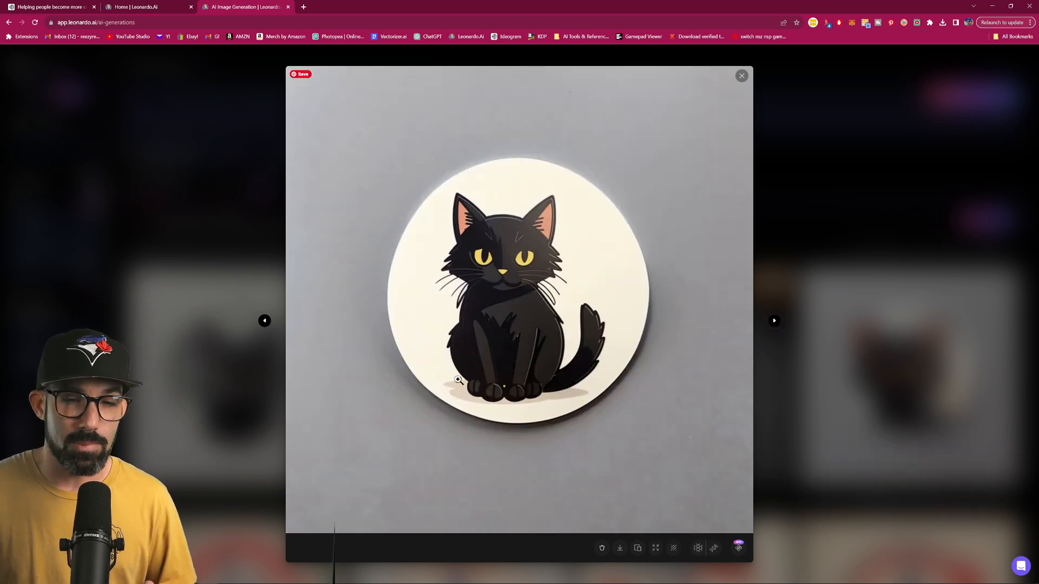
pyautogui.moveTo(367, 211)
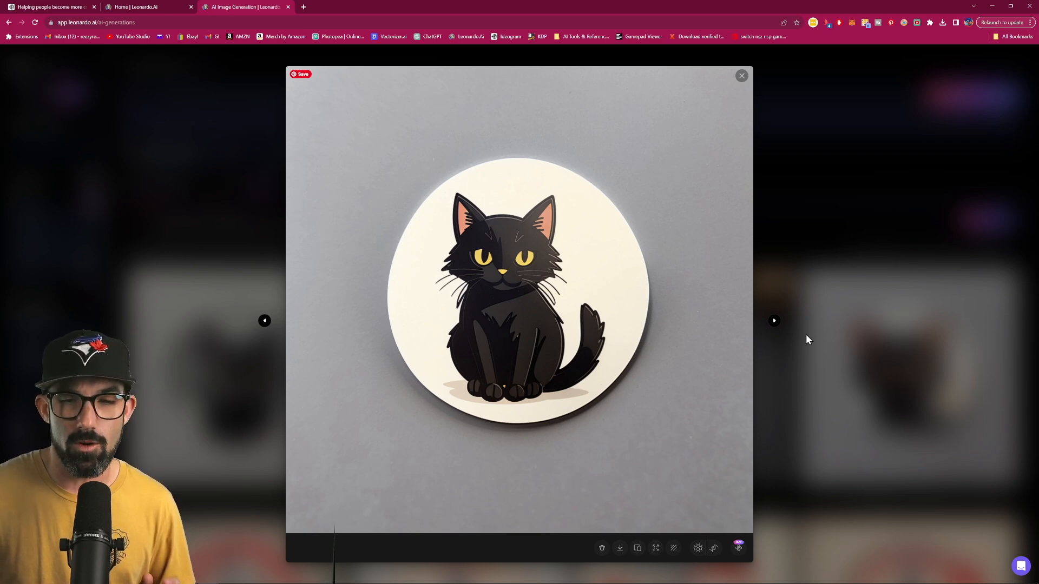
pyautogui.moveTo(776, 318)
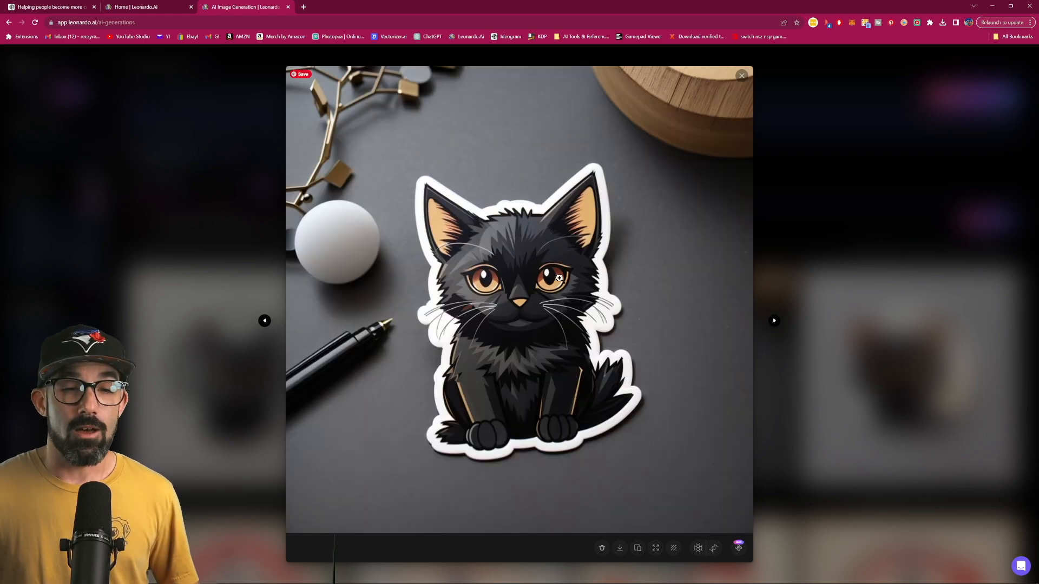
pyautogui.moveTo(719, 306)
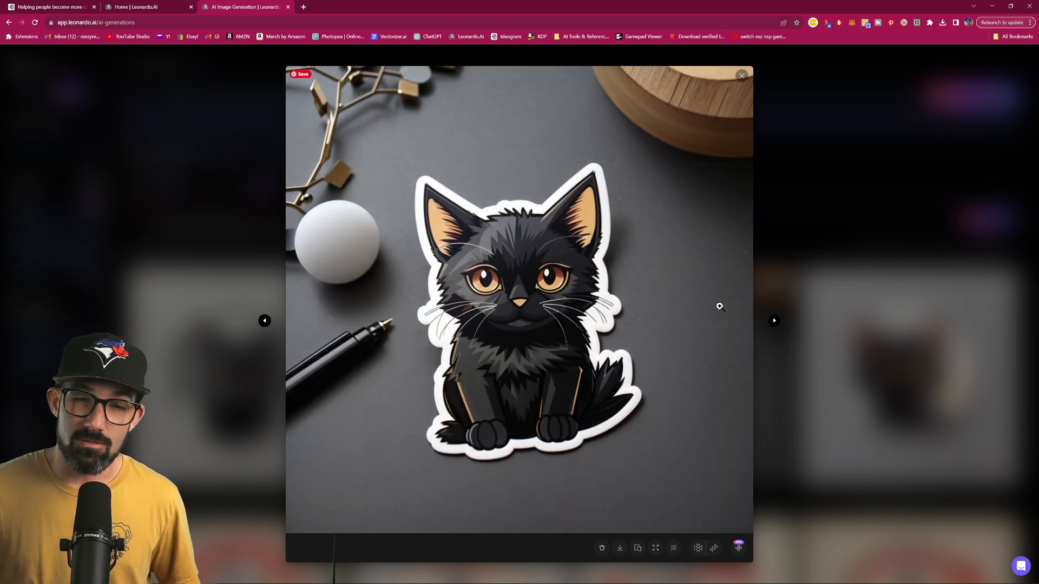
# - Step to the next cat sticker result, then close the enlarged viewer
pyautogui.click(774, 320)
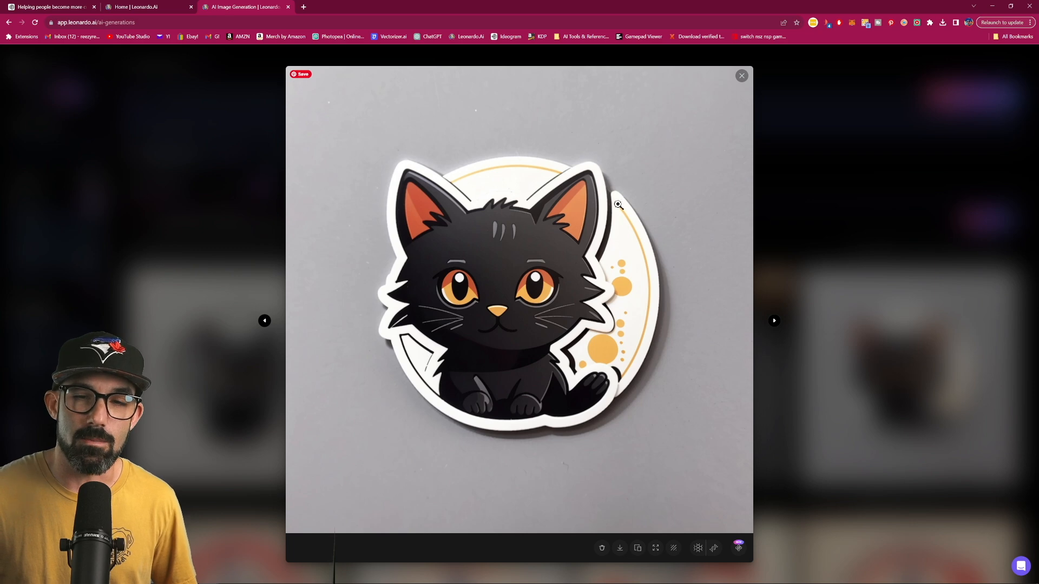
pyautogui.moveTo(612, 220)
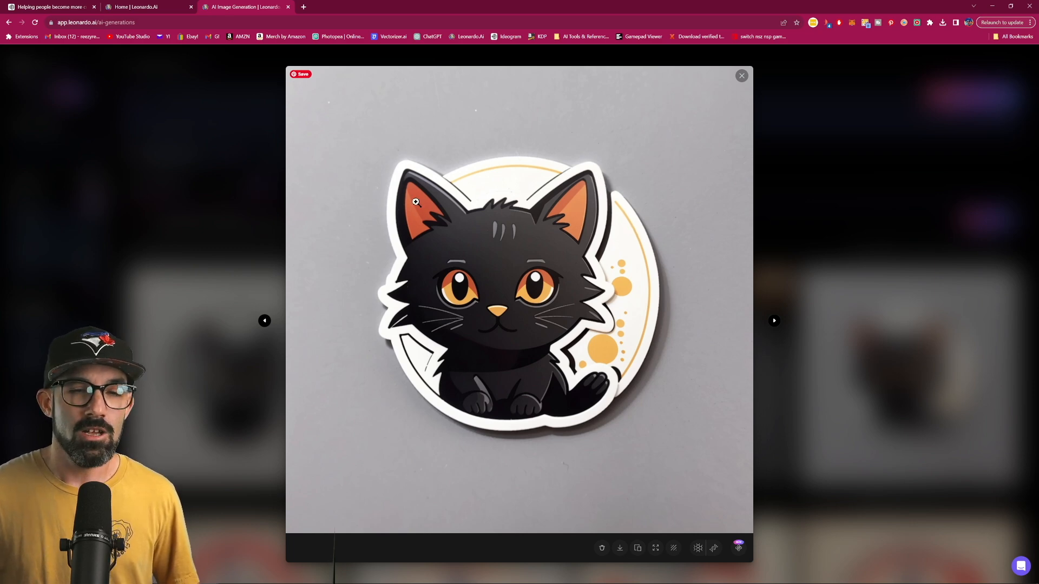
pyautogui.moveTo(544, 170)
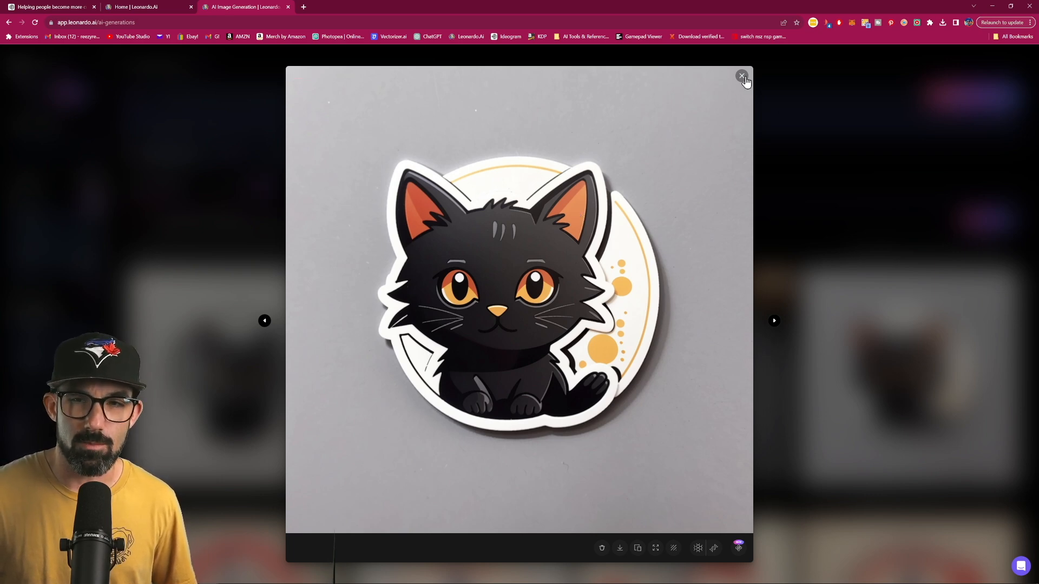
pyautogui.click(741, 76)
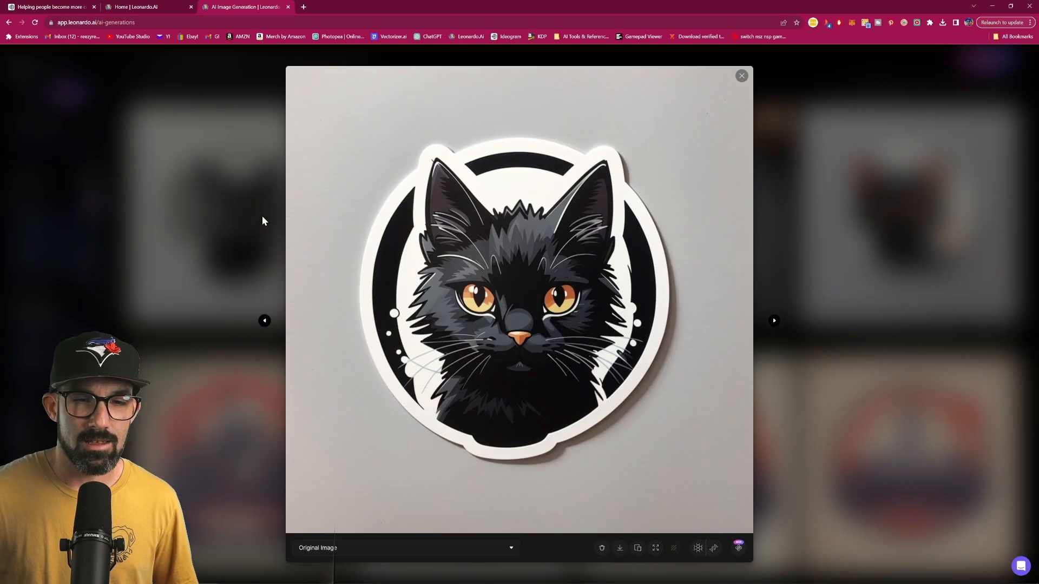
# - Return to the Leonardo home feed with featured models and recent creations
pyautogui.click(741, 75)
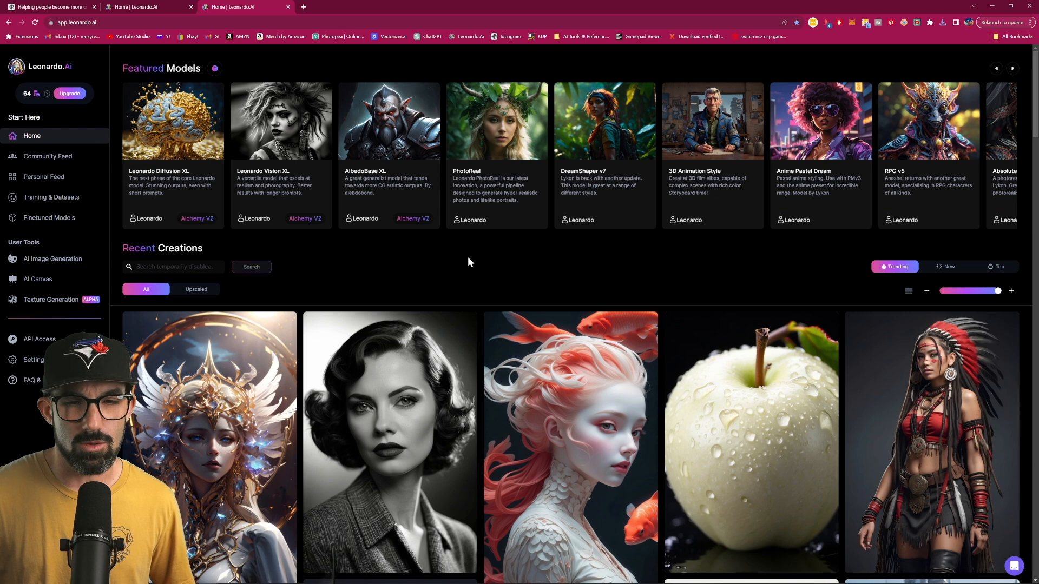
pyautogui.moveTo(573, 272)
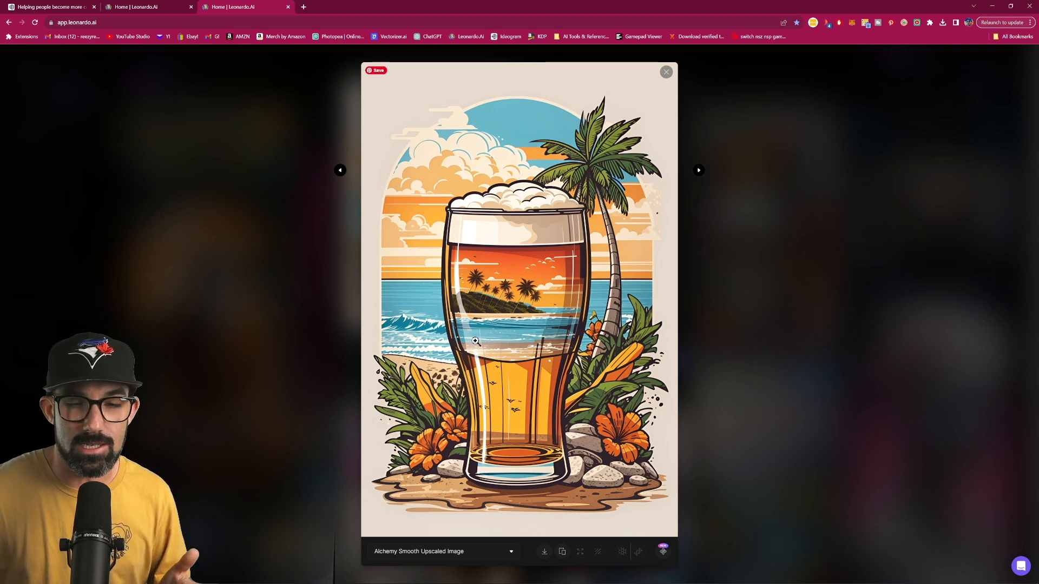
# - Download the beer glass beach design, follow its creator and select its prompt text
pyautogui.click(943, 21)
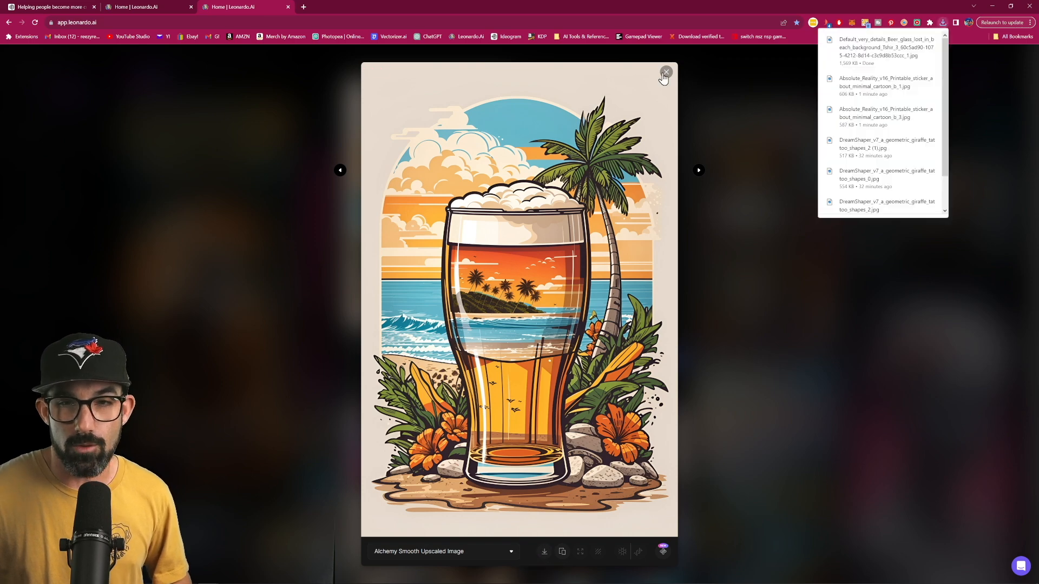
pyautogui.click(666, 72)
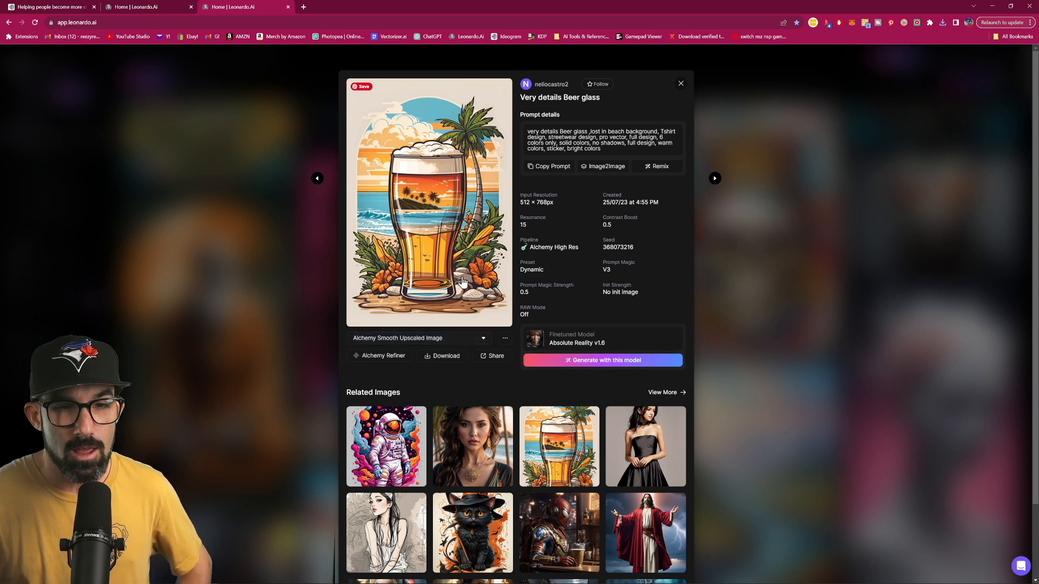
pyautogui.click(597, 85)
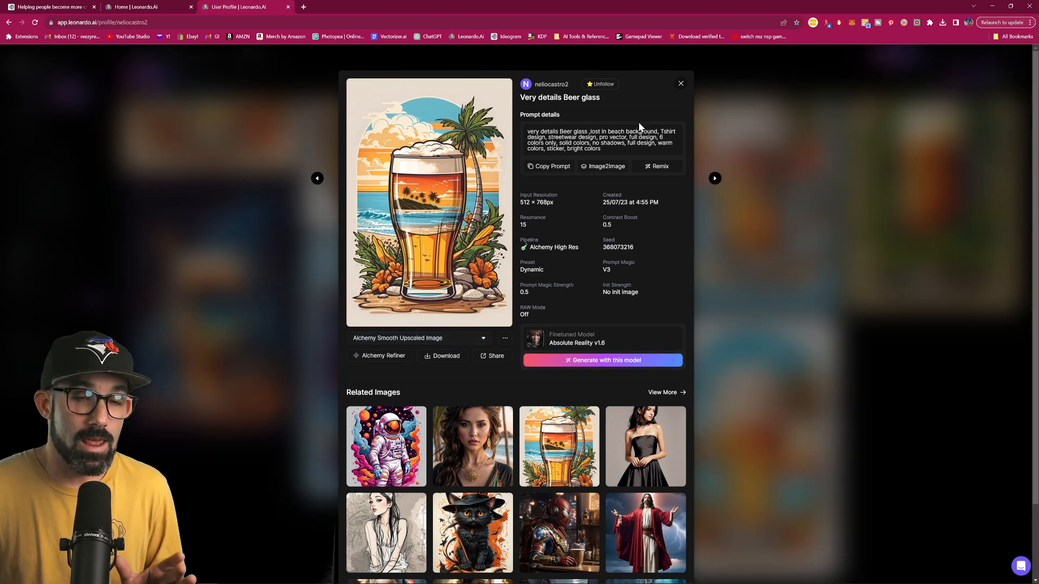
pyautogui.moveTo(680, 99)
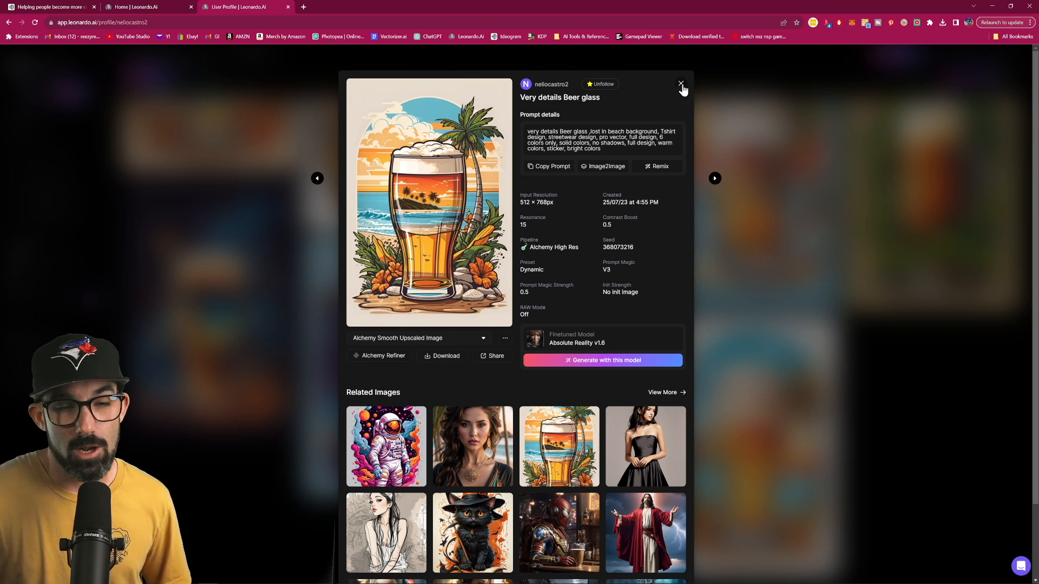
pyautogui.moveTo(489, 323)
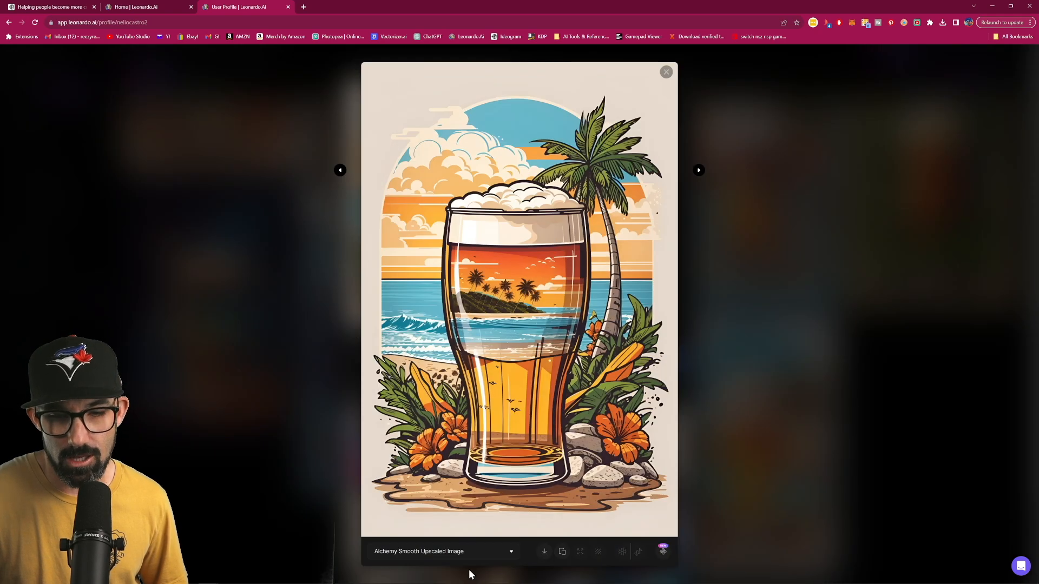
pyautogui.moveTo(544, 551)
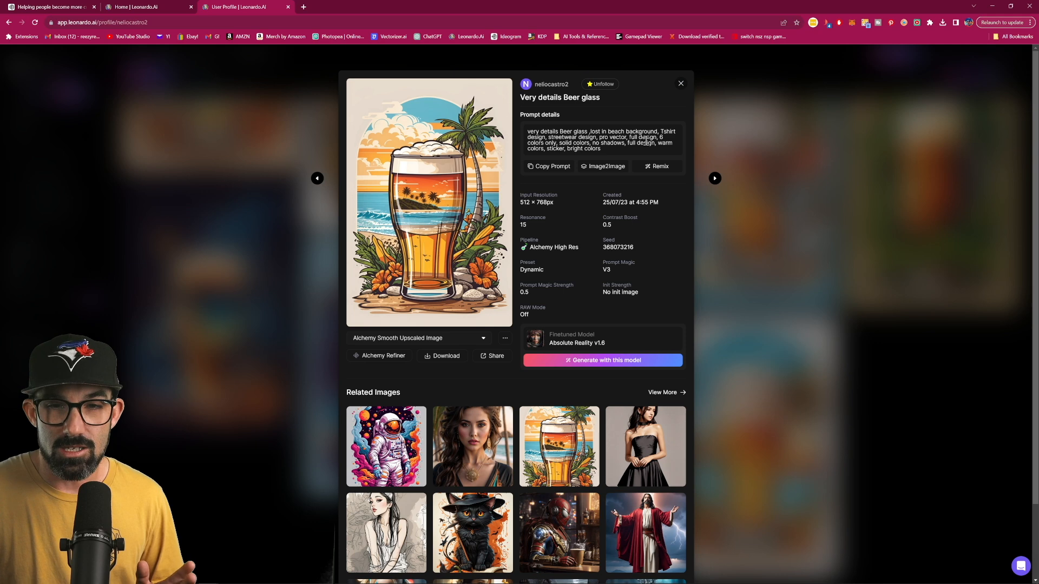
pyautogui.moveTo(599, 148); pyautogui.dragTo(527, 148)
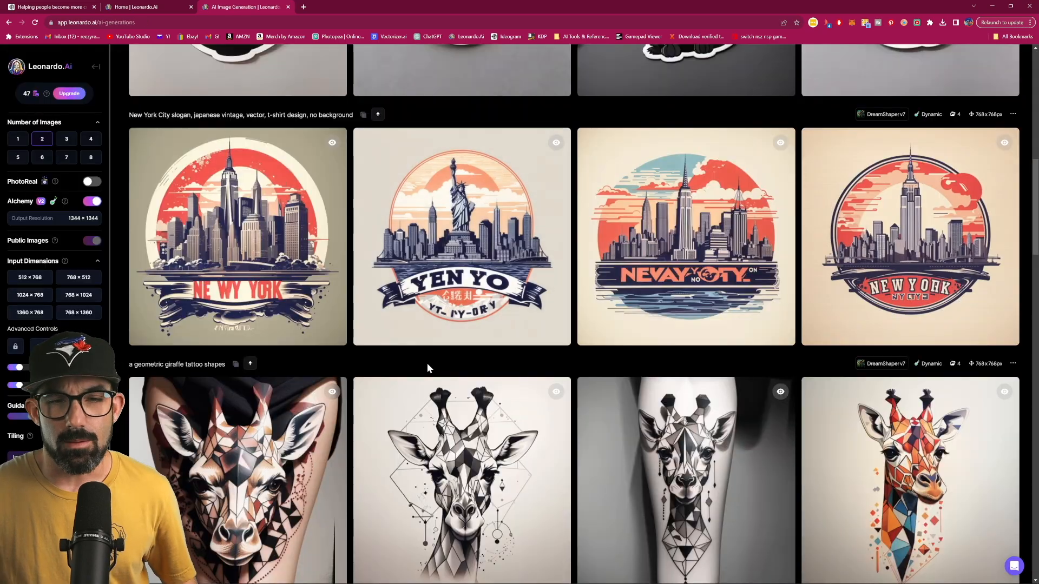
# - View the first New York skyline design full size and arrow through the following designs
pyautogui.click(237, 237)
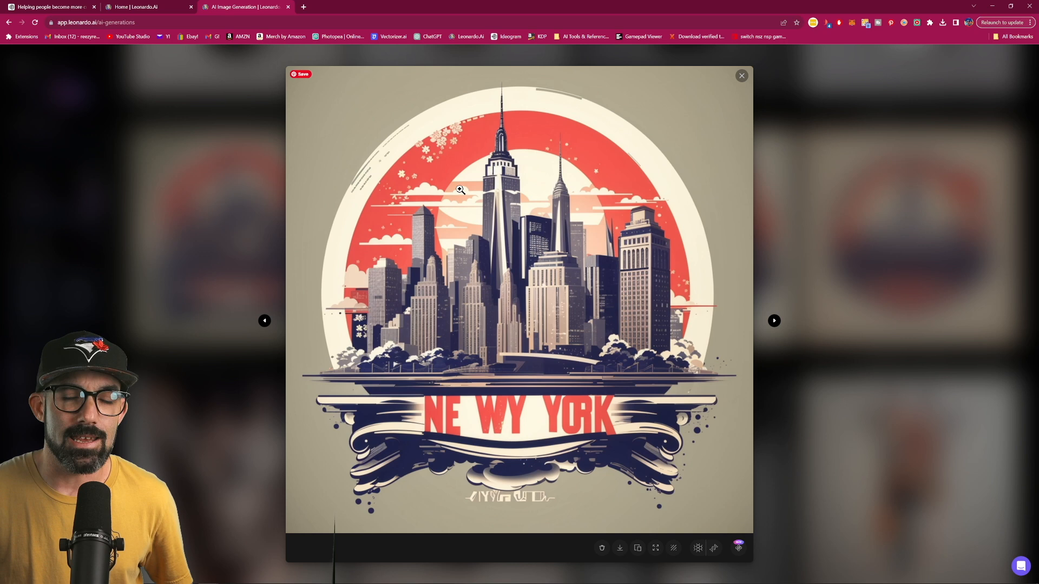
pyautogui.moveTo(692, 301)
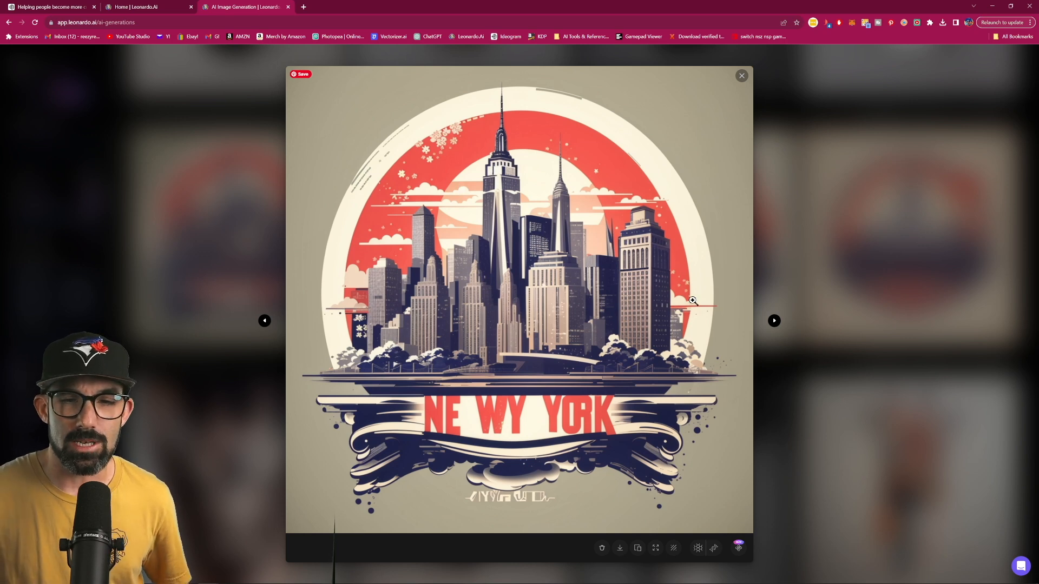
pyautogui.moveTo(542, 144)
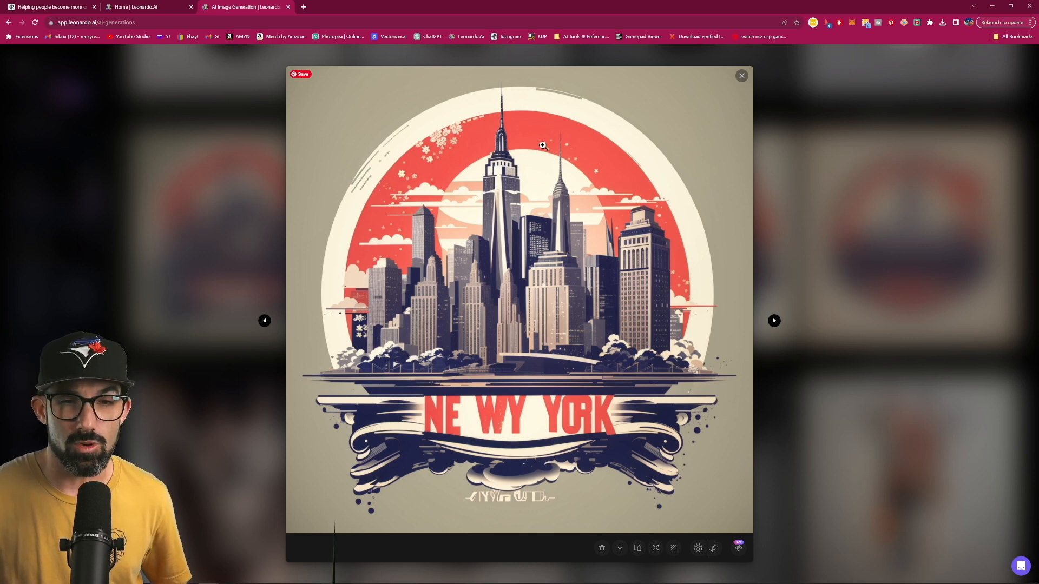
pyautogui.moveTo(470, 462)
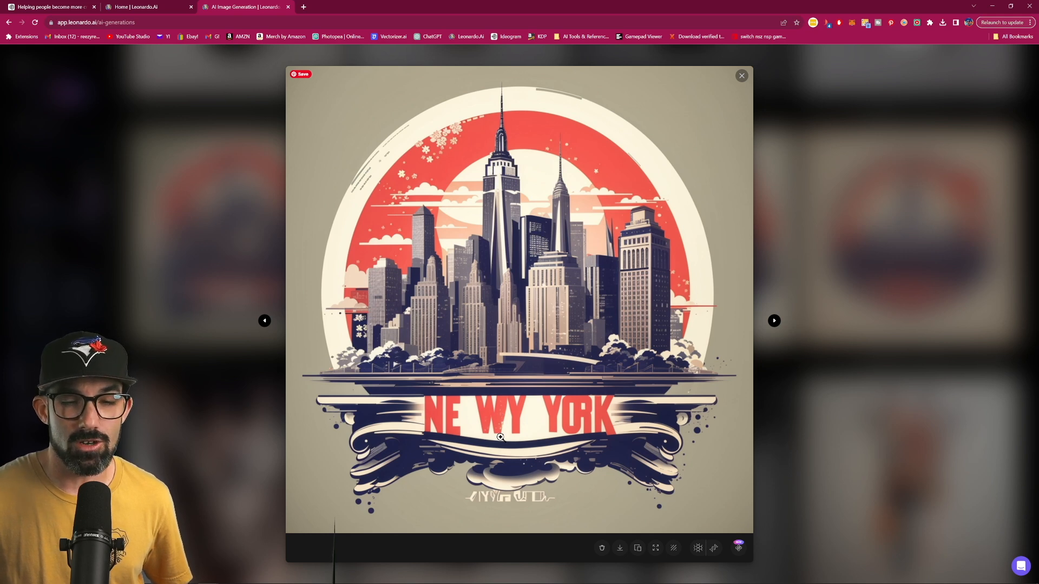
pyautogui.moveTo(323, 321)
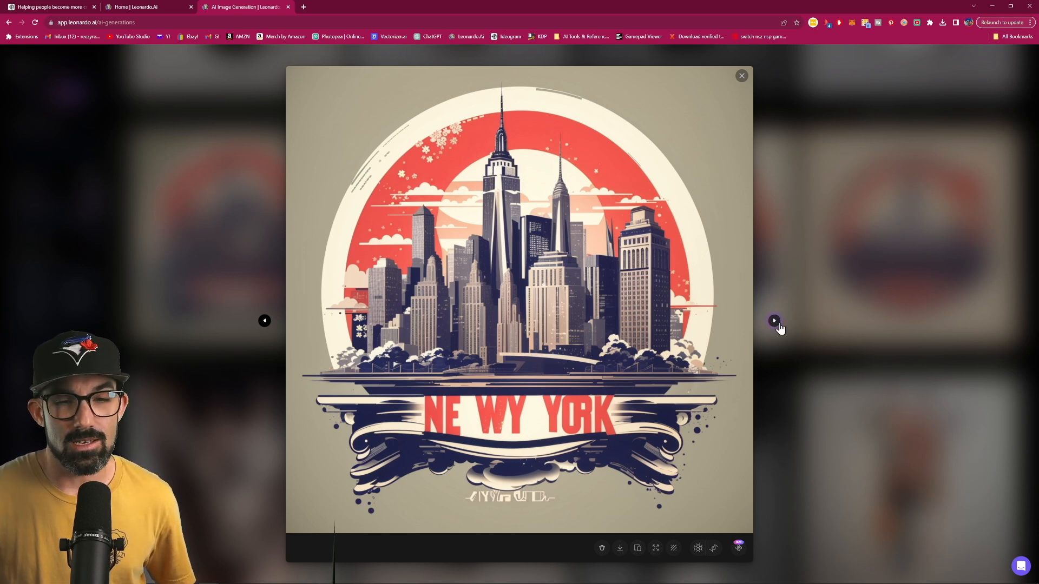
pyautogui.click(774, 321)
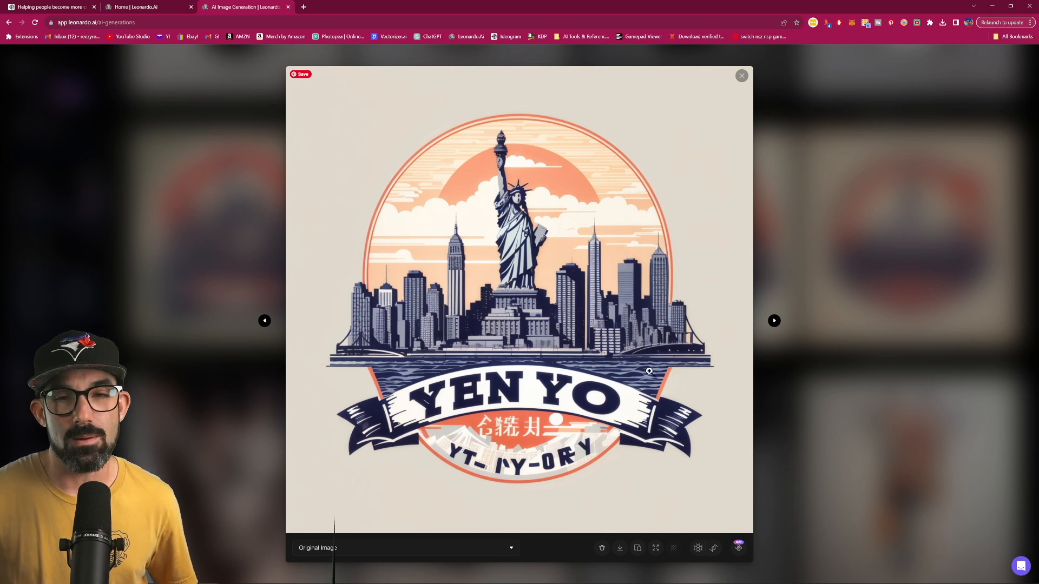
pyautogui.click(773, 320)
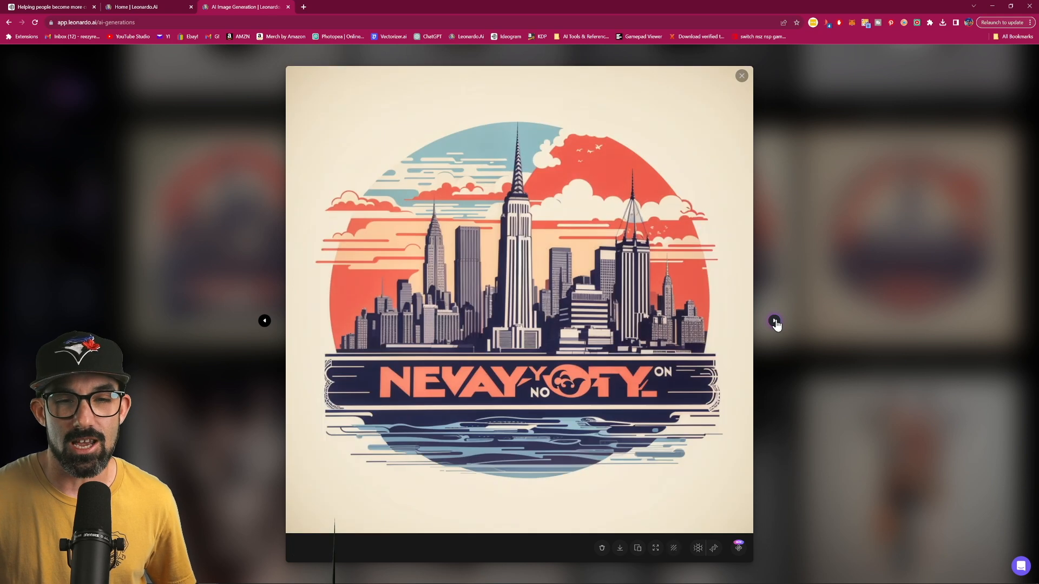
pyautogui.click(775, 324)
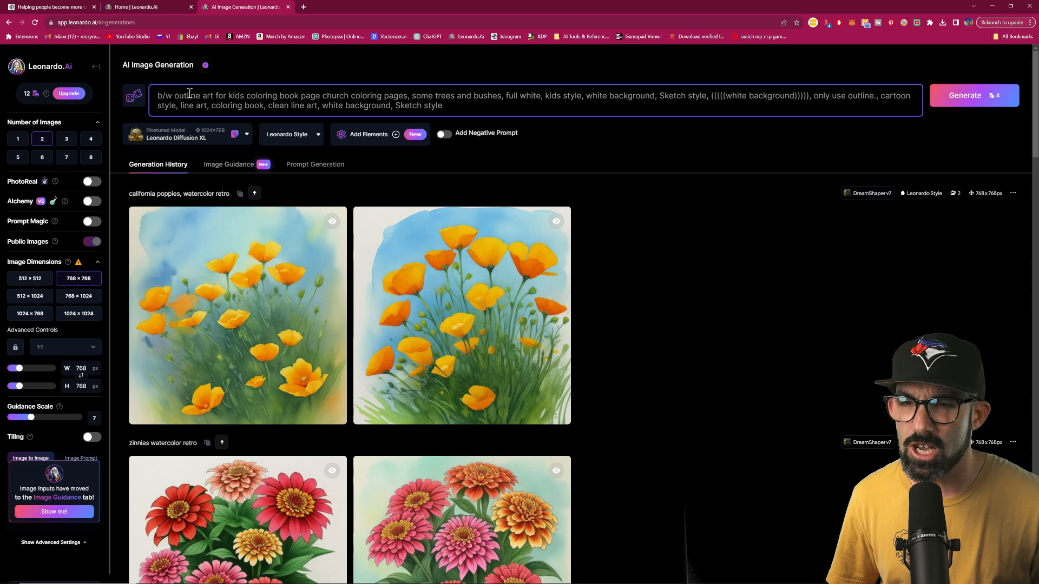
# - Generate Giza pyramid coloring pages with sphinx and camel, then preview both results
pyautogui.write('great pd')
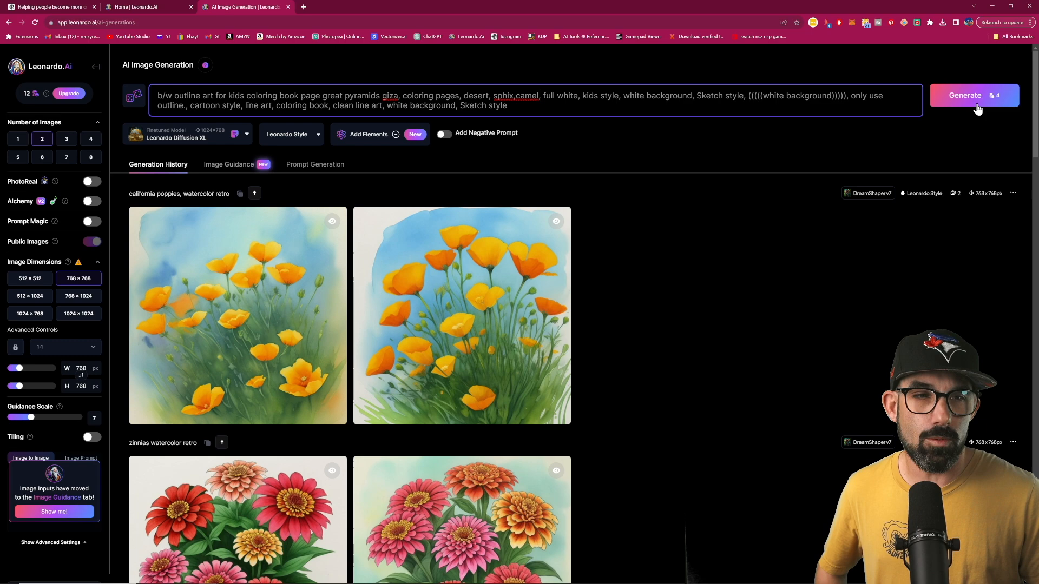
pyautogui.click(964, 96)
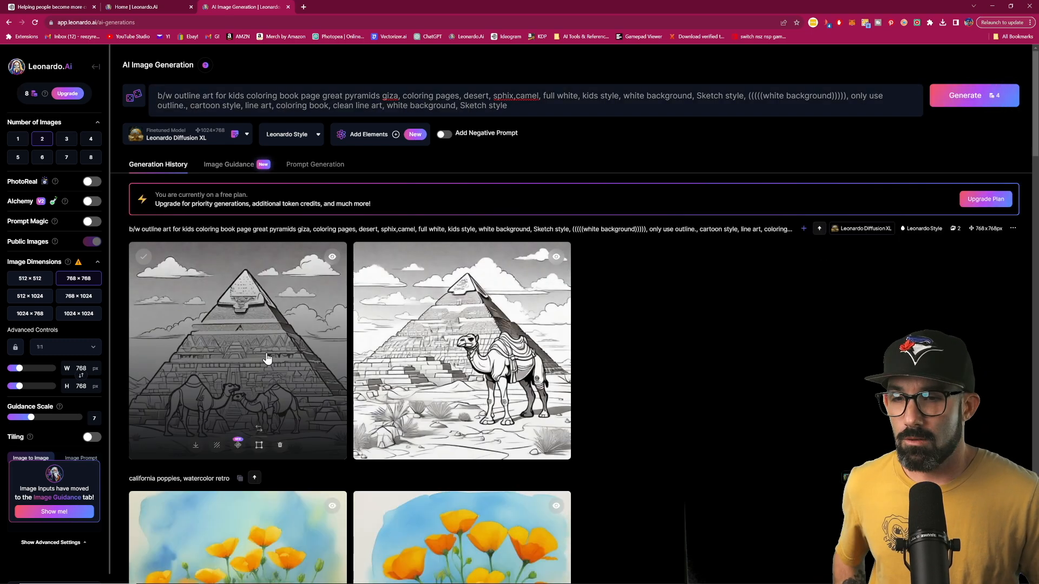
pyautogui.click(237, 350)
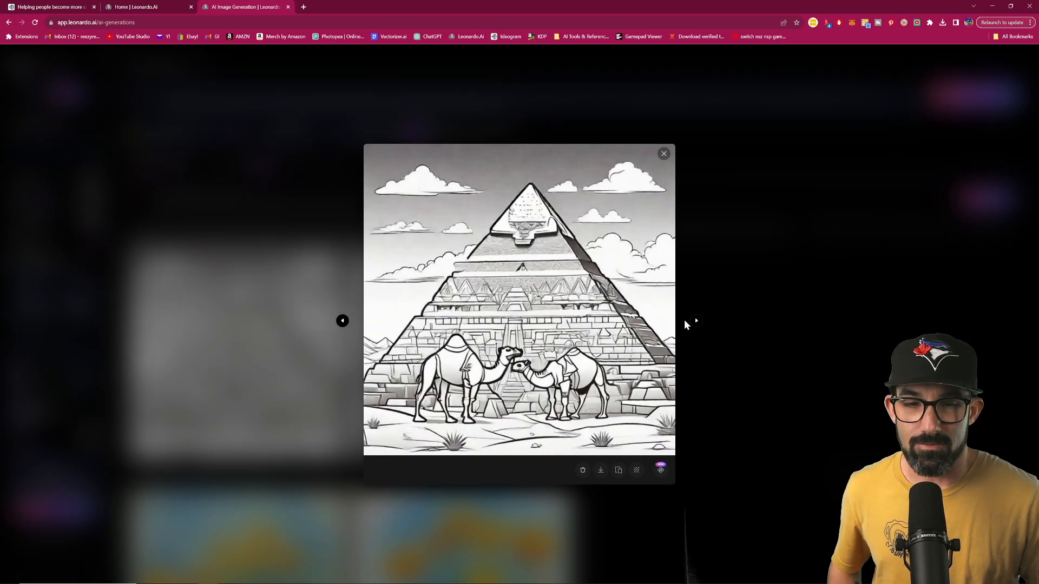
pyautogui.click(696, 320)
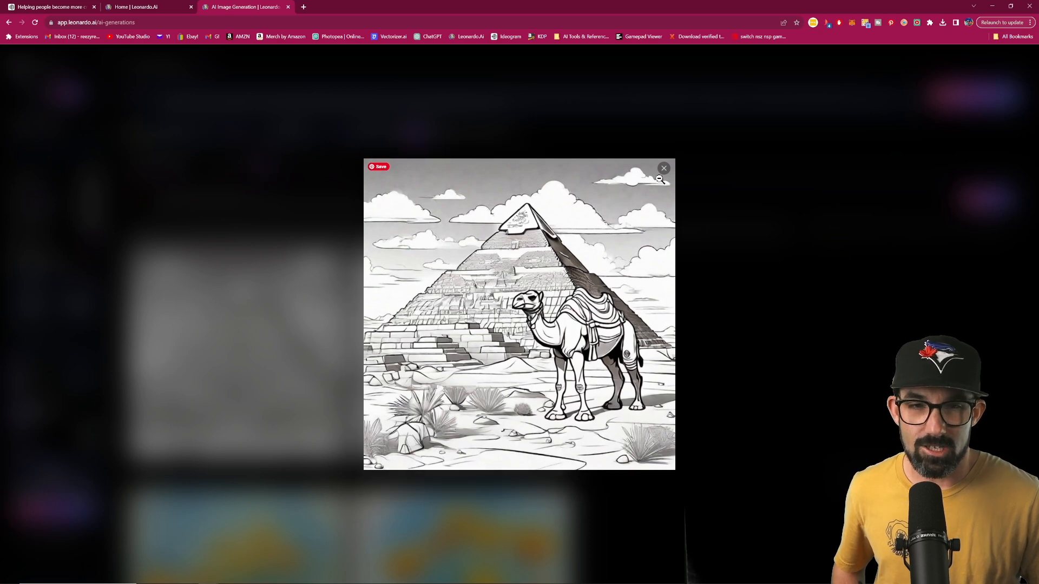
pyautogui.click(663, 167)
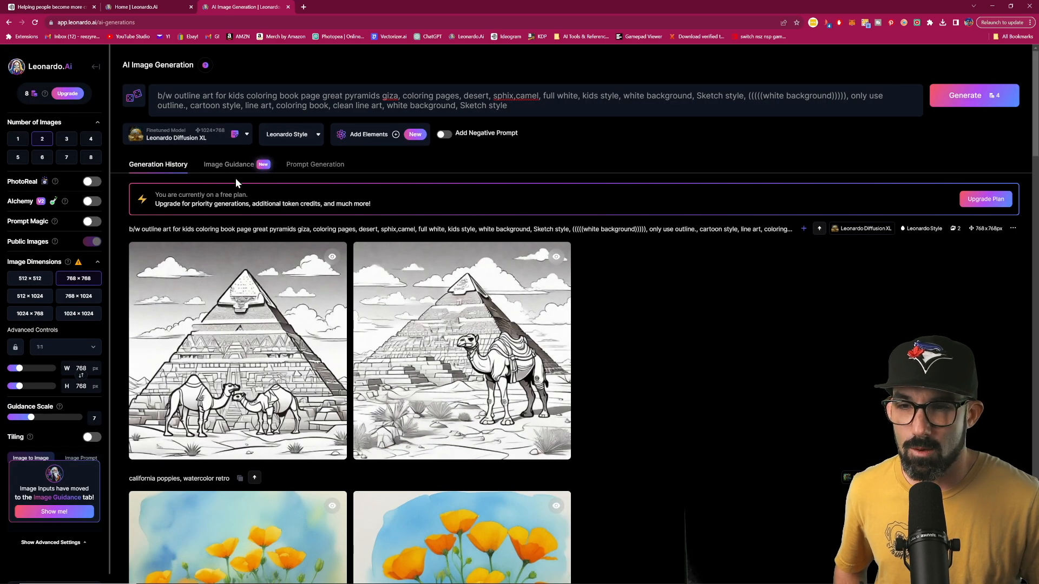
# - Replace the pyramid wording with 'Sphinx', generate, and preview each Sphinx coloring page
pyautogui.moveTo(403, 95); pyautogui.dragTo(538, 95)
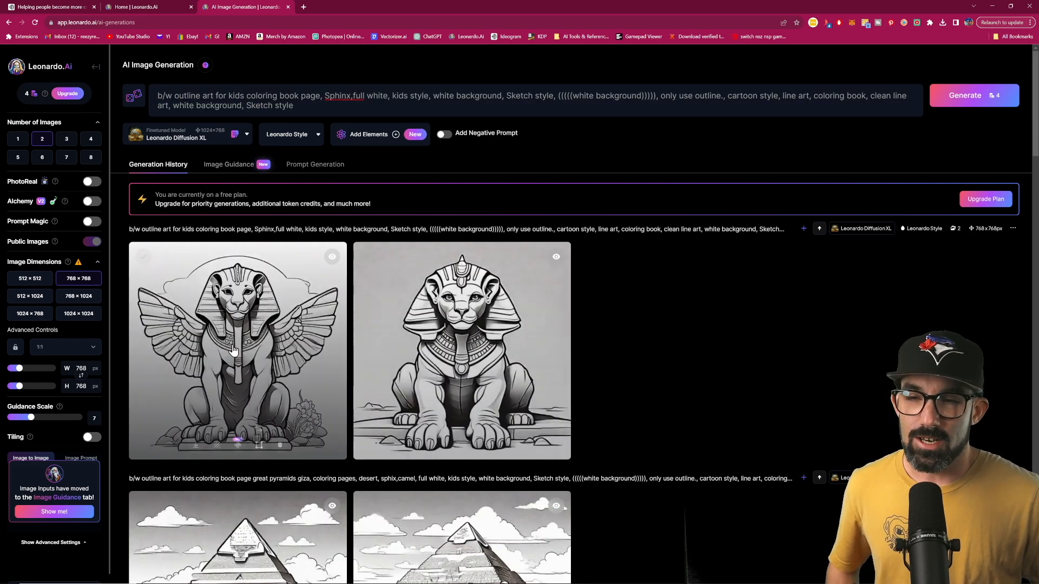
pyautogui.click(462, 351)
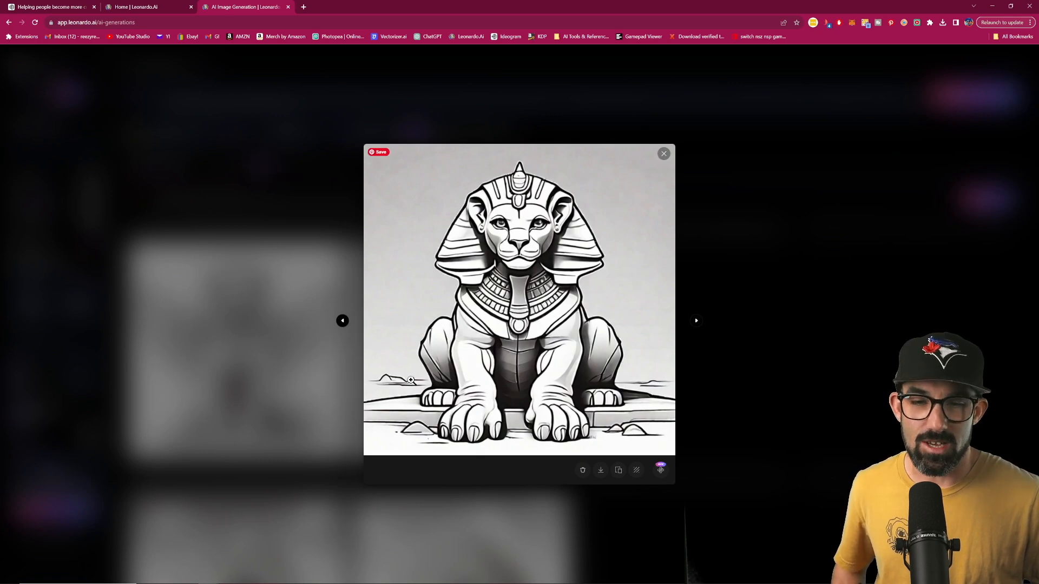
pyautogui.click(663, 152)
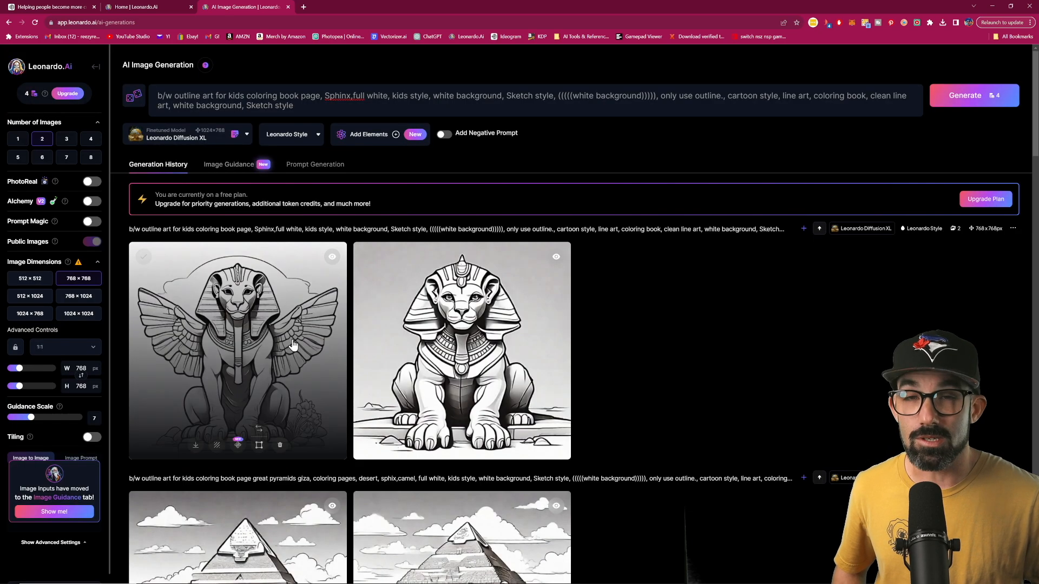
pyautogui.moveTo(268, 341)
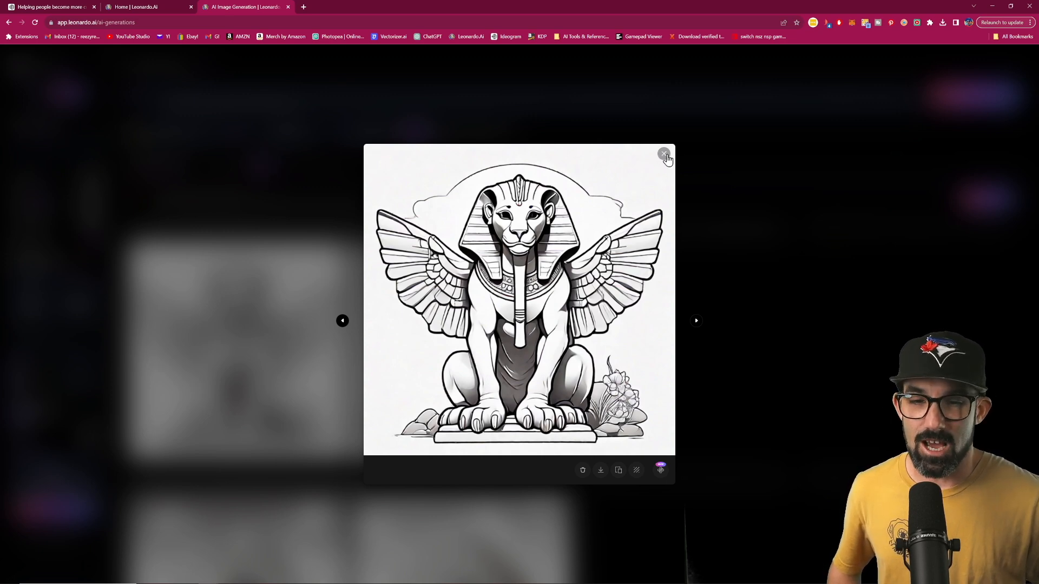
pyautogui.click(665, 154)
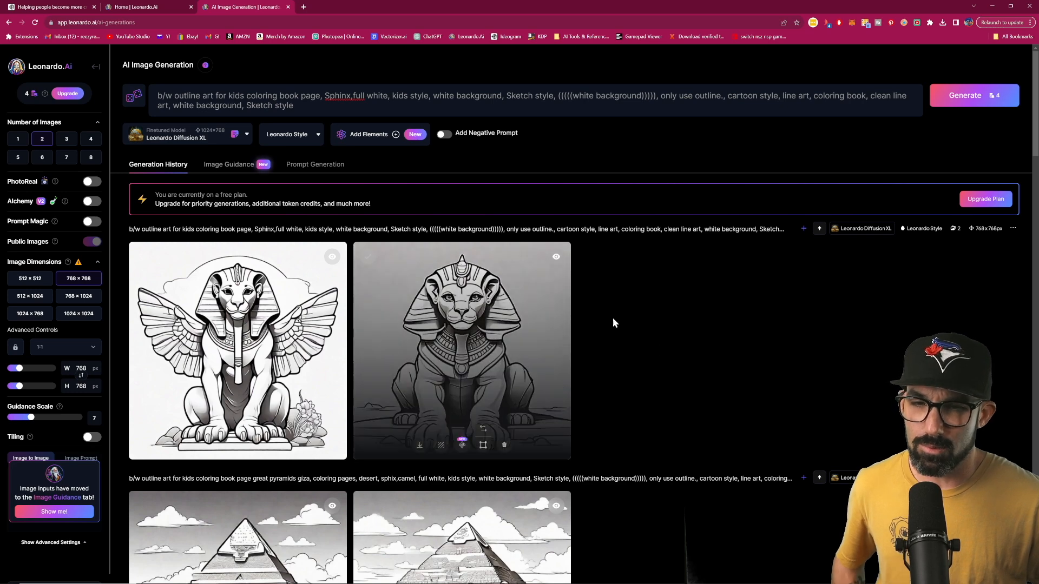
pyautogui.scroll(-3)
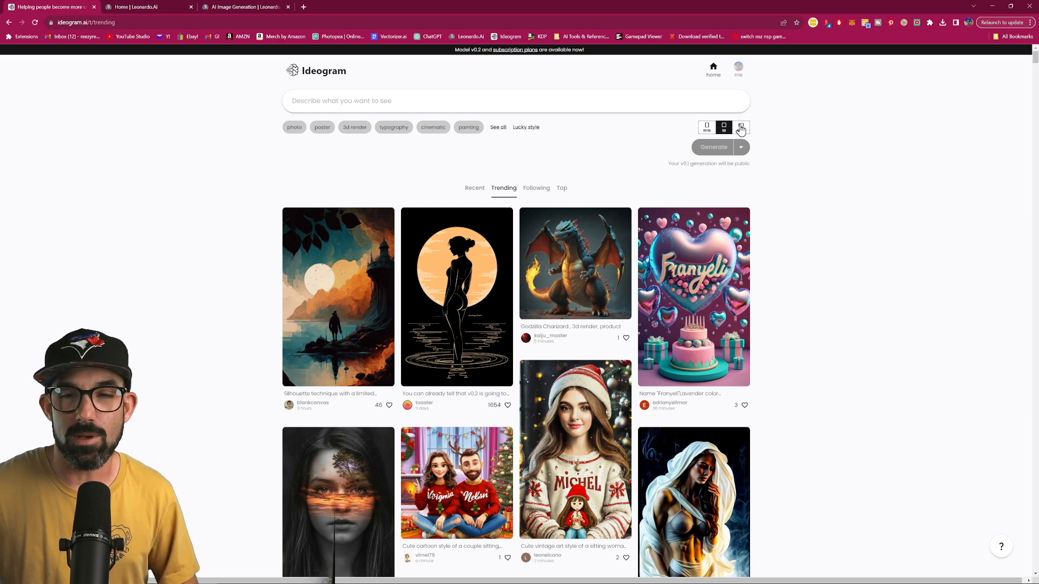
# - Pick a different aspect ratio and switch the Ideogram feed to Top images
pyautogui.click(707, 126)
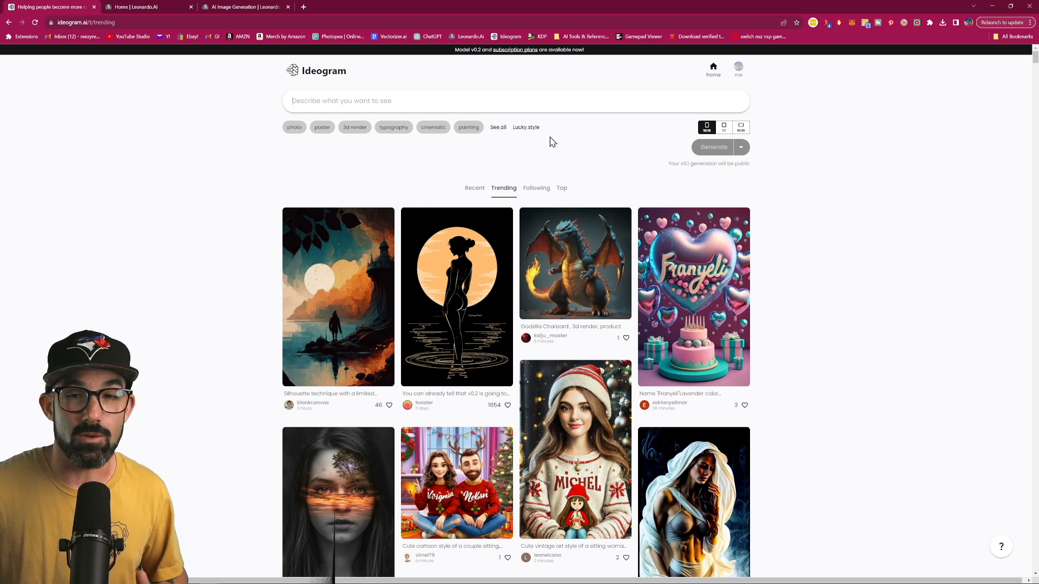
pyautogui.moveTo(279, 138)
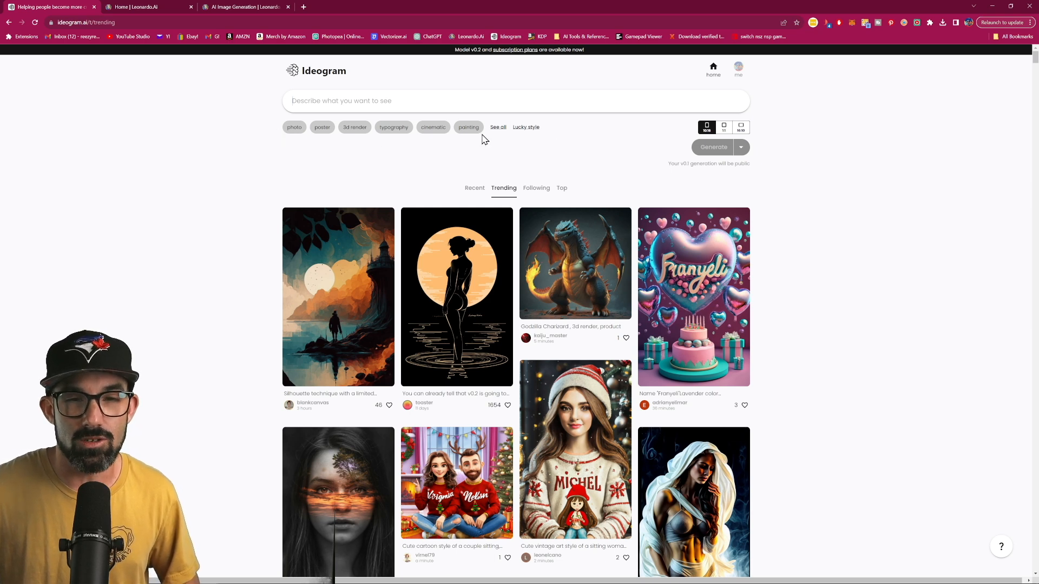
pyautogui.scroll(-3)
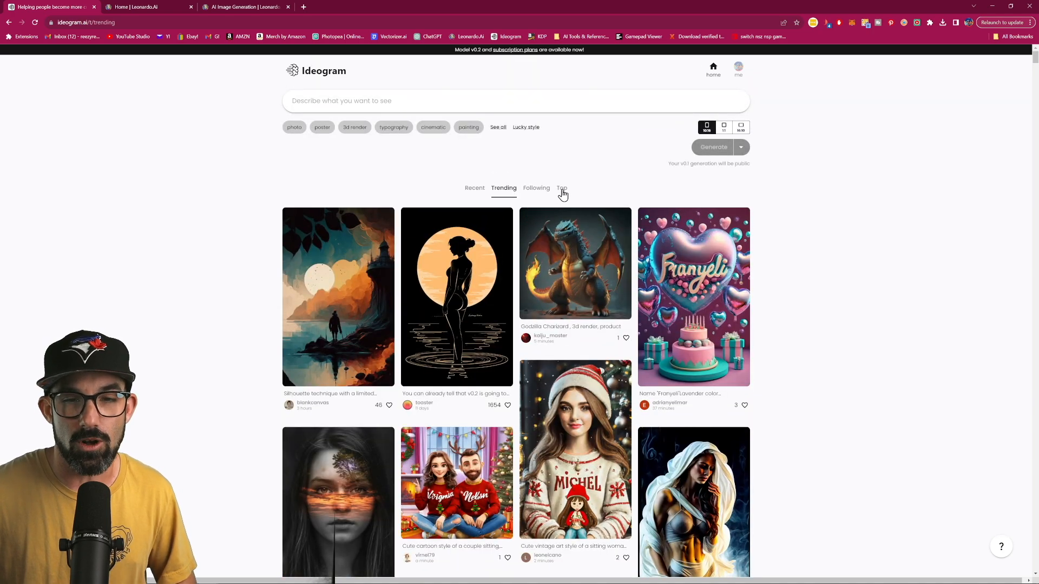
pyautogui.click(561, 189)
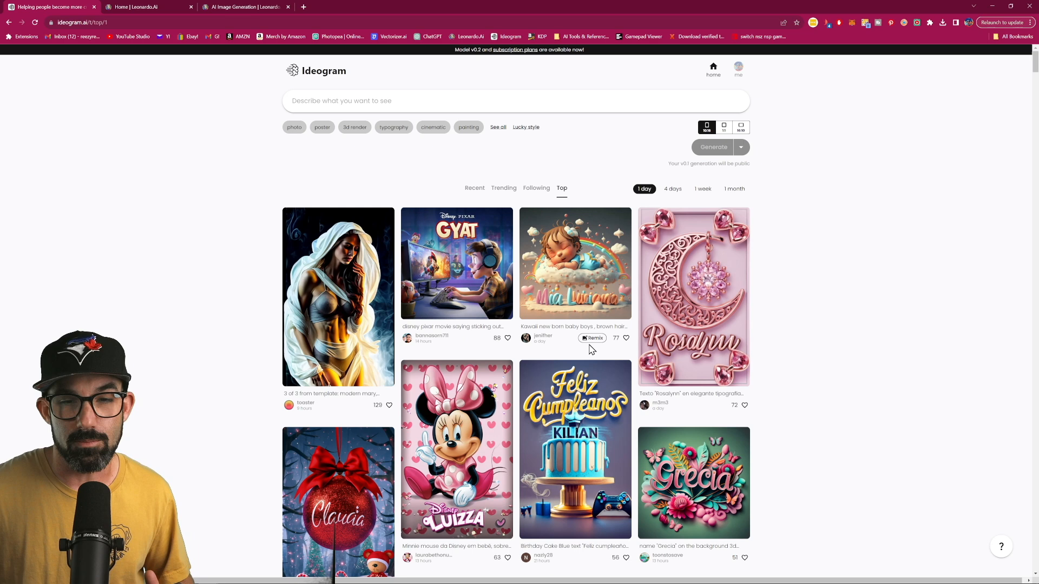
pyautogui.moveTo(425, 276)
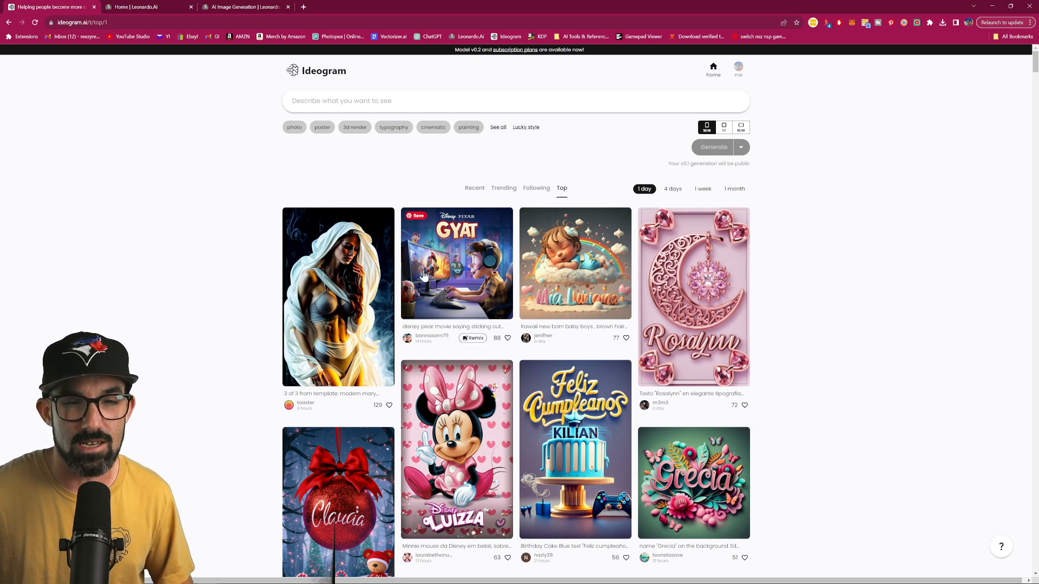
# - Open the kawaii newborn 'Mia Luciana' design's detail page from the Top feed
pyautogui.click(456, 263)
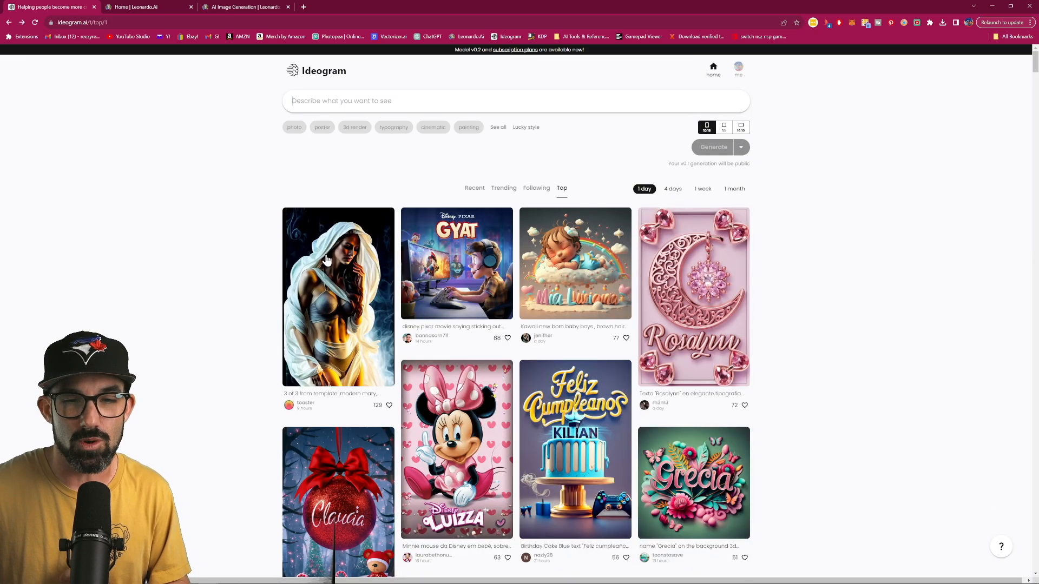
pyautogui.click(574, 264)
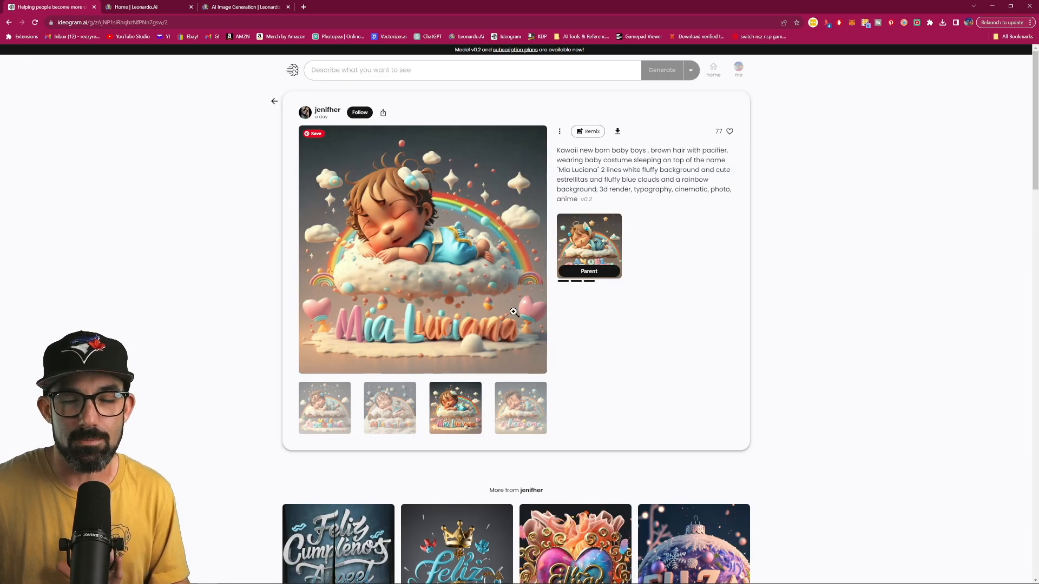
pyautogui.moveTo(423, 293)
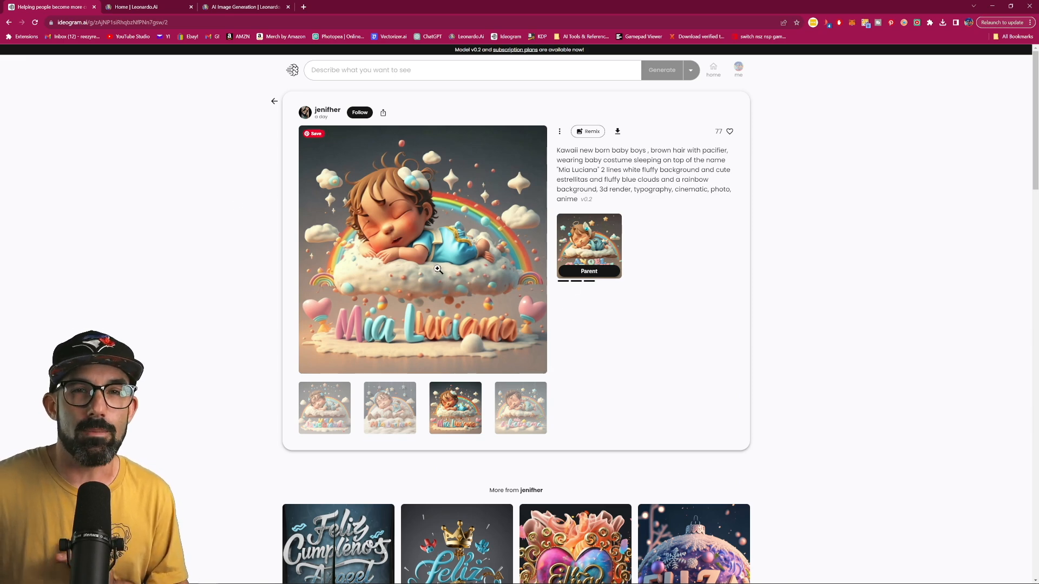
pyautogui.moveTo(455, 239)
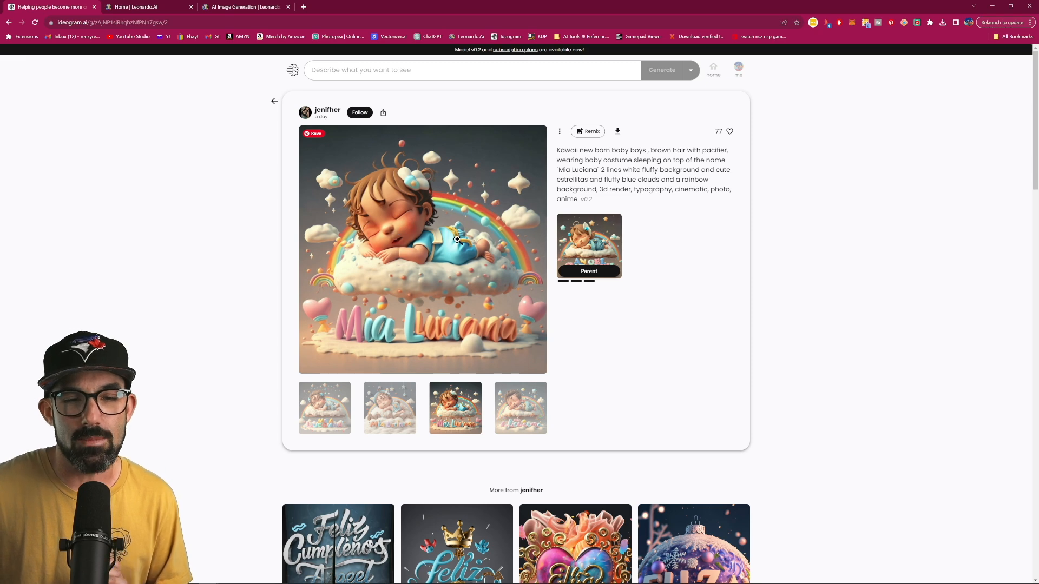
pyautogui.moveTo(416, 211)
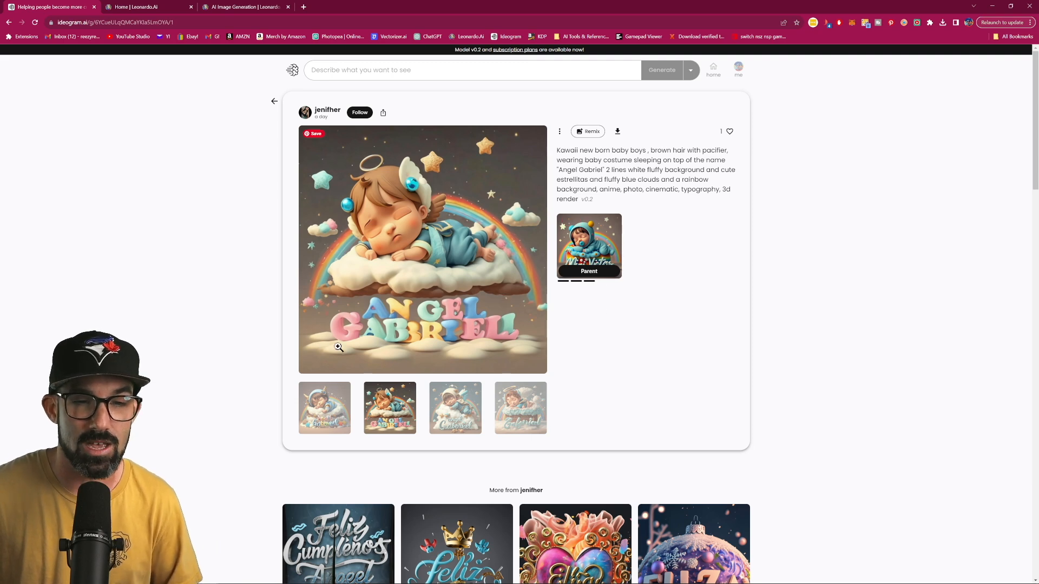
pyautogui.moveTo(586, 255)
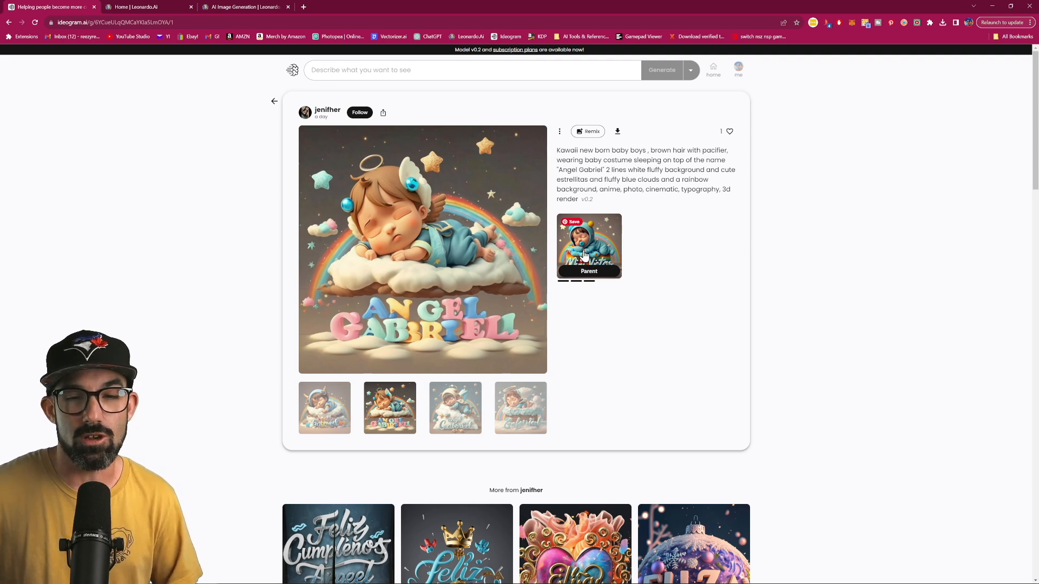
pyautogui.click(589, 246)
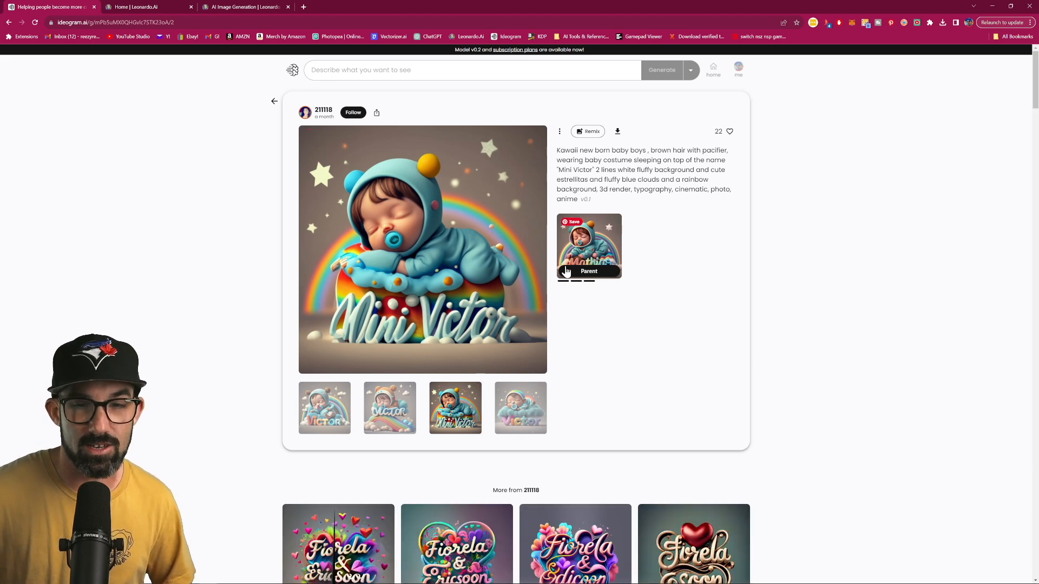
pyautogui.click(589, 245)
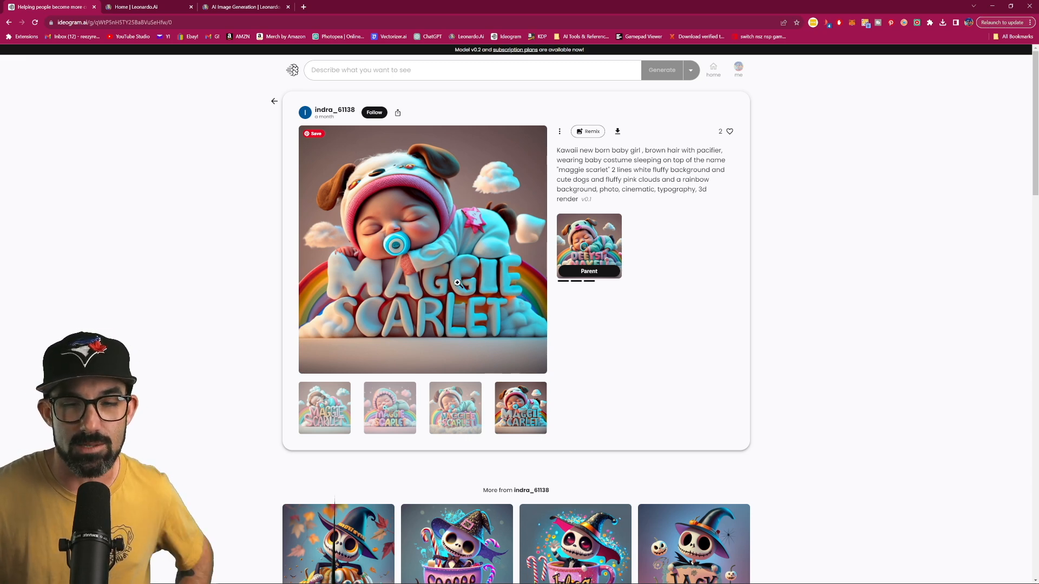
pyautogui.scroll(-3)
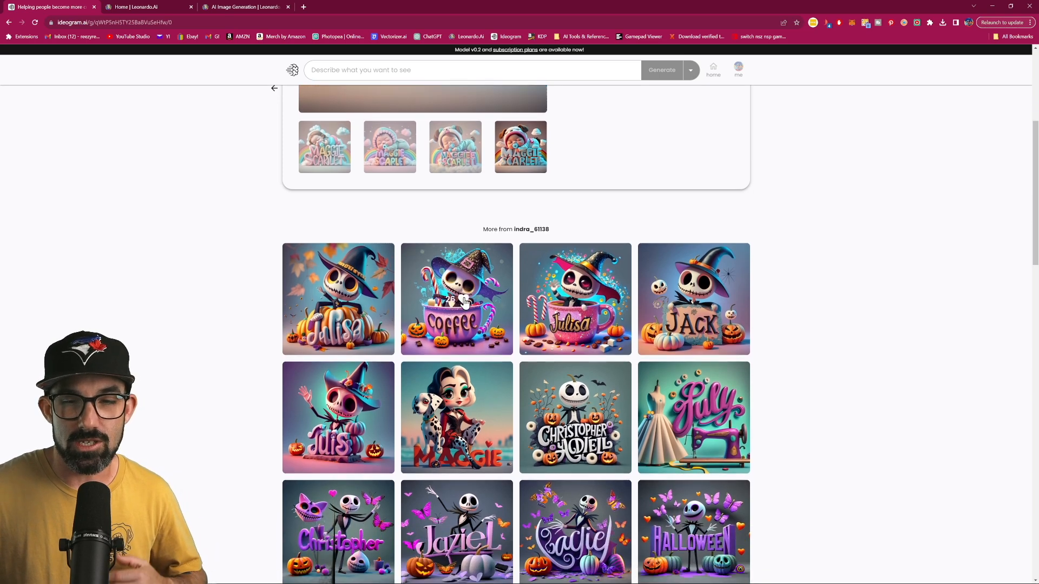
pyautogui.scroll(-3)
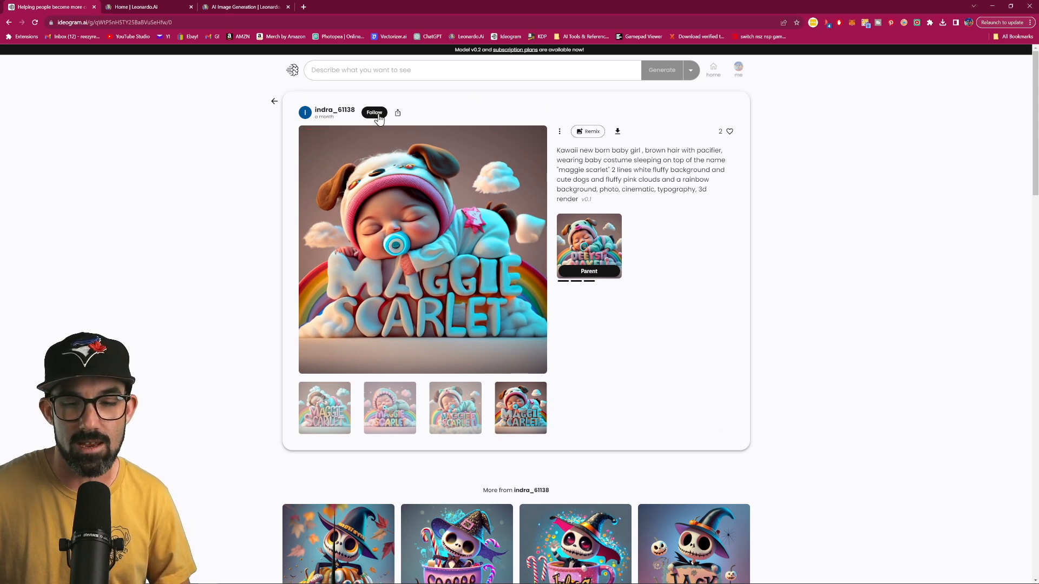
pyautogui.scroll(-3)
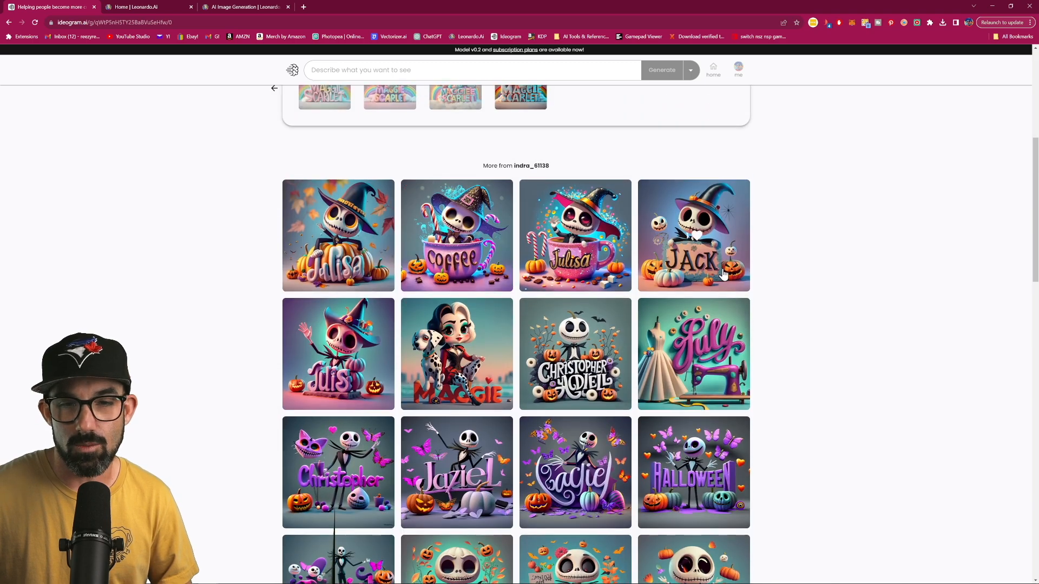
pyautogui.moveTo(421, 264)
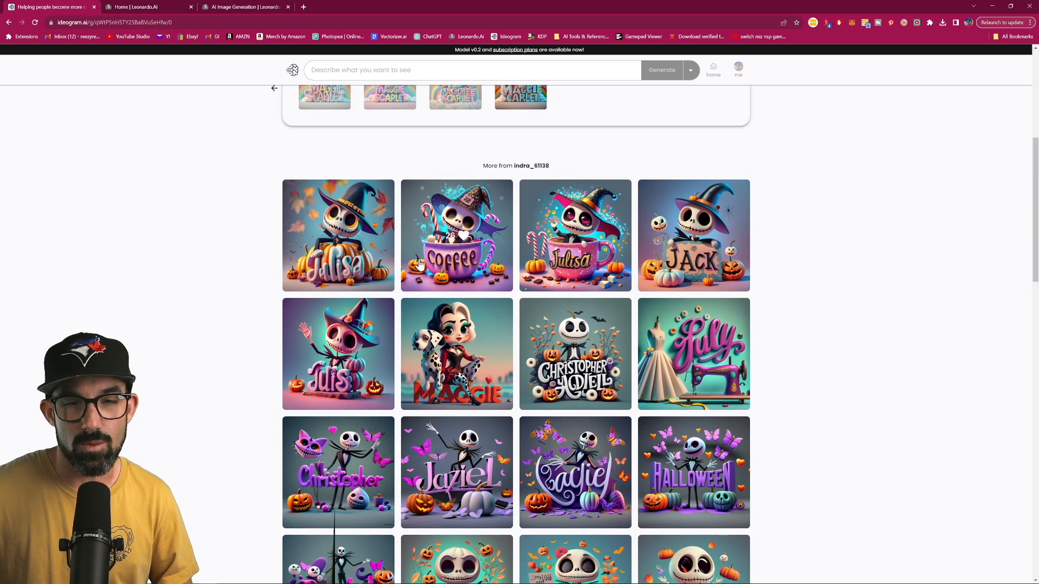
pyautogui.scroll(-3)
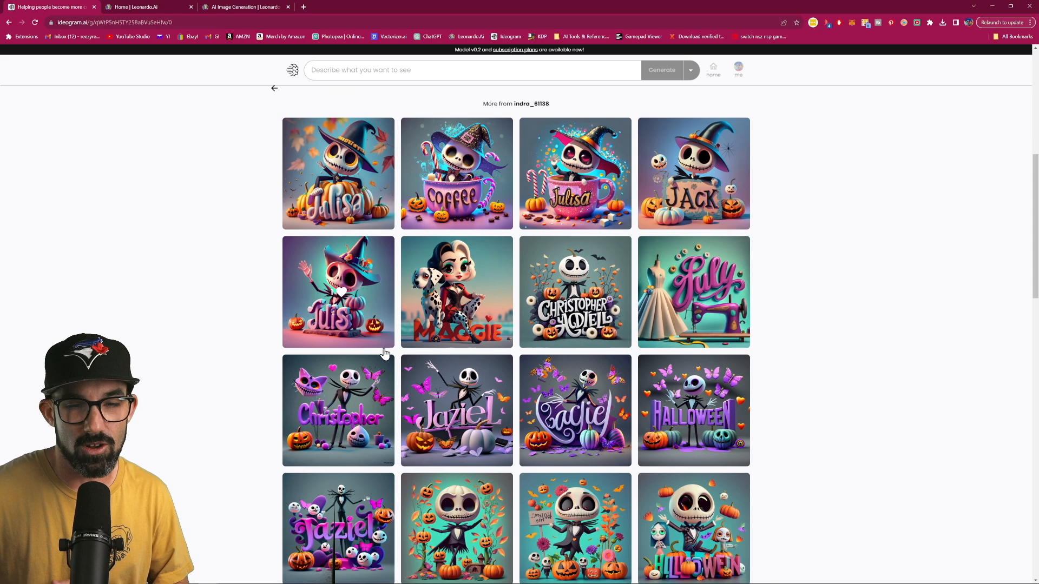
pyautogui.scroll(-3)
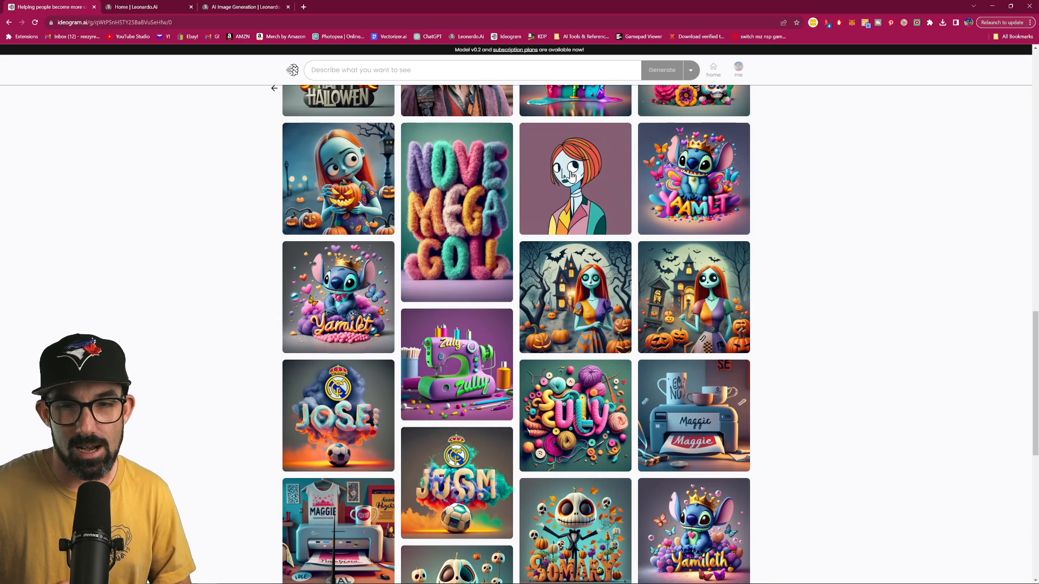
pyautogui.scroll(-3)
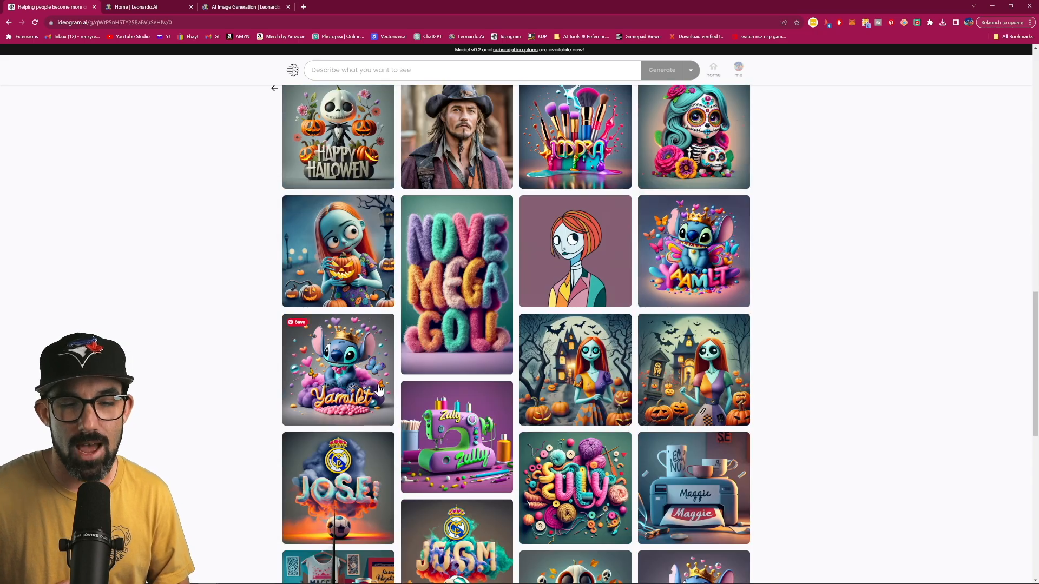
pyautogui.scroll(3)
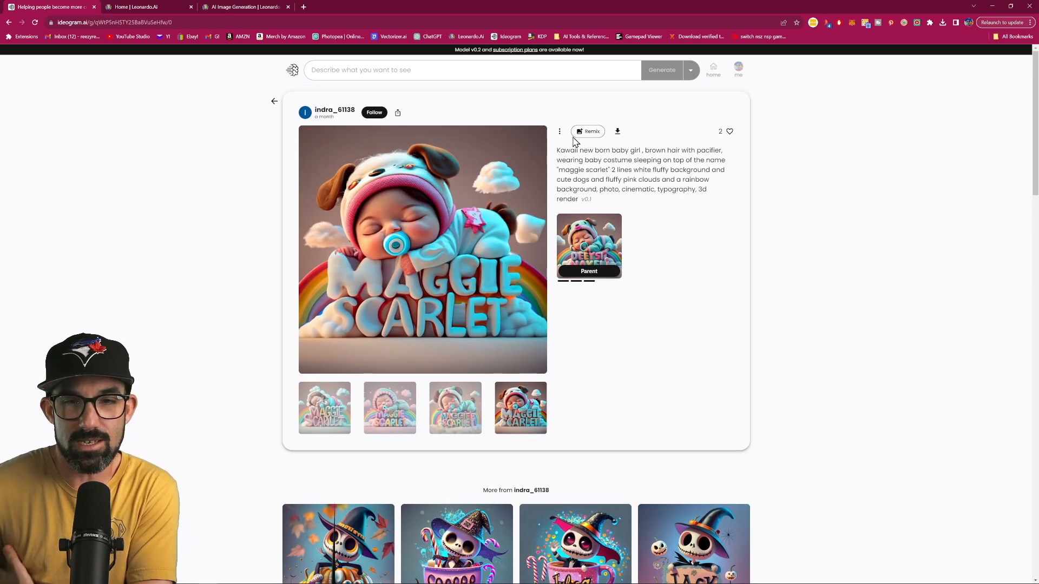
pyautogui.click(588, 131)
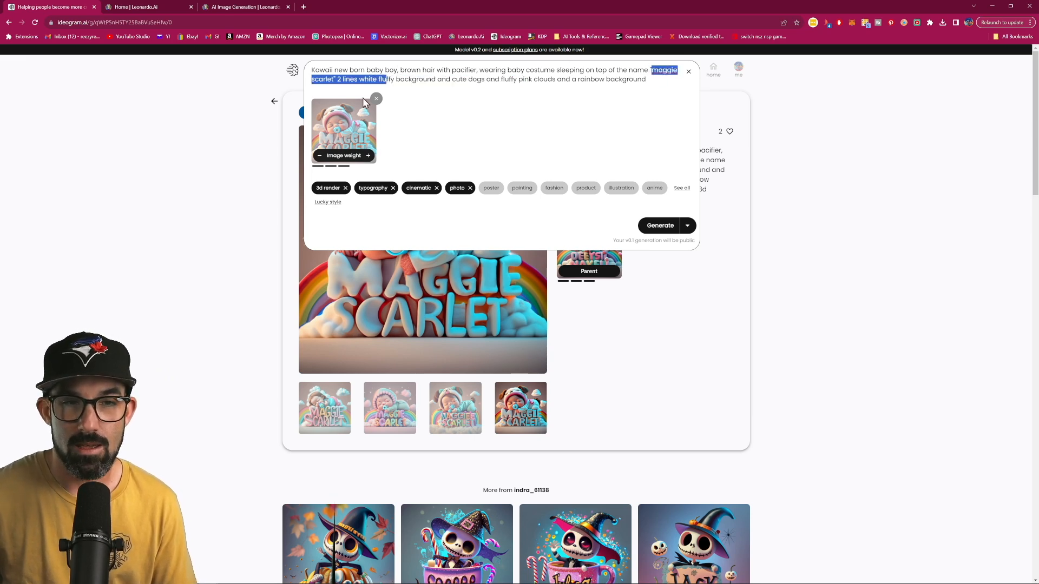
# - Remix with the new quoted name typed into the prompt, then return to the trending feed
pyautogui.write('re" 2')
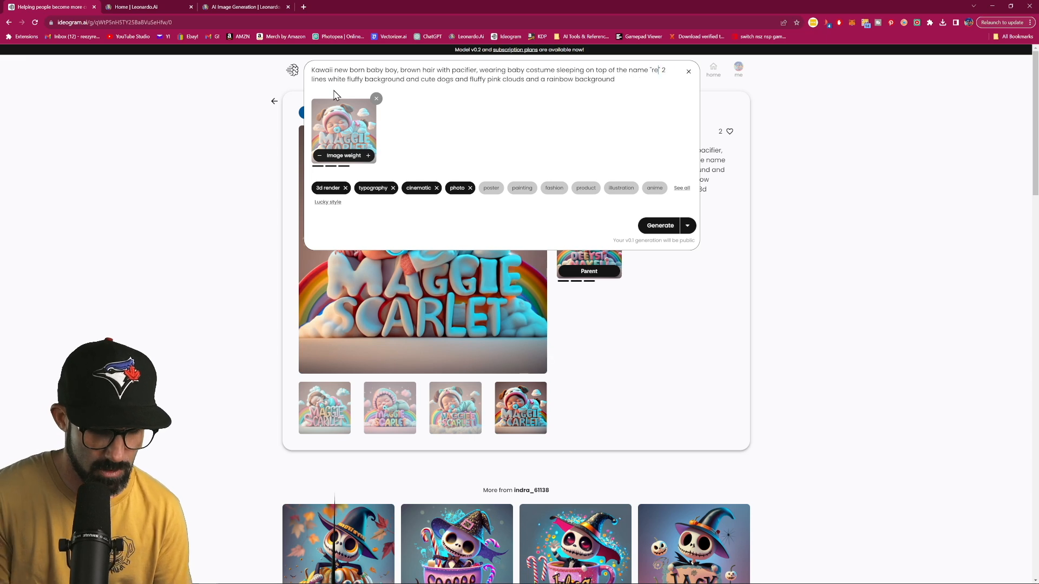
pyautogui.write('eezy resells')
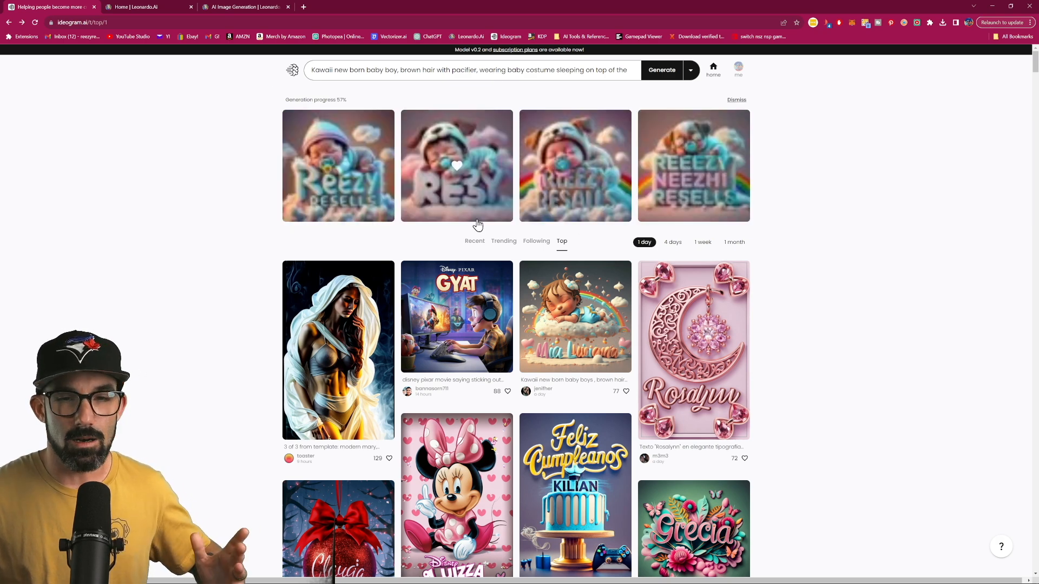
pyautogui.moveTo(224, 161)
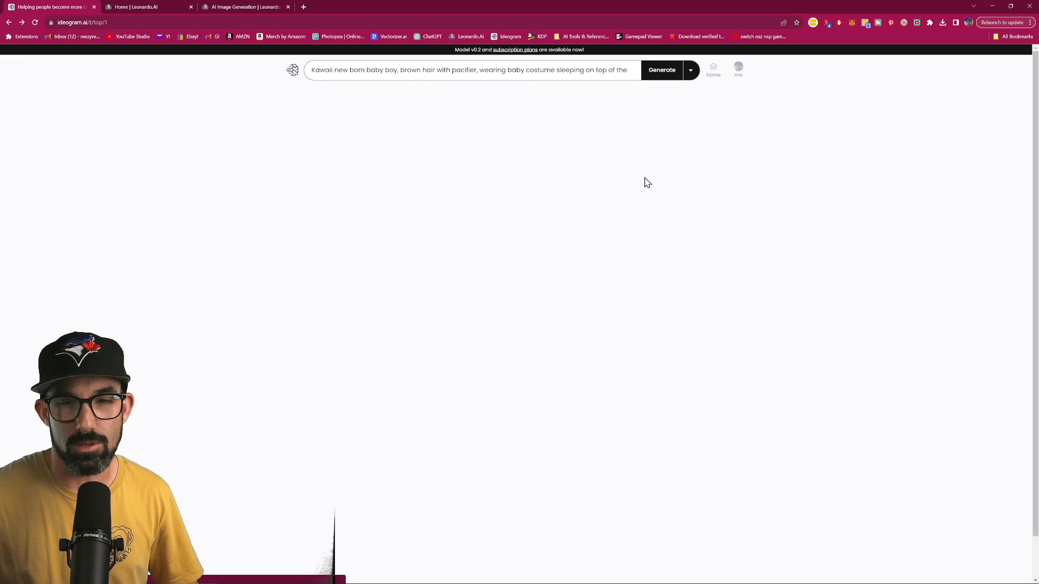
pyautogui.click(660, 69)
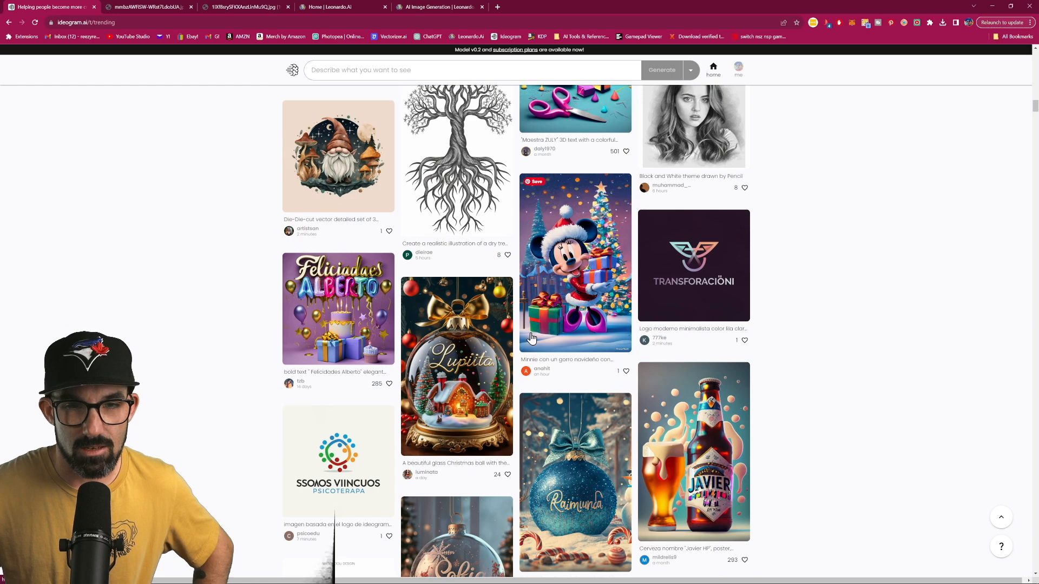
# - Generate a vintage beach design with surfboards, palm trees, sunset and "Santa Cruz" text
pyautogui.write('vintage')
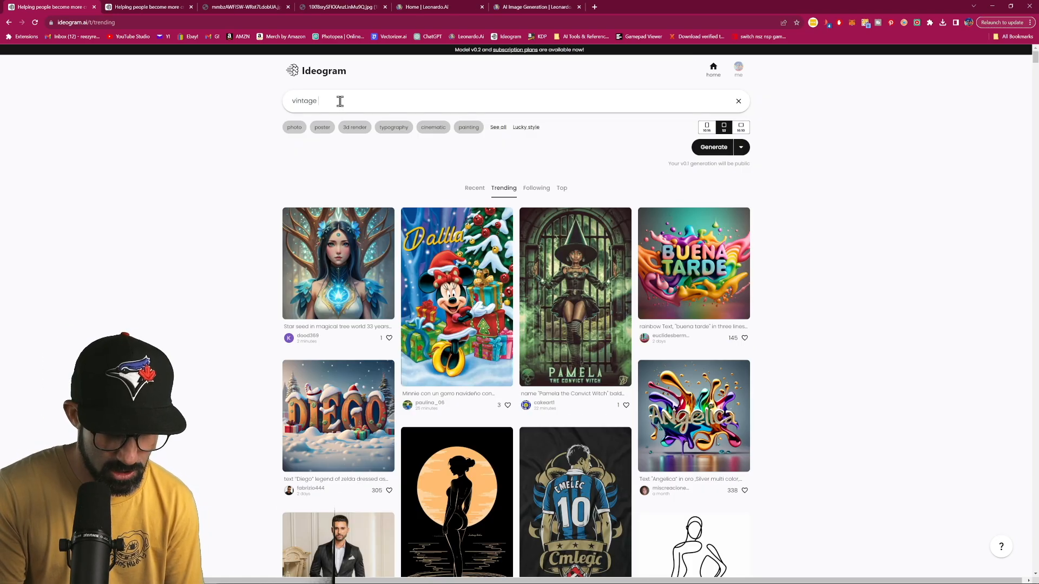
pyautogui.write('beach diesg')
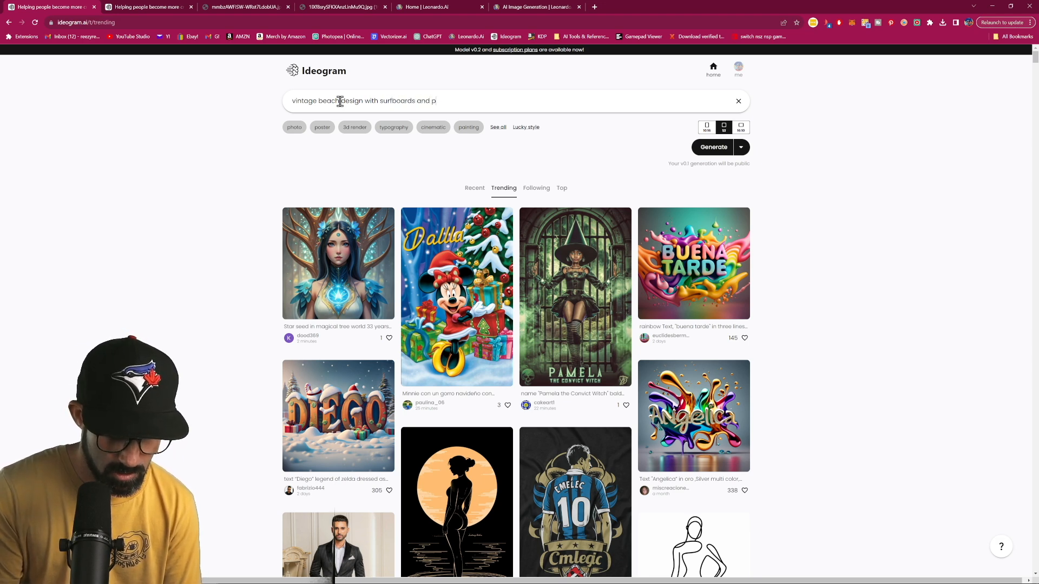
pyautogui.write('alm tree')
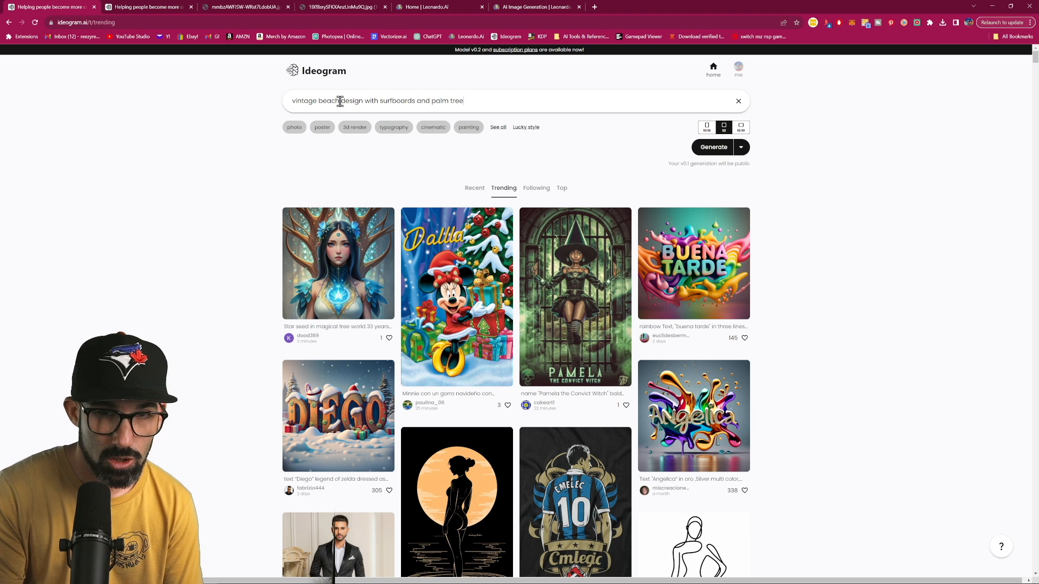
pyautogui.write(', sunset,')
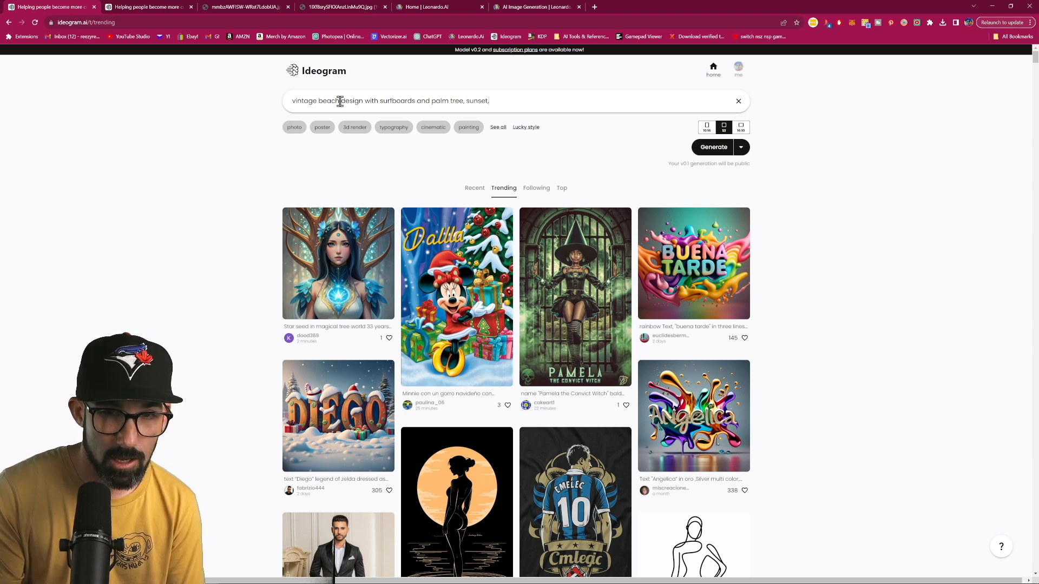
pyautogui.write('"santa Cr"')
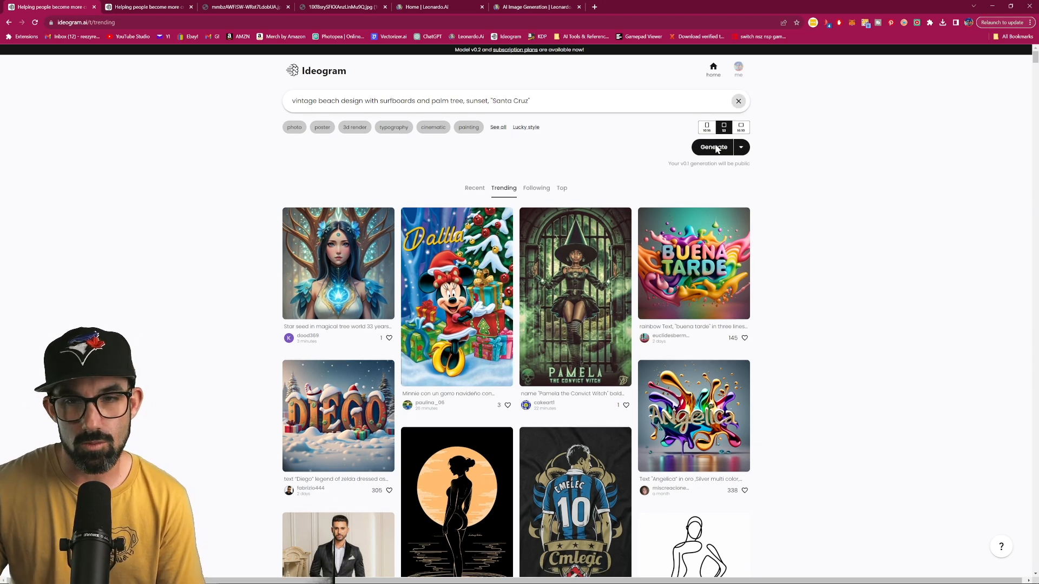
pyautogui.click(712, 146)
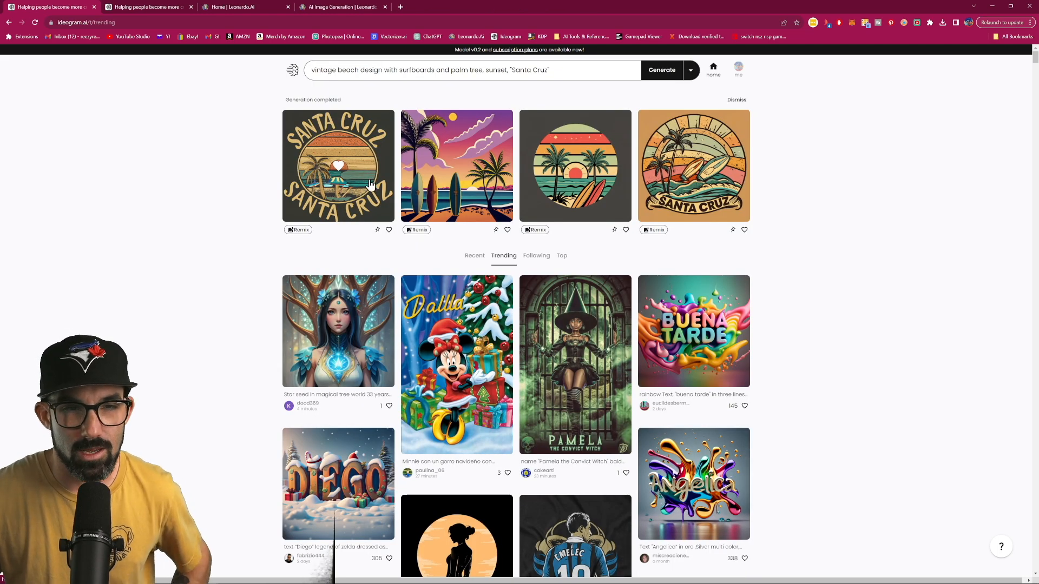
# - View all four Santa Cruz results full size, ending on the SANTA CRUZ badge design
pyautogui.click(338, 166)
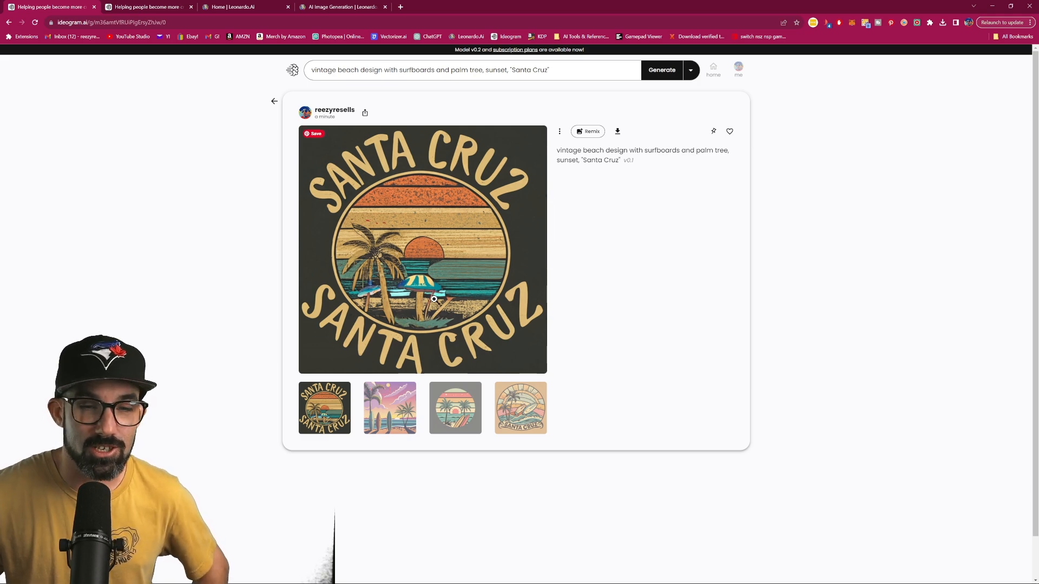
pyautogui.click(389, 408)
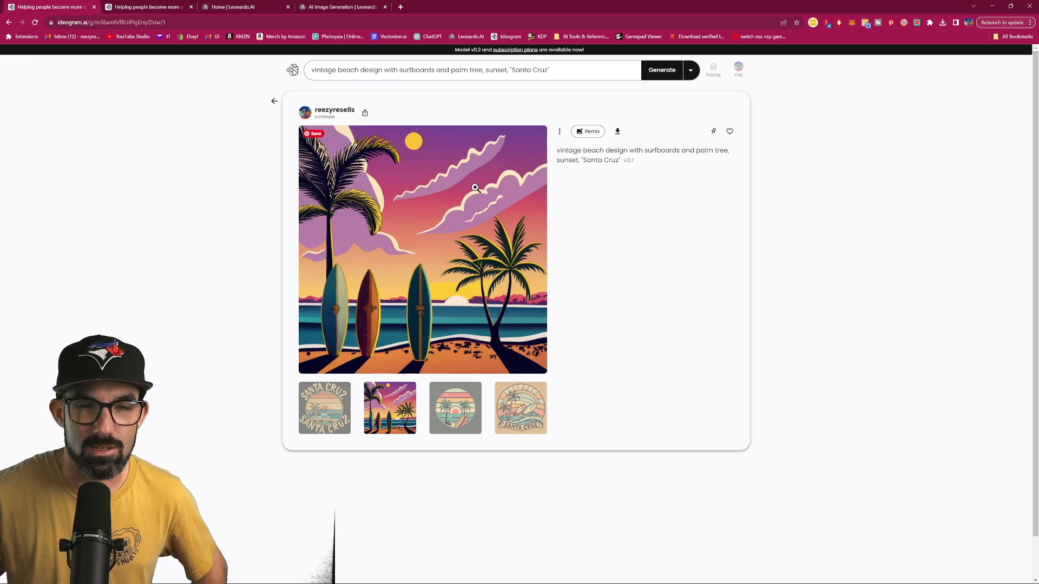
pyautogui.click(456, 408)
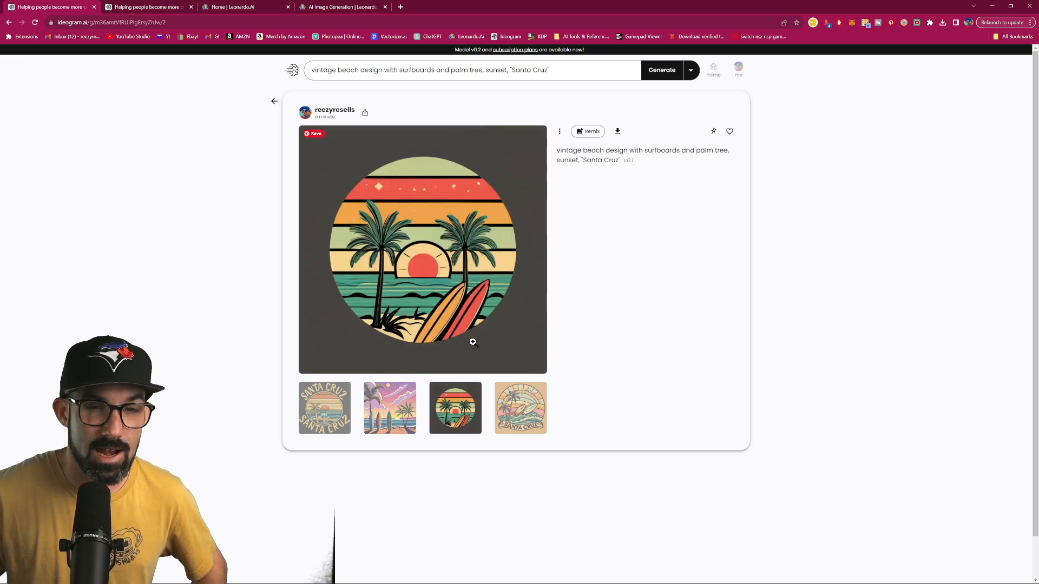
pyautogui.click(520, 408)
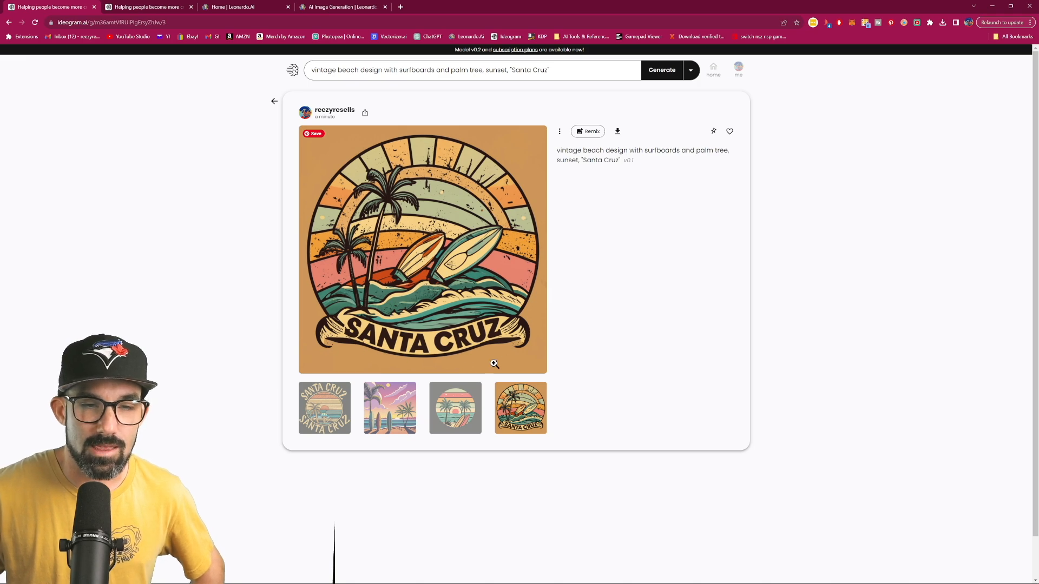
pyautogui.moveTo(330, 175)
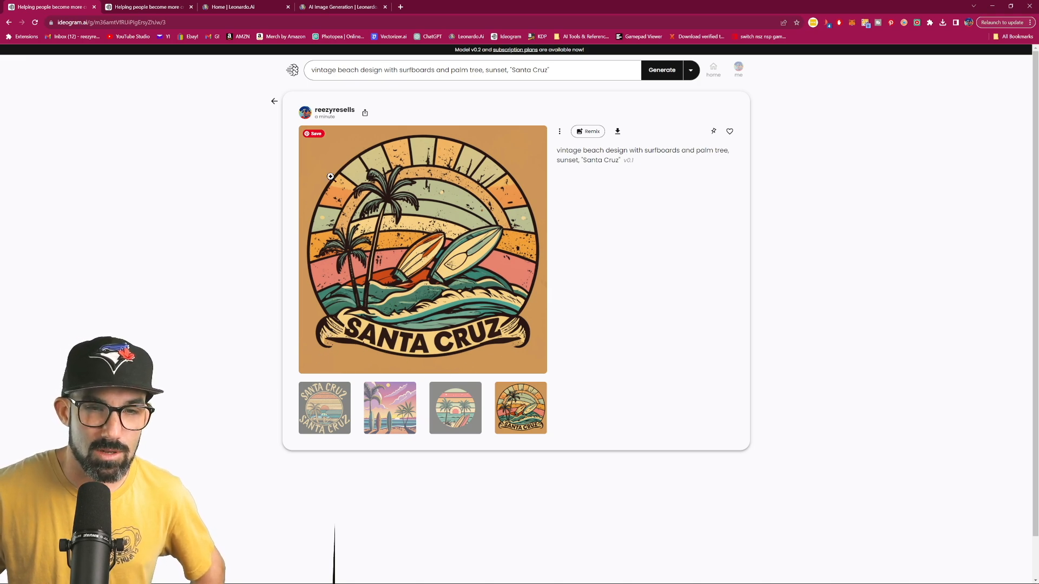
pyautogui.moveTo(453, 218)
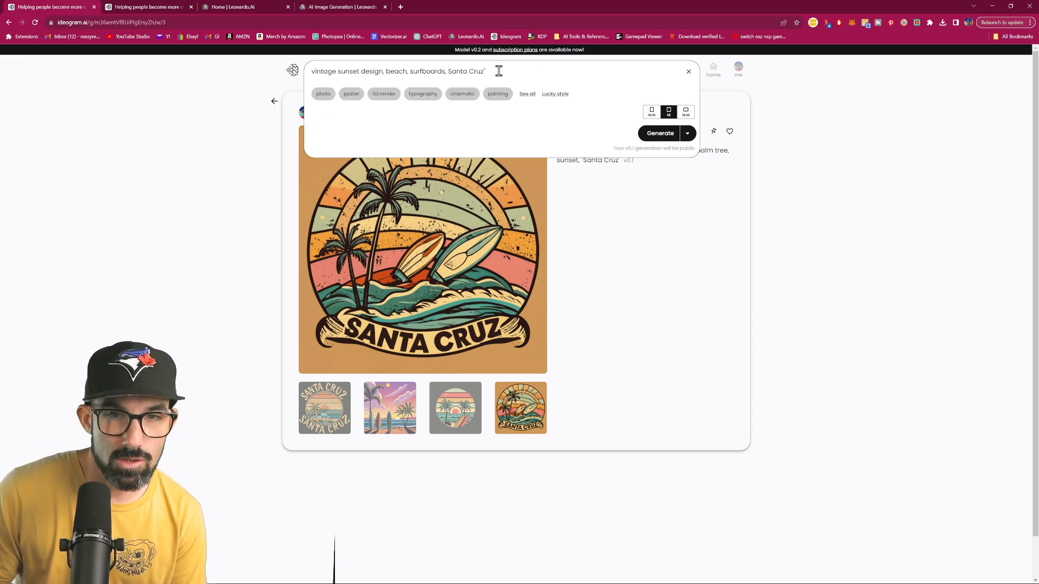
# - Start the revised sunset prompt and preview the fourth sunset design variation
pyautogui.click(659, 132)
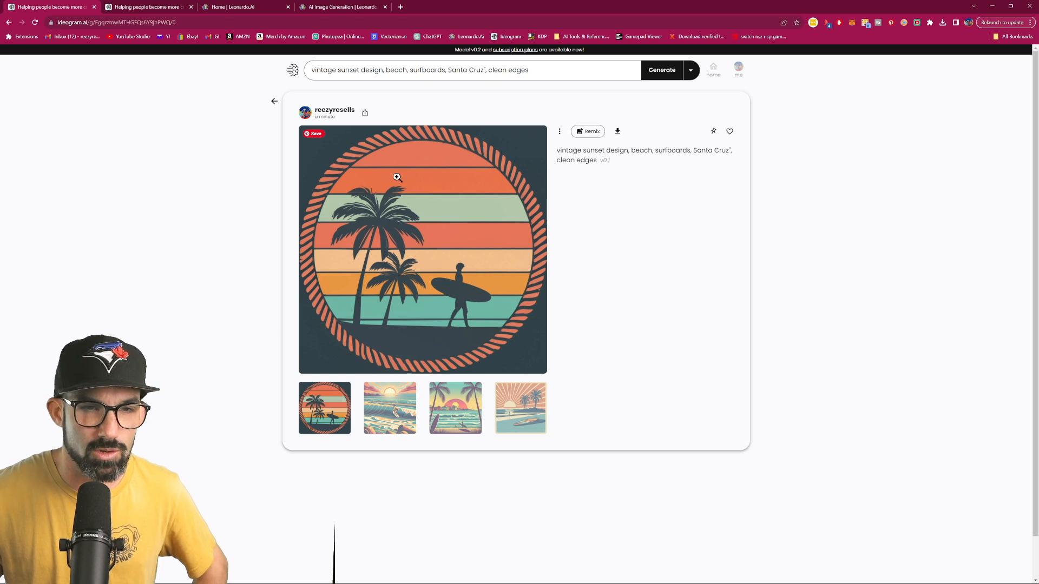
pyautogui.moveTo(523, 193)
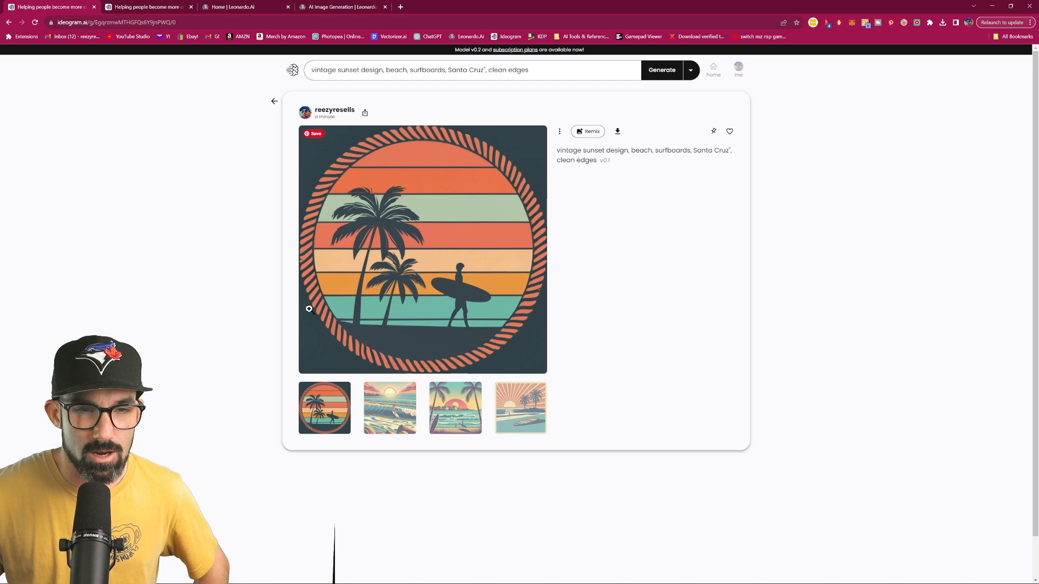
pyautogui.moveTo(440, 125)
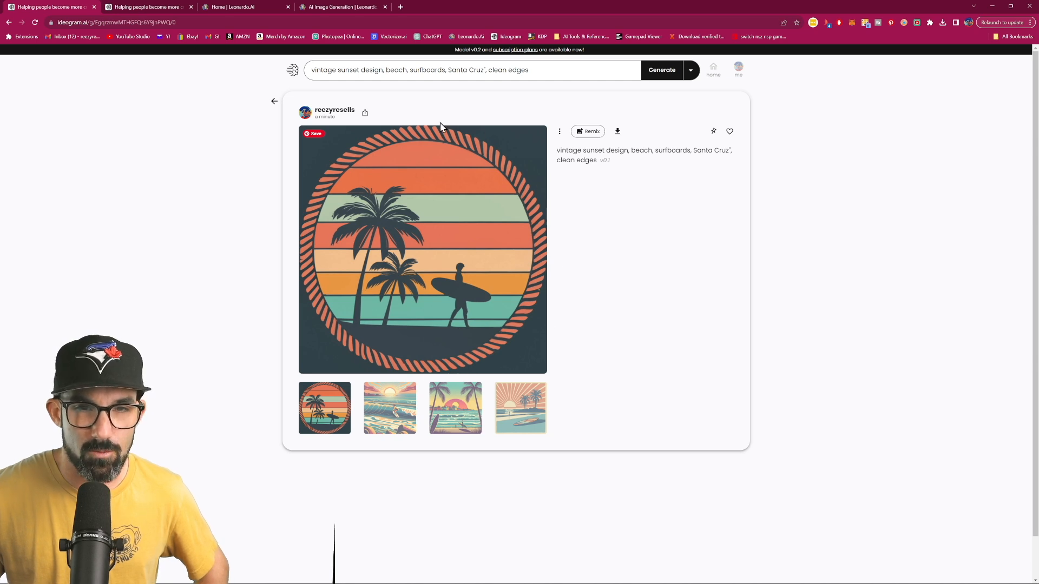
pyautogui.moveTo(371, 284)
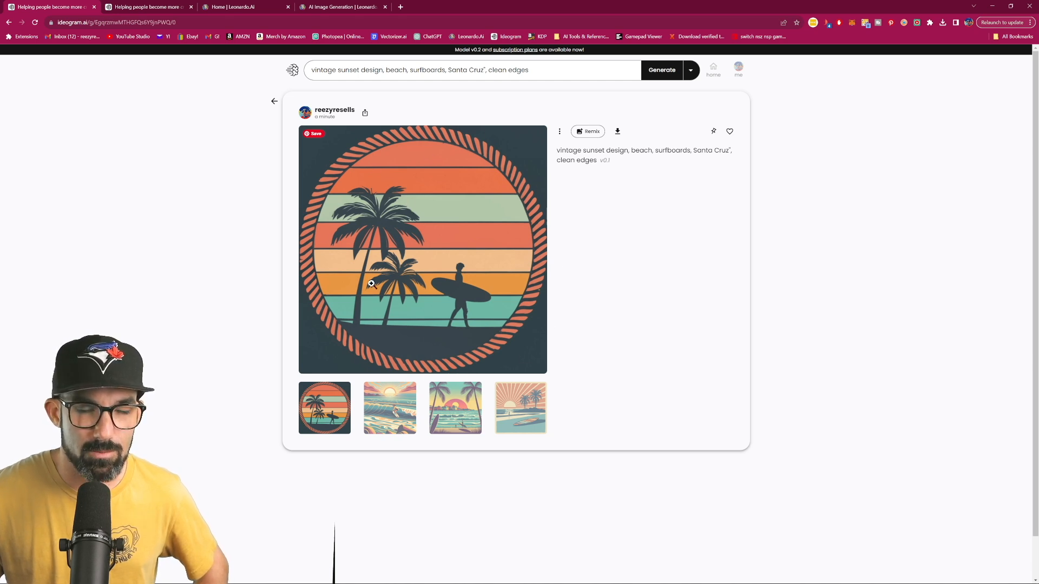
pyautogui.moveTo(389, 408)
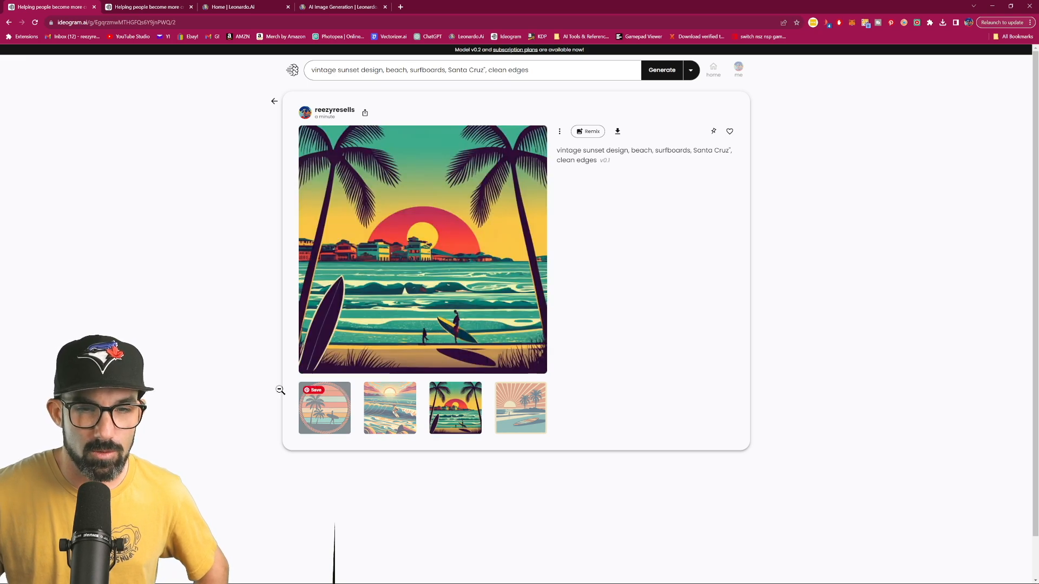
pyautogui.click(521, 408)
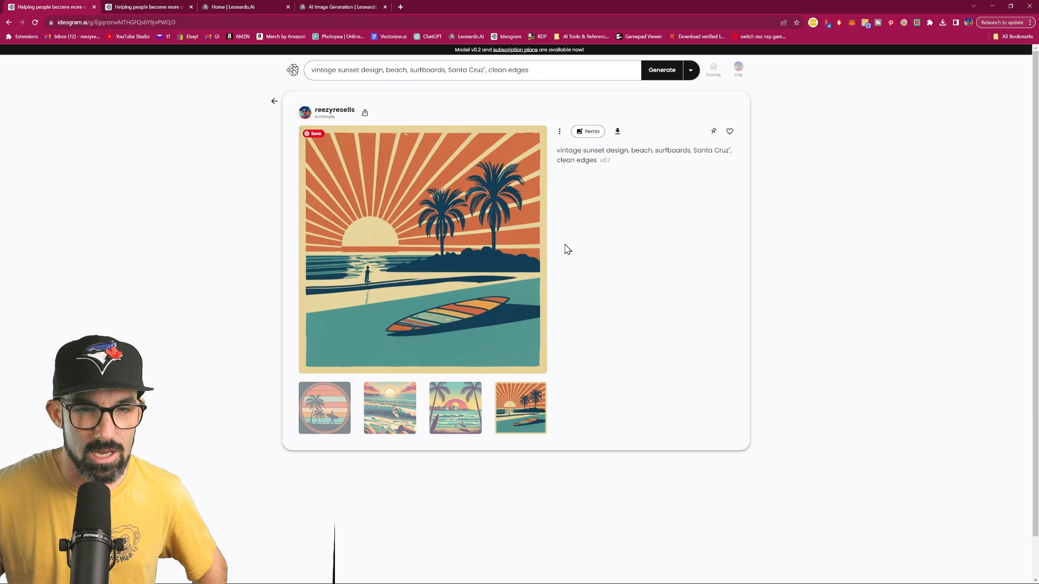
pyautogui.moveTo(283, 342)
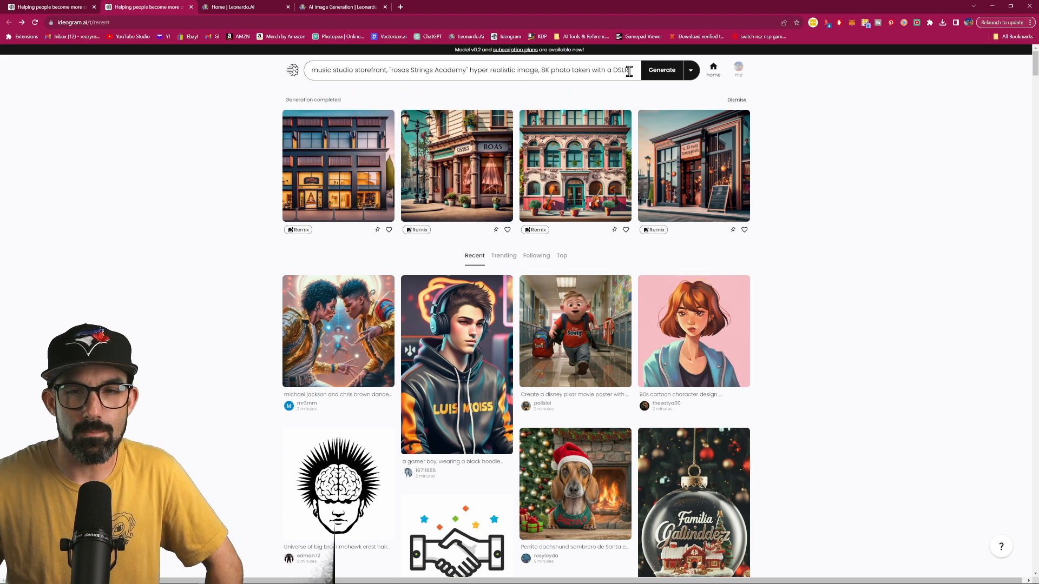
pyautogui.click(471, 70)
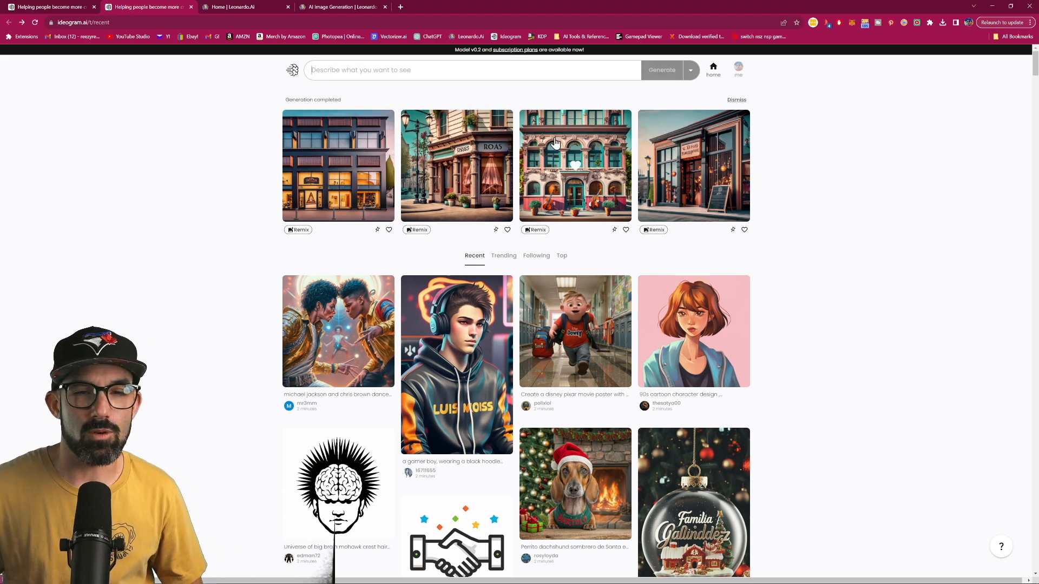
pyautogui.scroll(-3)
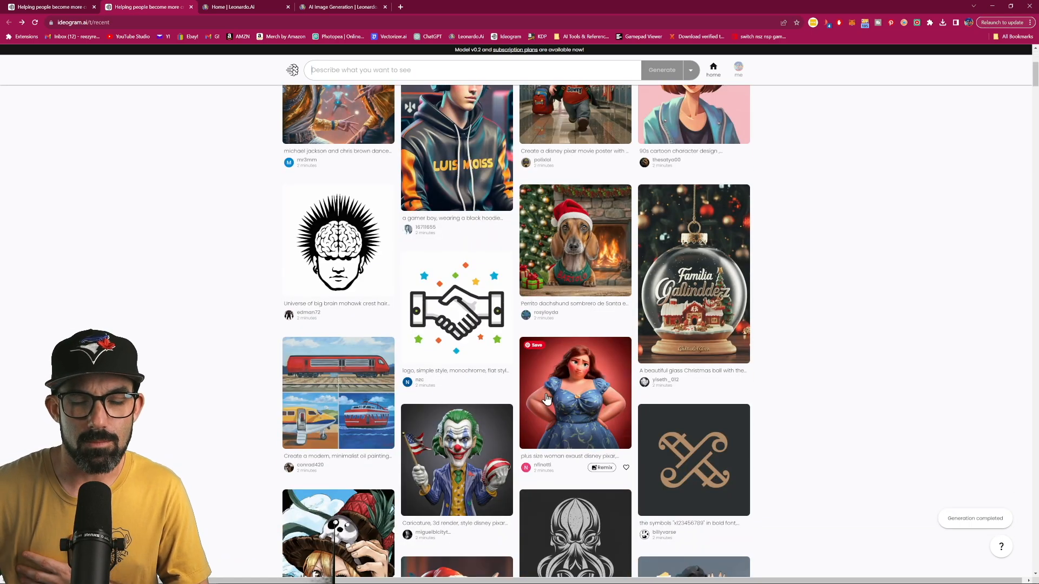
pyautogui.scroll(-3)
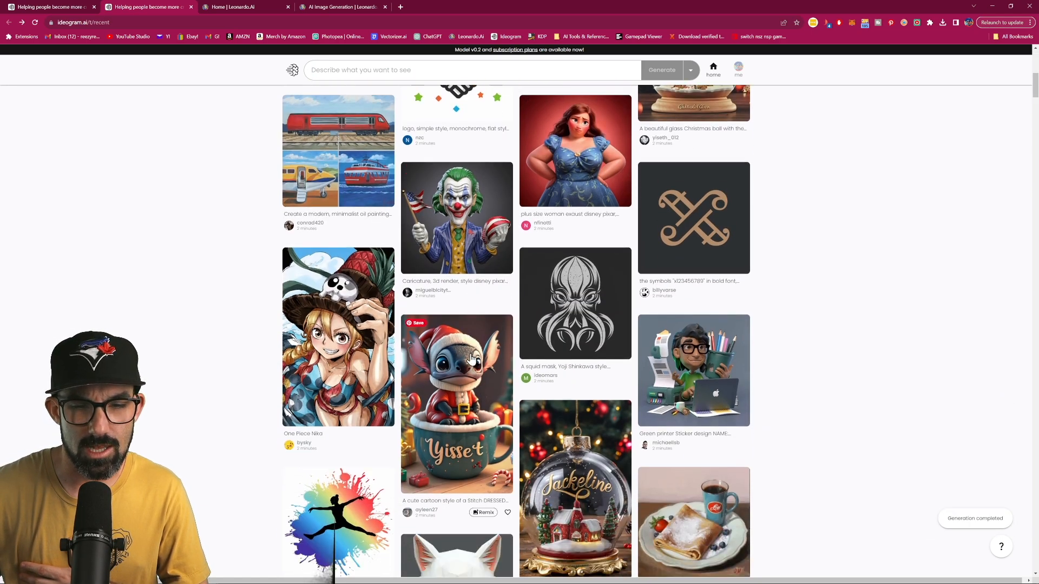
pyautogui.scroll(-3)
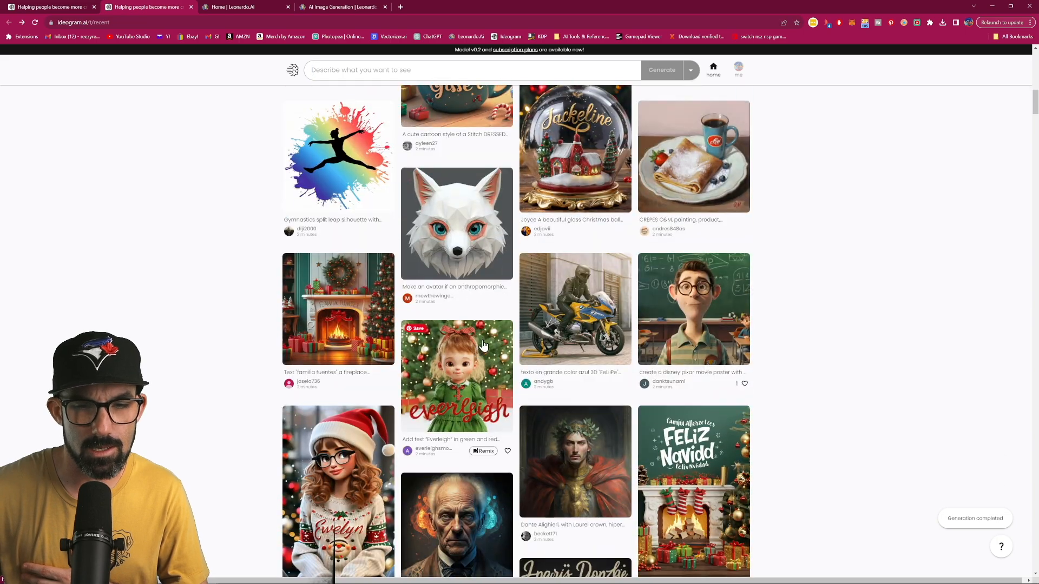
pyautogui.scroll(-3)
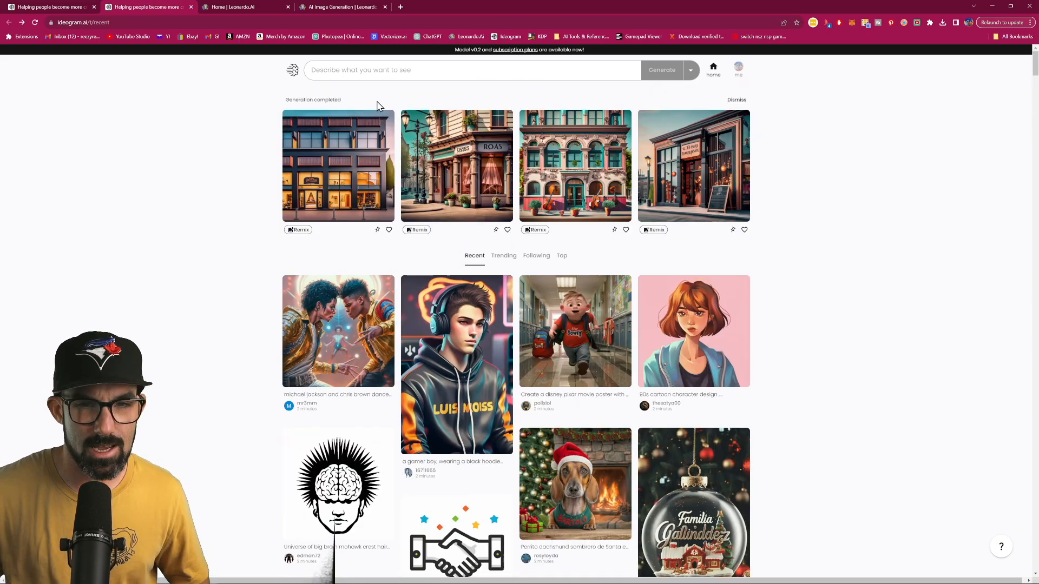
# - Generate photos of a shopping cart overflowing with Lego at Walmart from the prompt bar
pyautogui.write('photo of a shopping cart full of t')
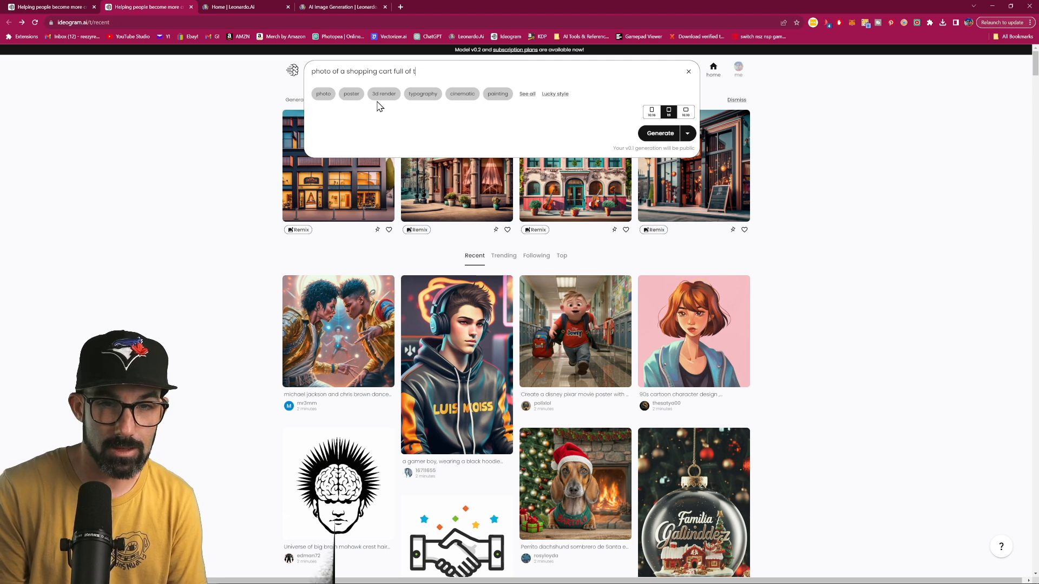
pyautogui.write('lego at walmaert')
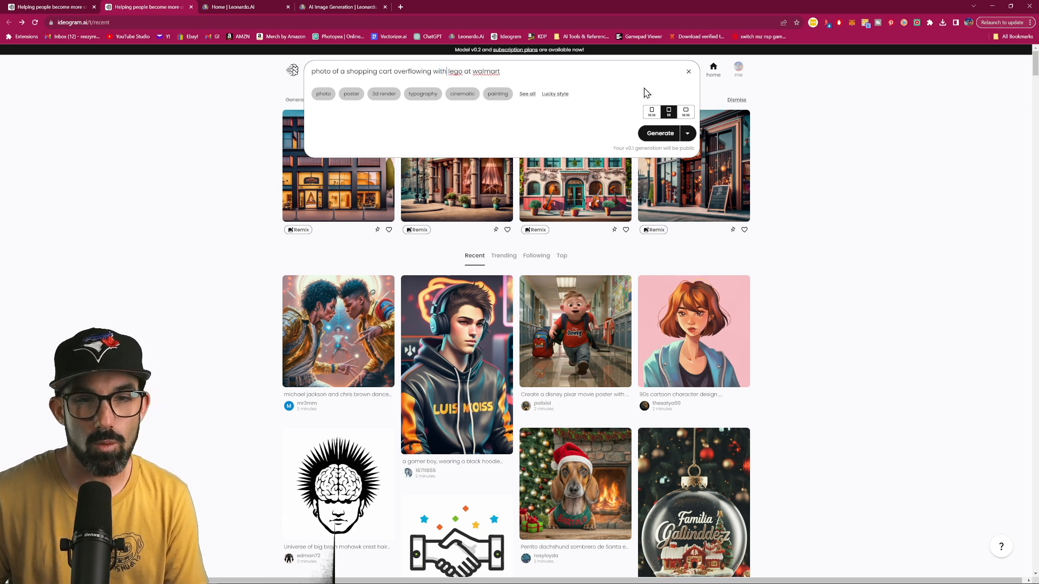
pyautogui.moveTo(659, 133)
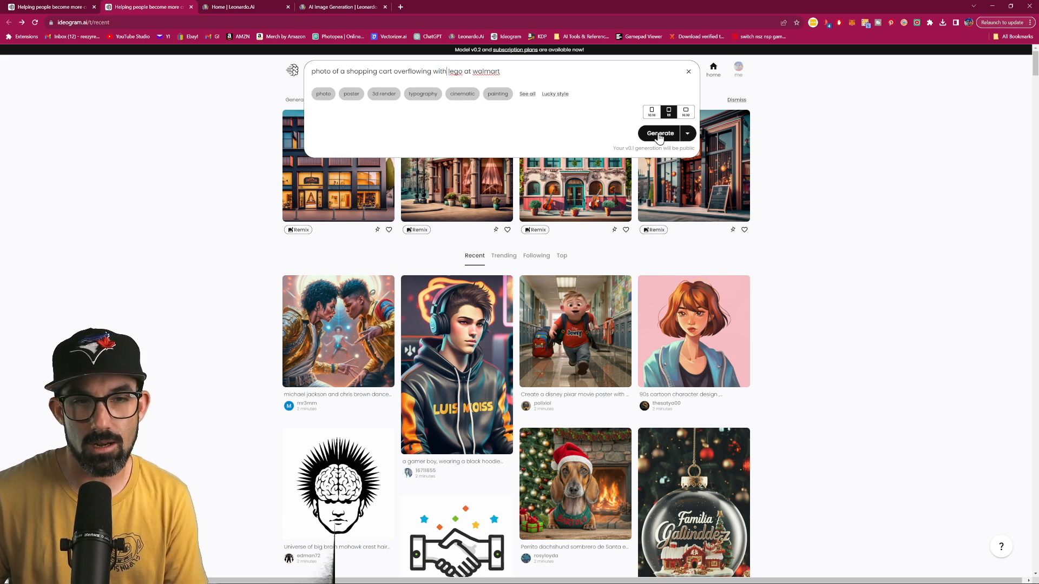
pyautogui.click(659, 133)
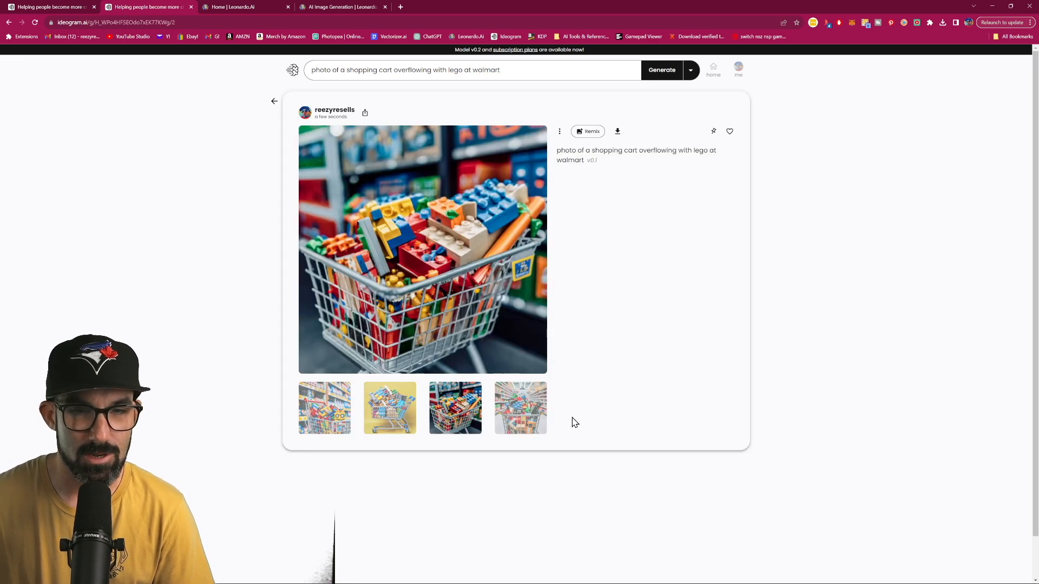
pyautogui.moveTo(456, 408)
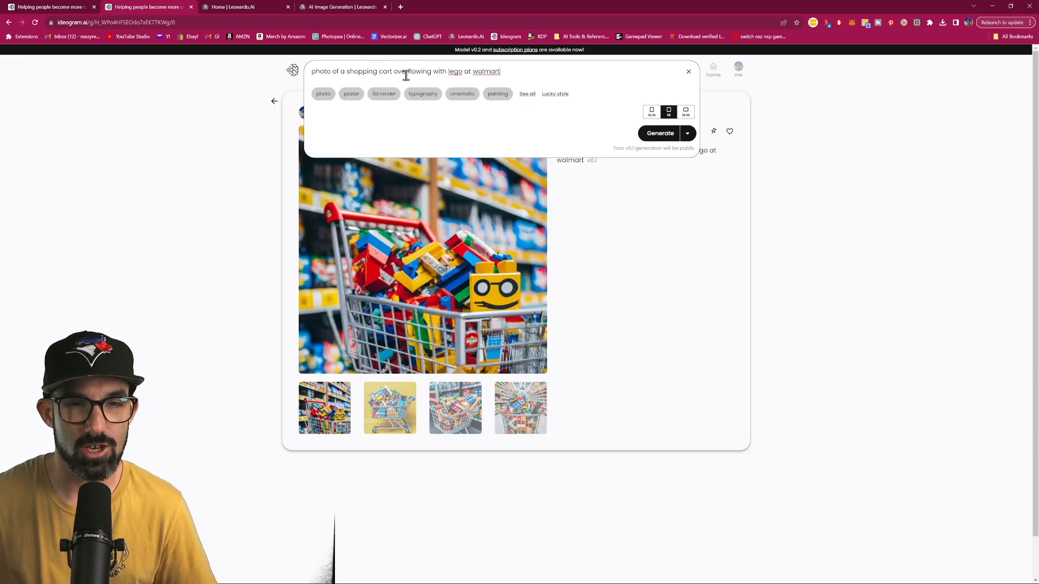
# - Revise the prompt to 'sealed boxes of lego' and generate a new set of cart photos
pyautogui.write('seboxes')
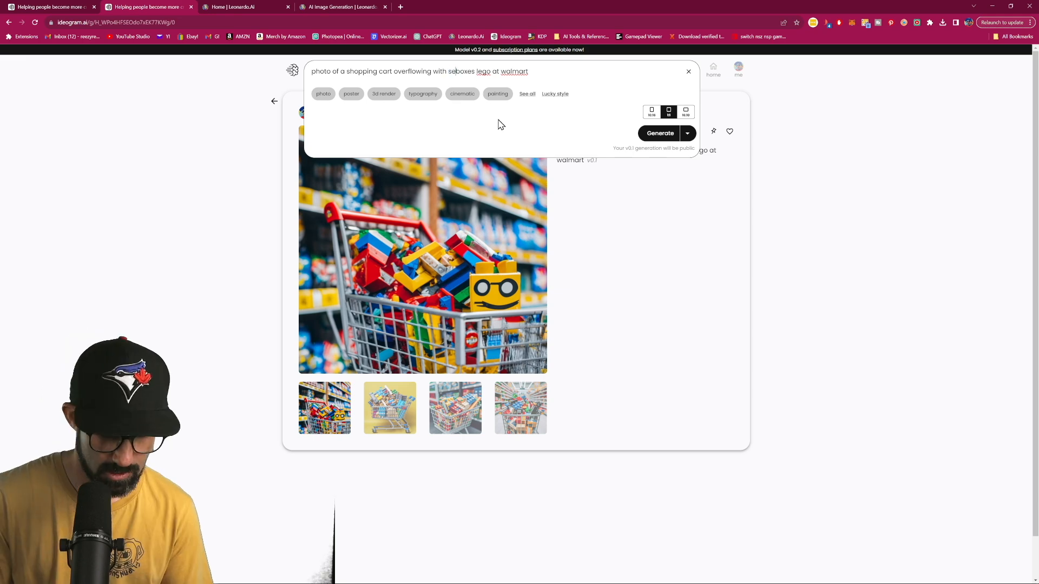
pyautogui.write('sealed boxes')
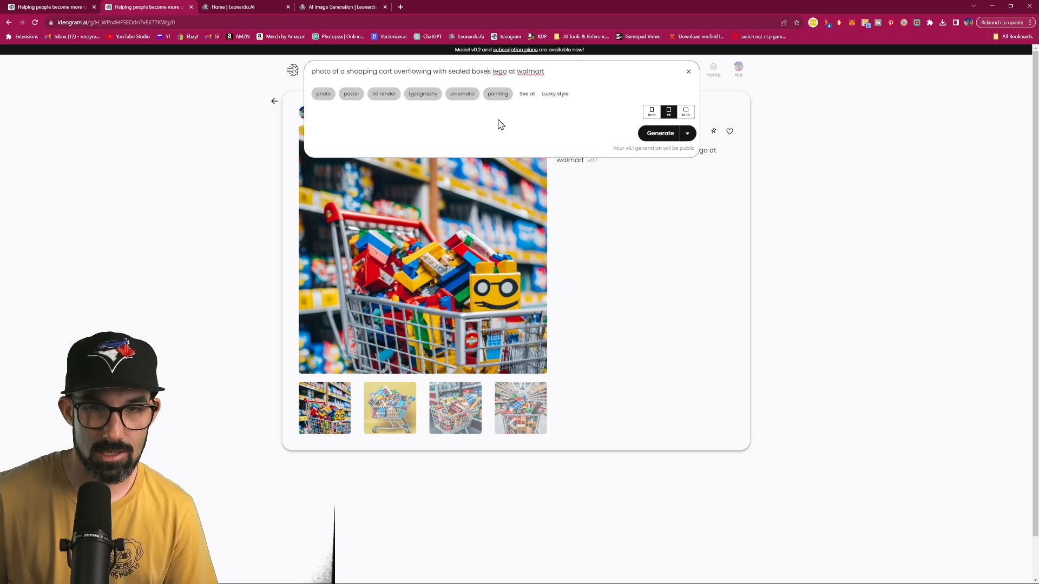
pyautogui.click(659, 132)
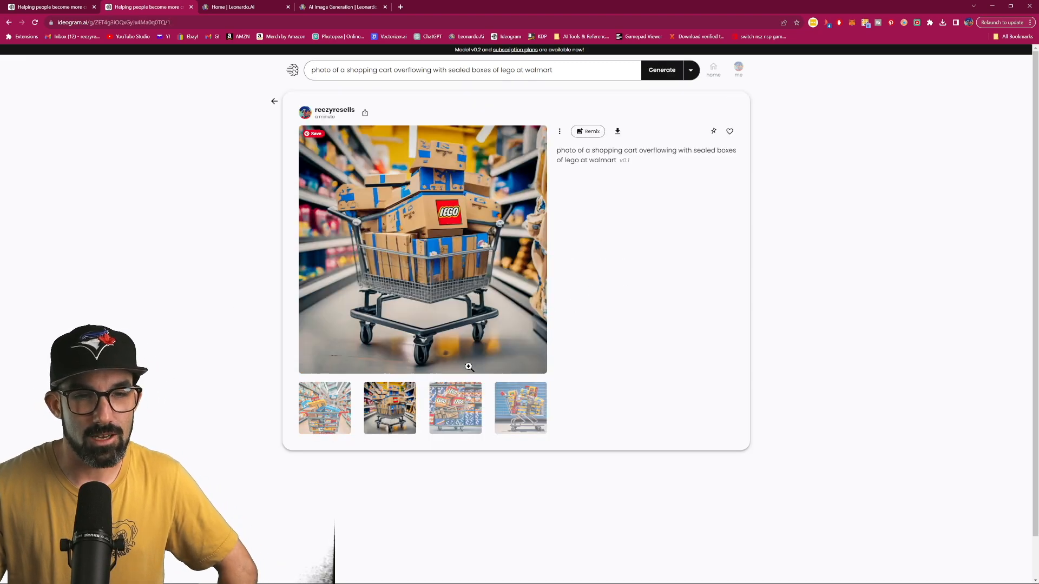
pyautogui.moveTo(450, 223)
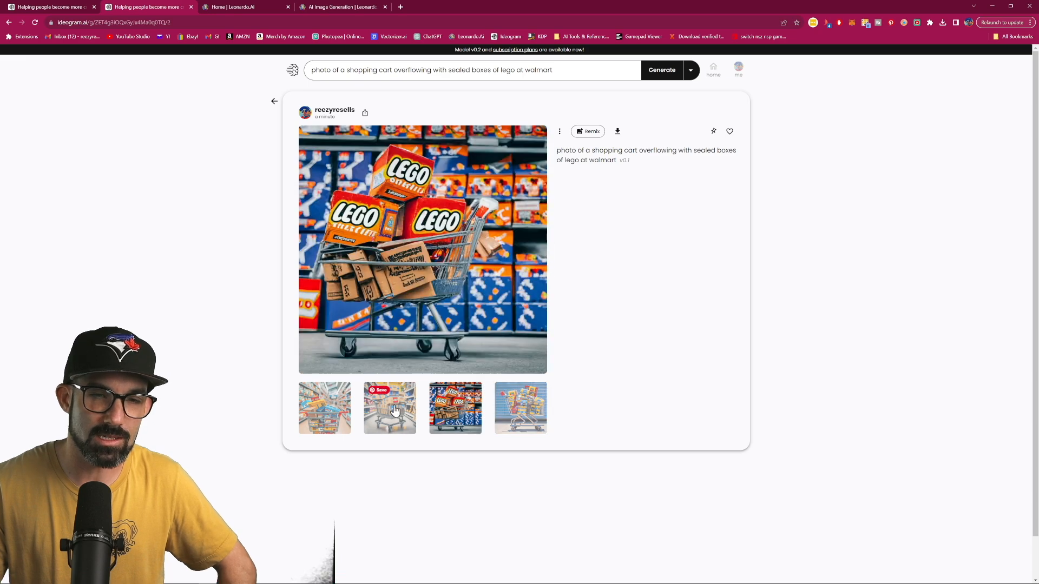
# - View another sealed Lego box cart variation, then head to the About Ideogram page
pyautogui.click(324, 408)
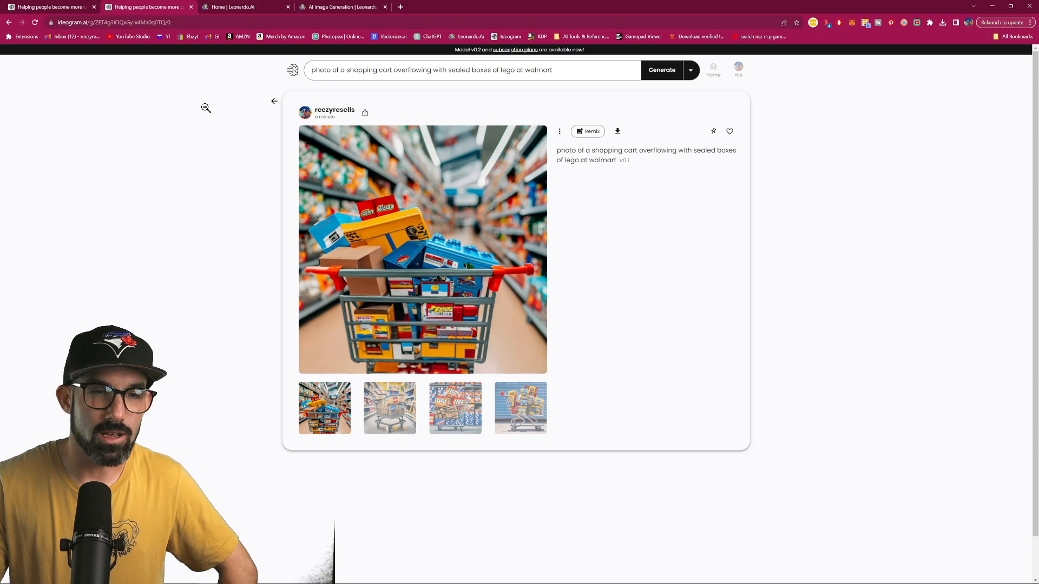
pyautogui.click(335, 109)
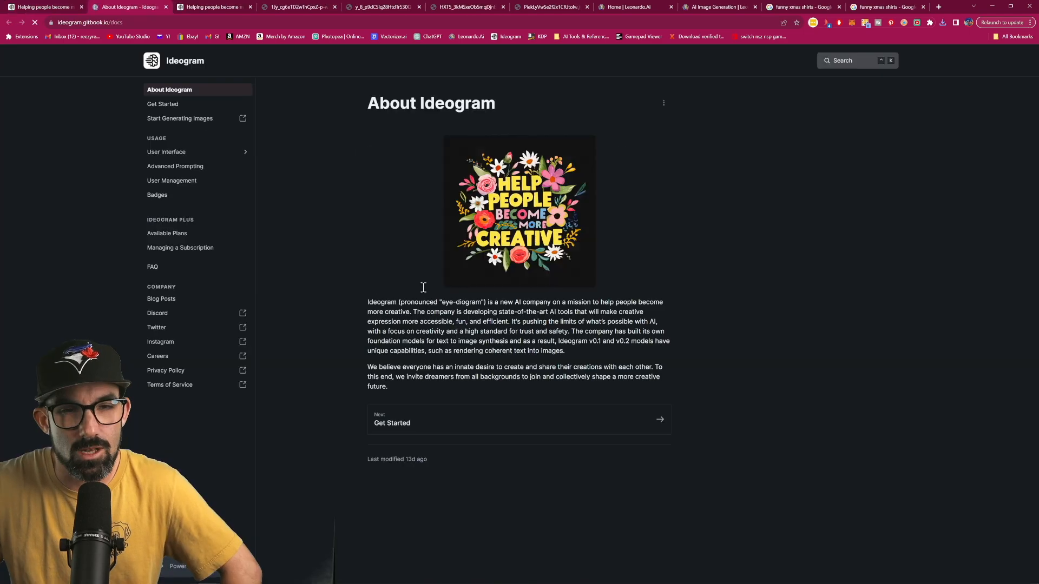
pyautogui.moveTo(516, 185)
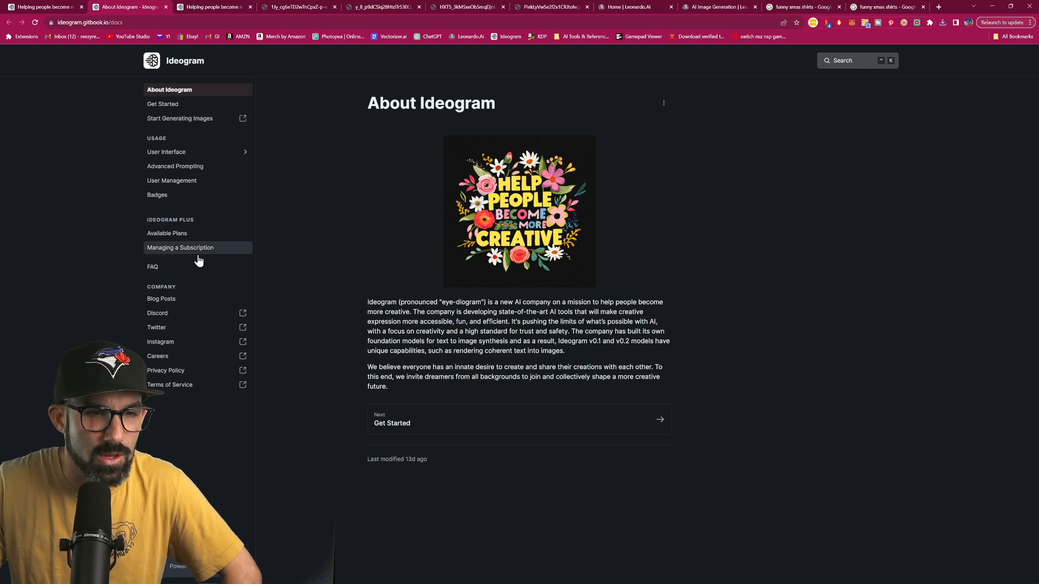
pyautogui.moveTo(159, 269)
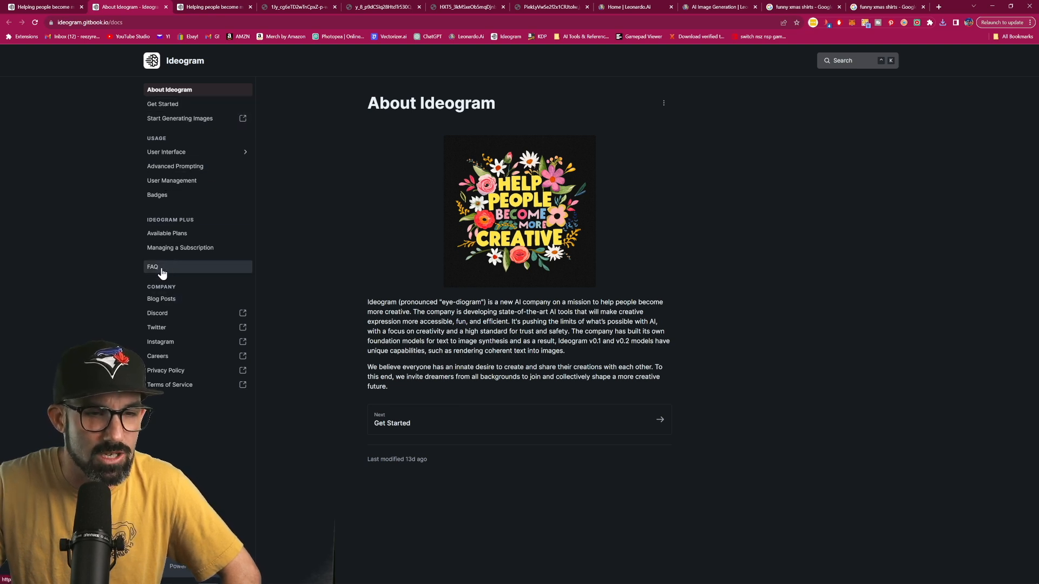
# - Open the Terms of Service from the Ideogram documentation sidebar
pyautogui.click(153, 267)
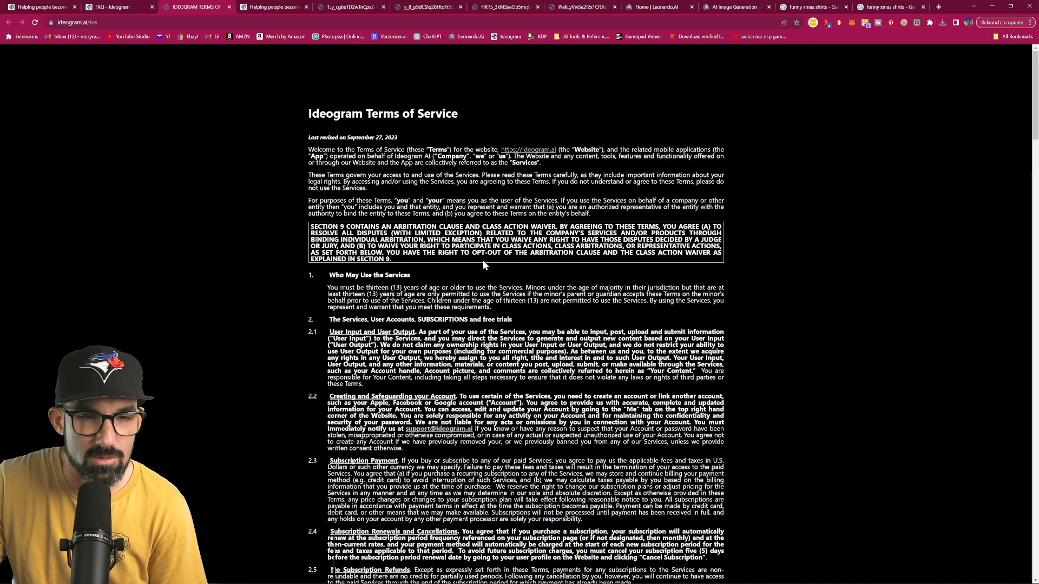
# - Search the terms for 'commercial' and scroll through the subscription and Your Content sections
pyautogui.write('commerc')
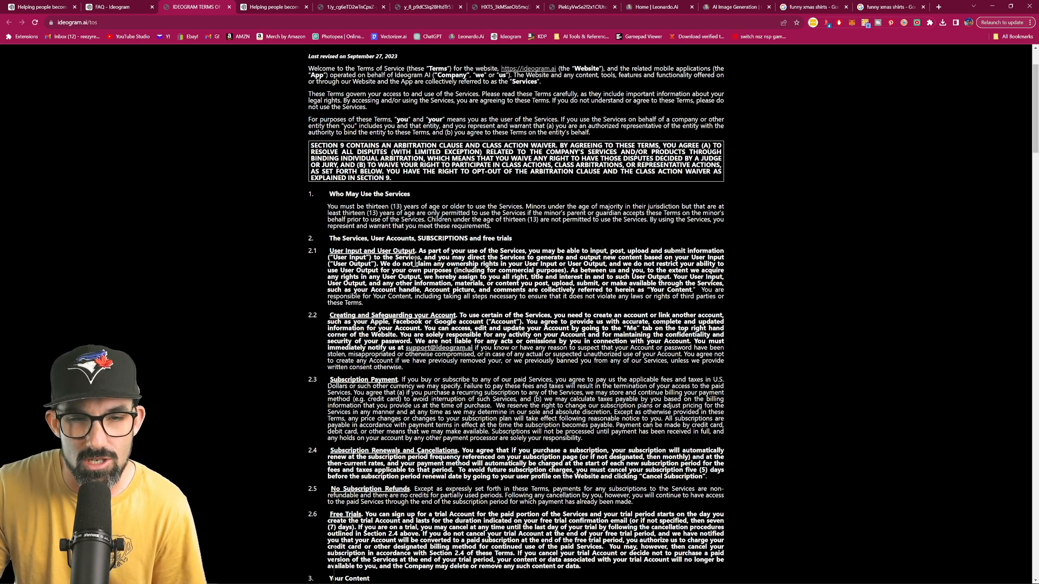
pyautogui.moveTo(527, 262)
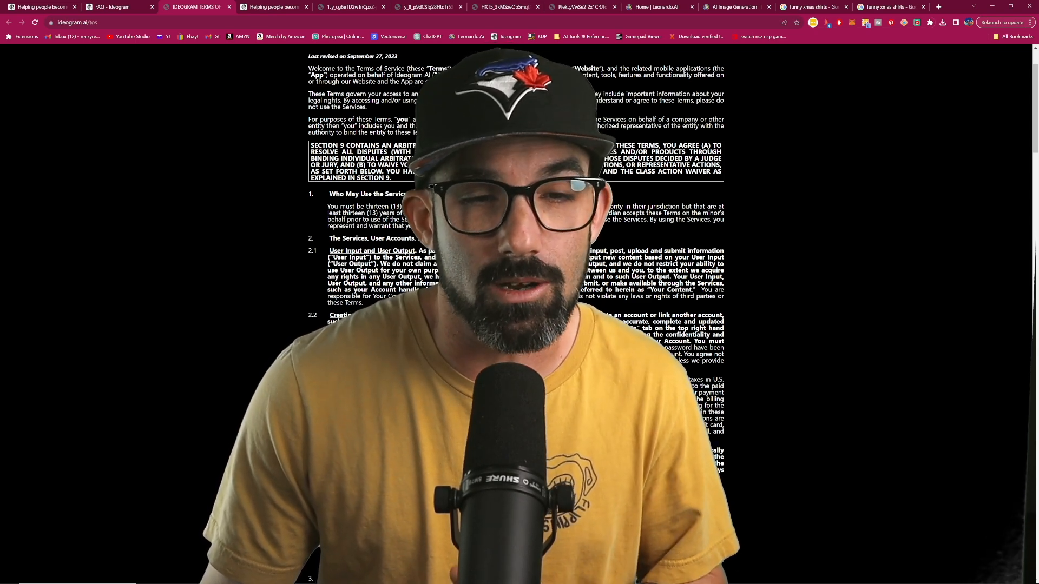
pyautogui.scroll(-3)
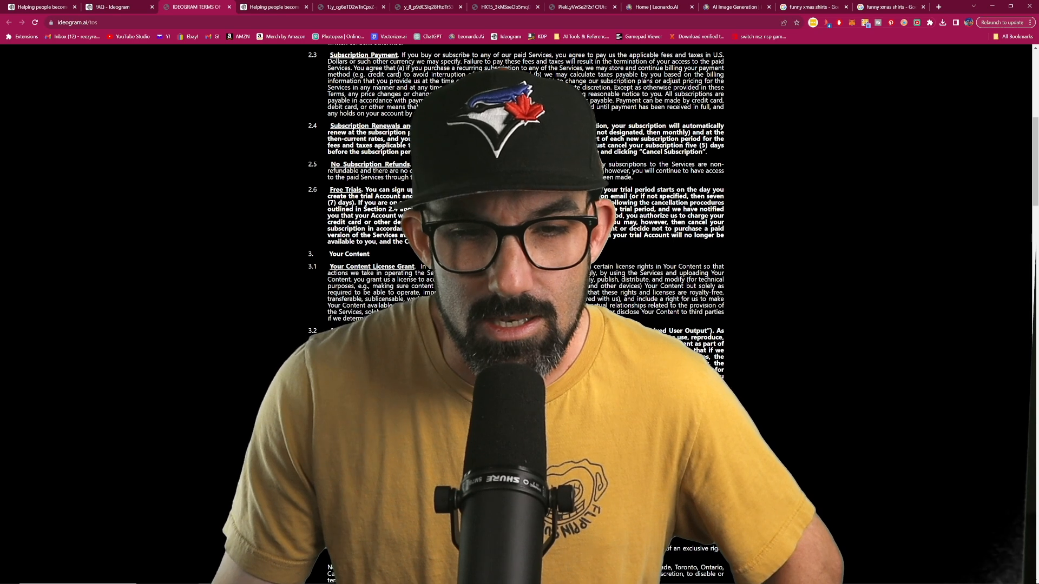